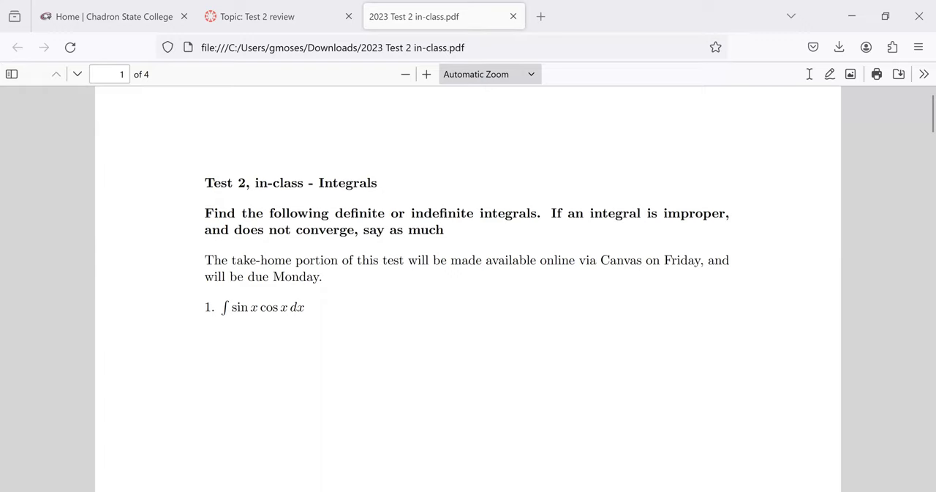
mouse_move(79, 266)
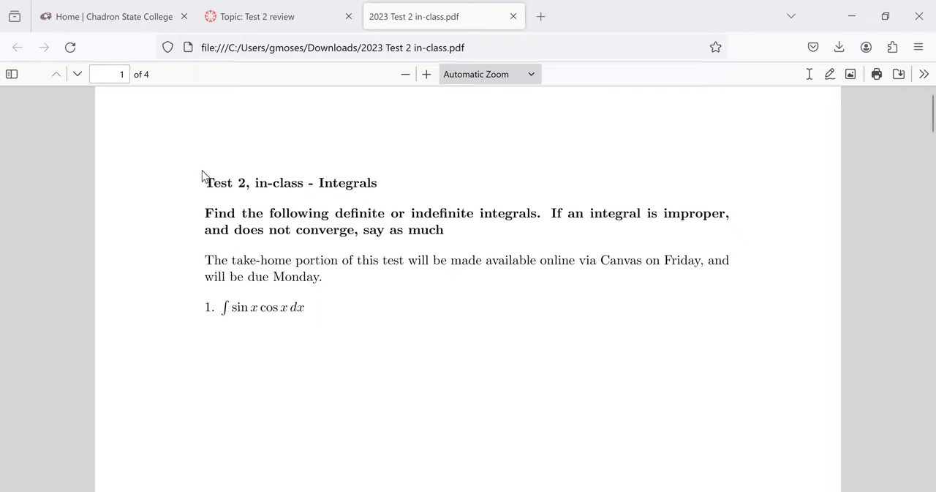
mouse_move(229, 161)
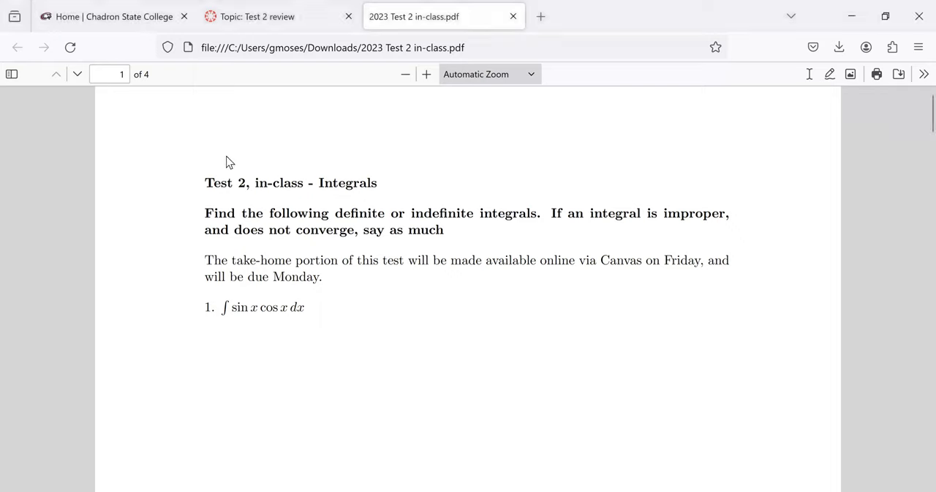
mouse_move(249, 277)
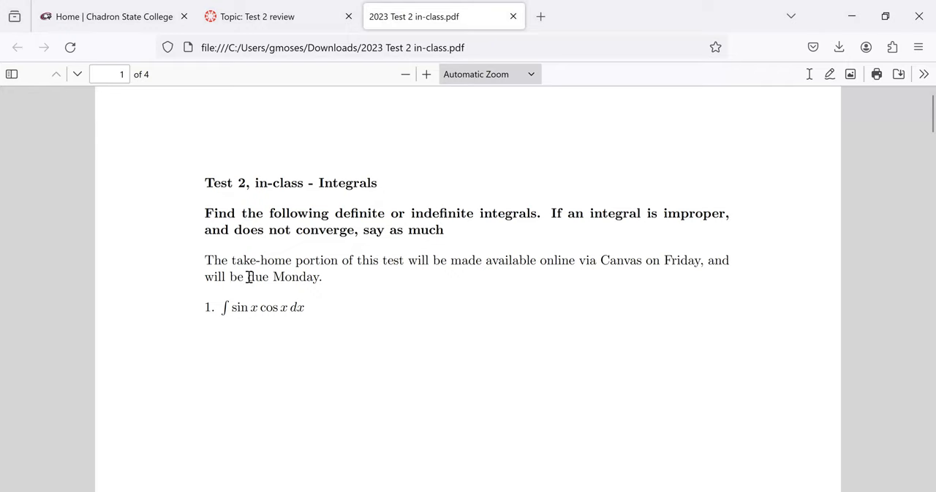
Step: Mark the sin x and cos x factors of problem 1, ∫ sin x cos x dx
scroll(down, 3)
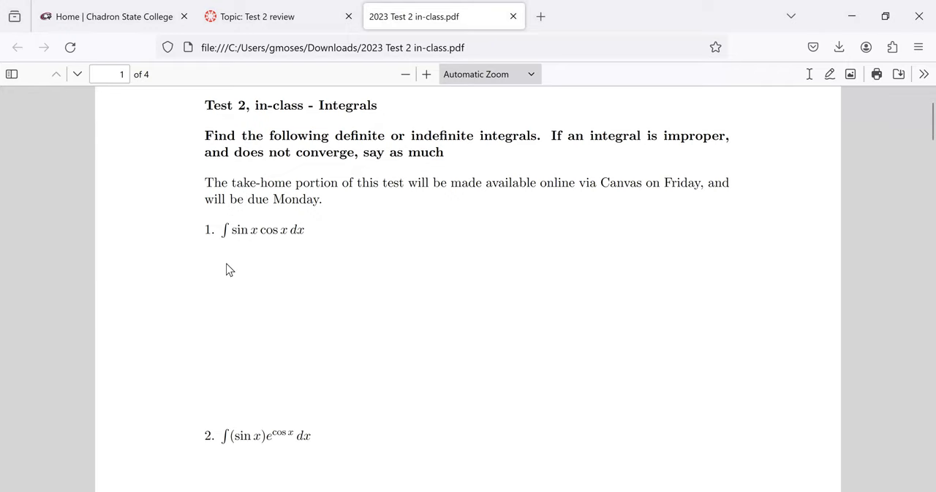
mouse_move(251, 220)
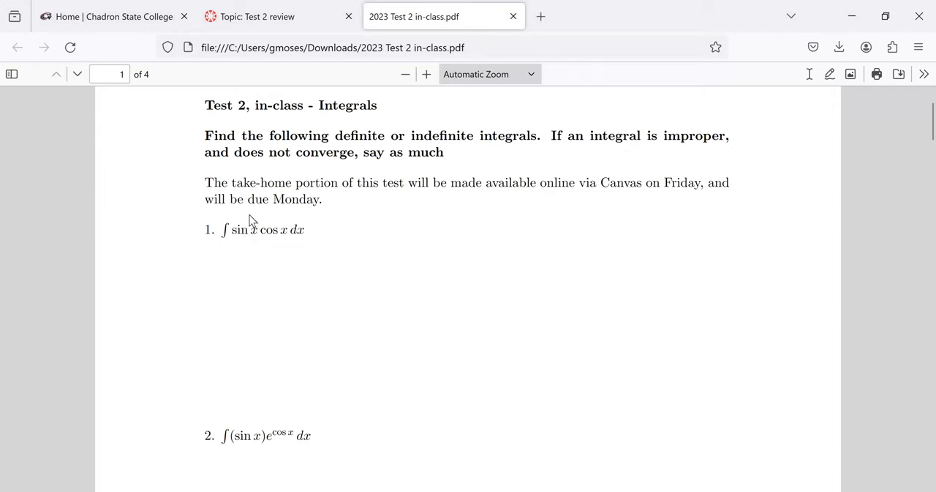
mouse_move(234, 228)
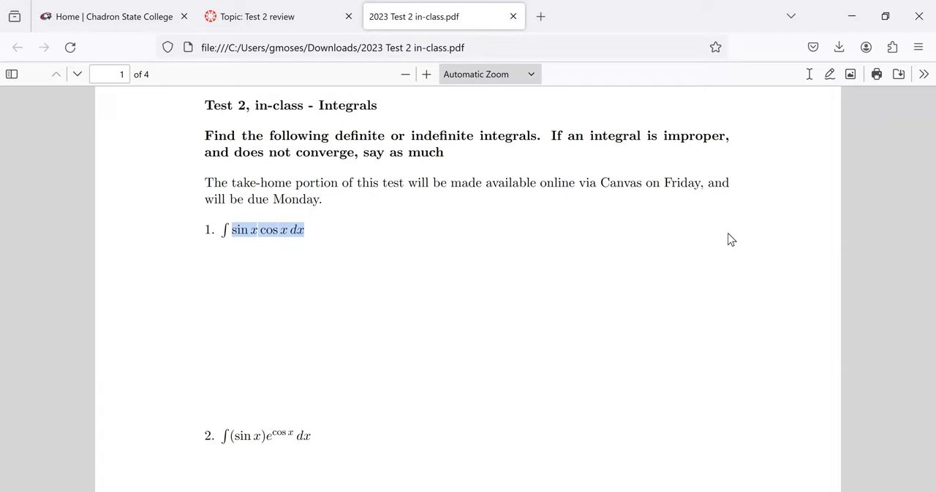
mouse_move(199, 237)
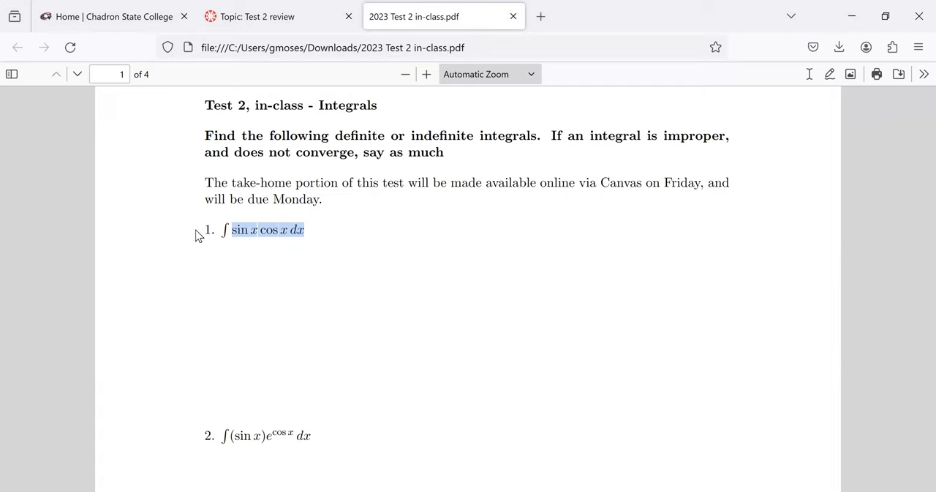
click(267, 228)
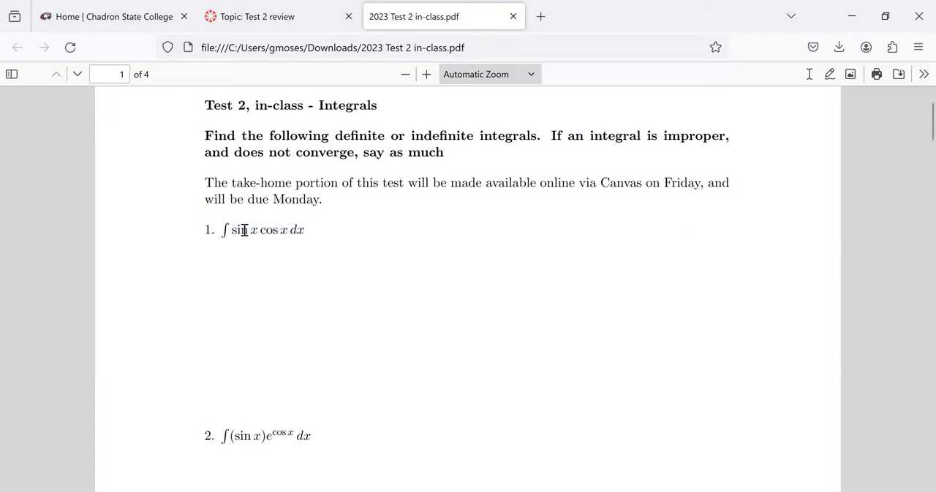
double_click(240, 228)
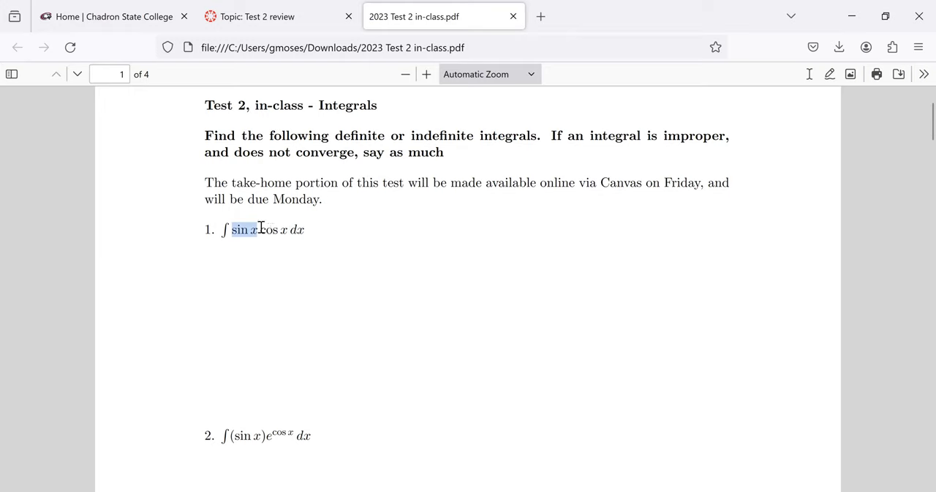
double_click(269, 228)
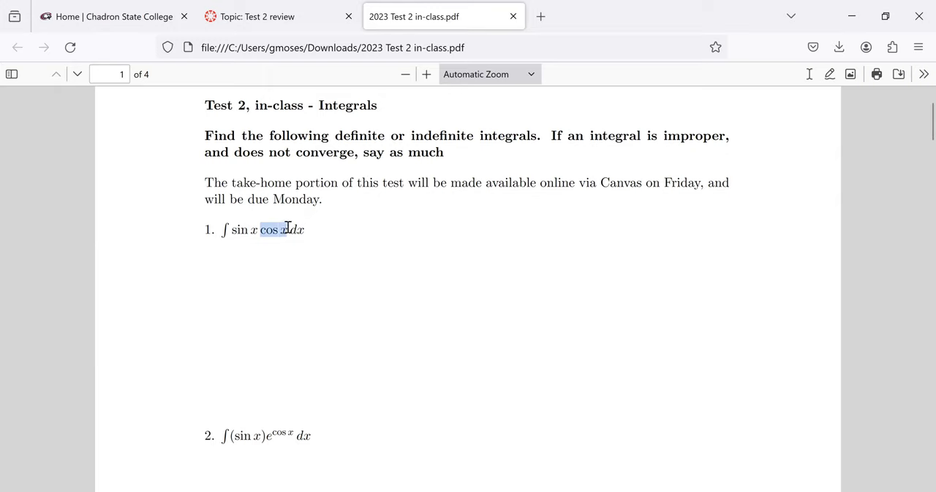
mouse_move(316, 282)
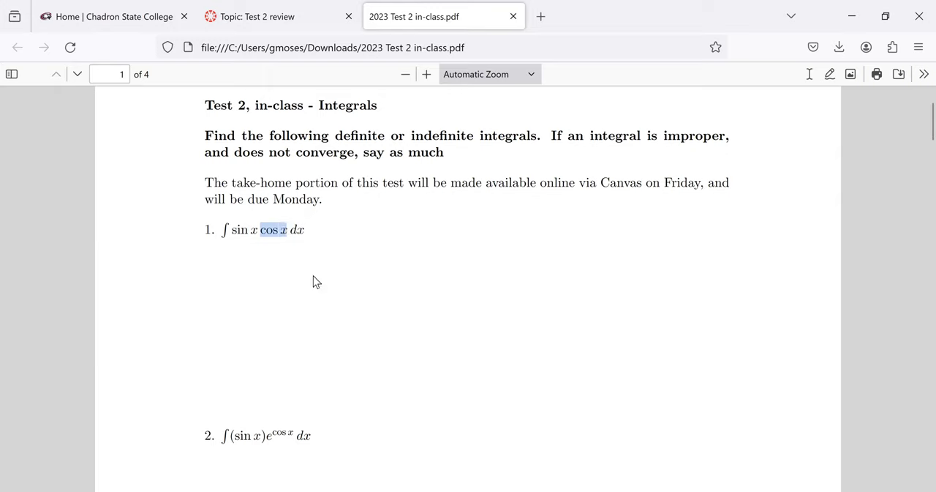
mouse_move(517, 243)
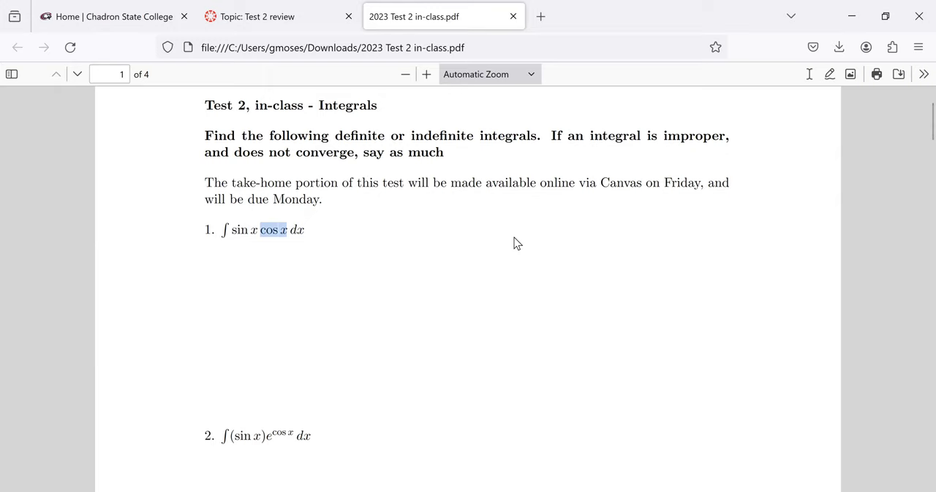
mouse_move(503, 232)
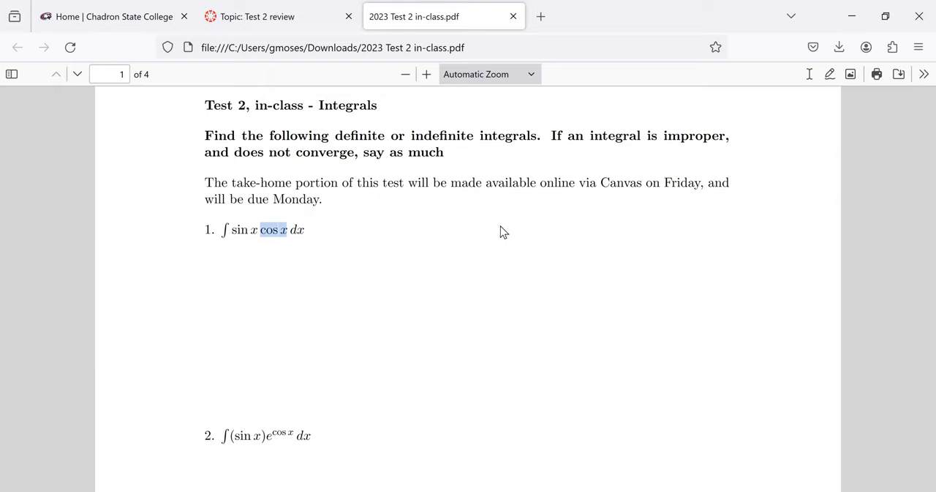
Step: Scroll down past problem 1 to problem 2, ∫ (sin x)e^(cos x) dx
scroll(down, 3)
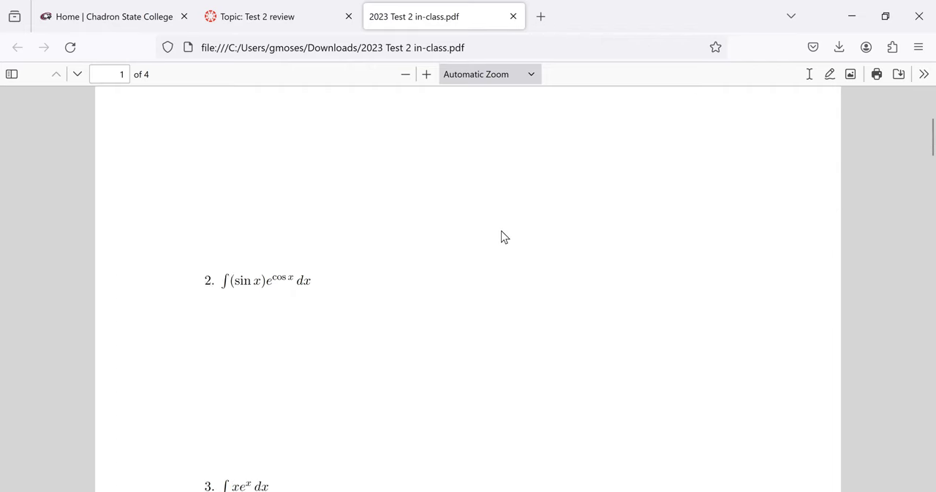
scroll(down, 3)
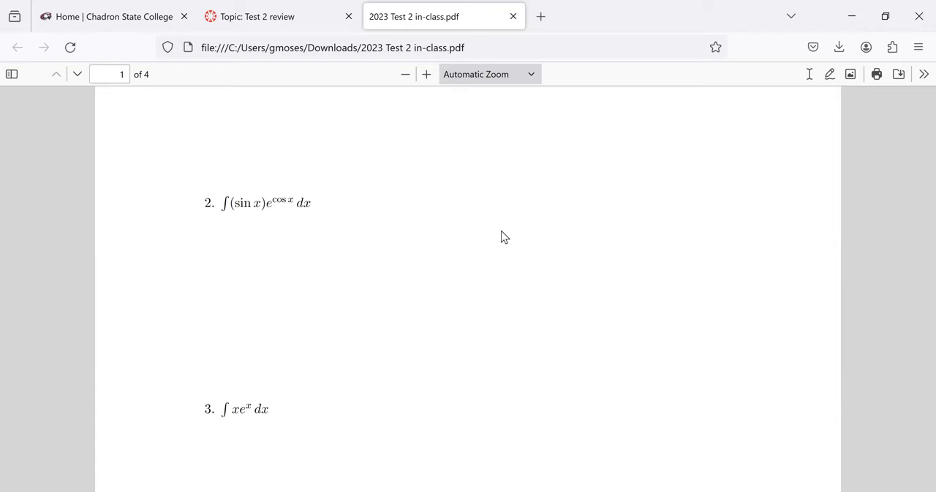
mouse_move(302, 209)
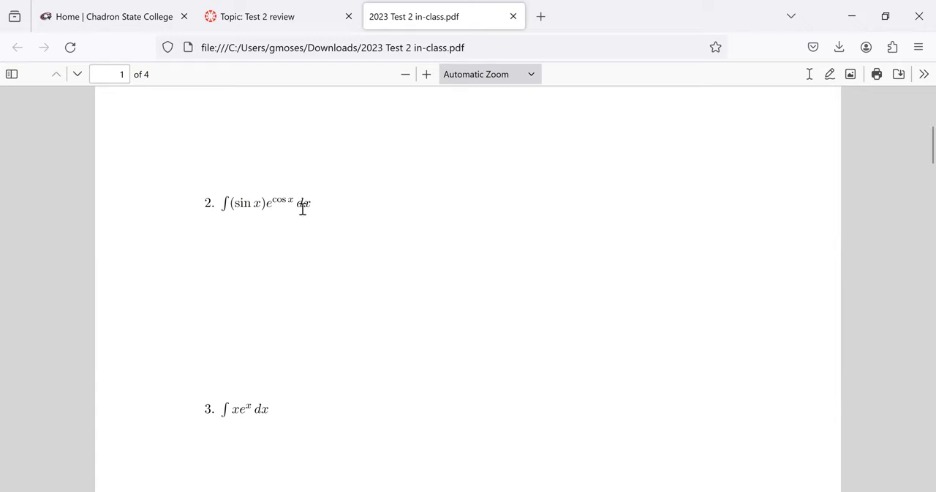
mouse_move(272, 199)
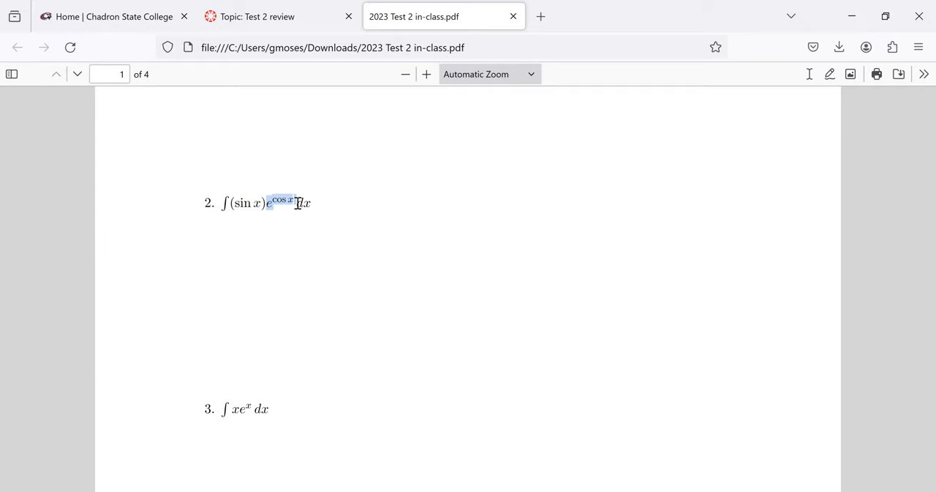
mouse_move(474, 266)
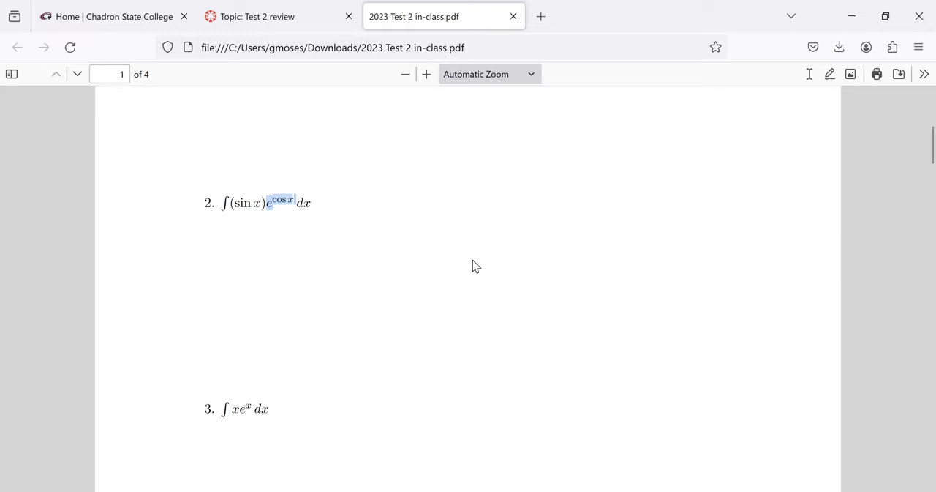
mouse_move(468, 275)
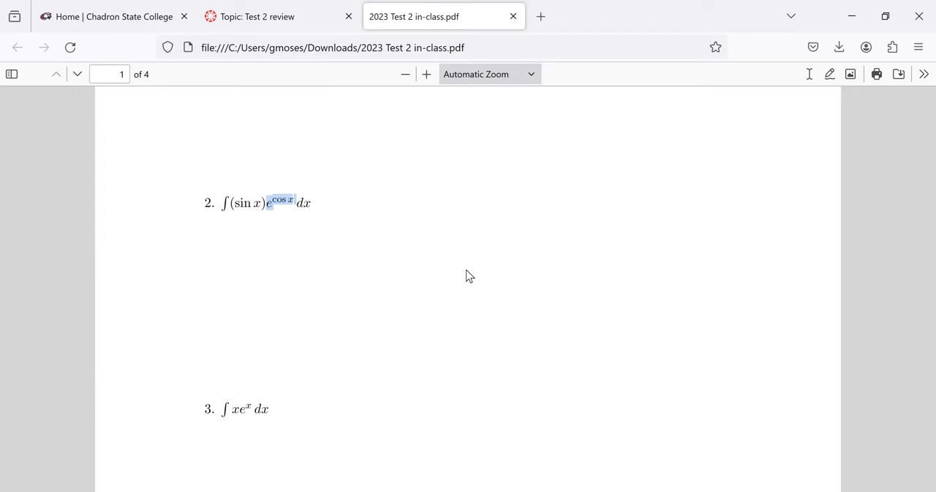
Step: Glance back at problem 1, return to problem 2 and mark its sin x factor
scroll(up, 3)
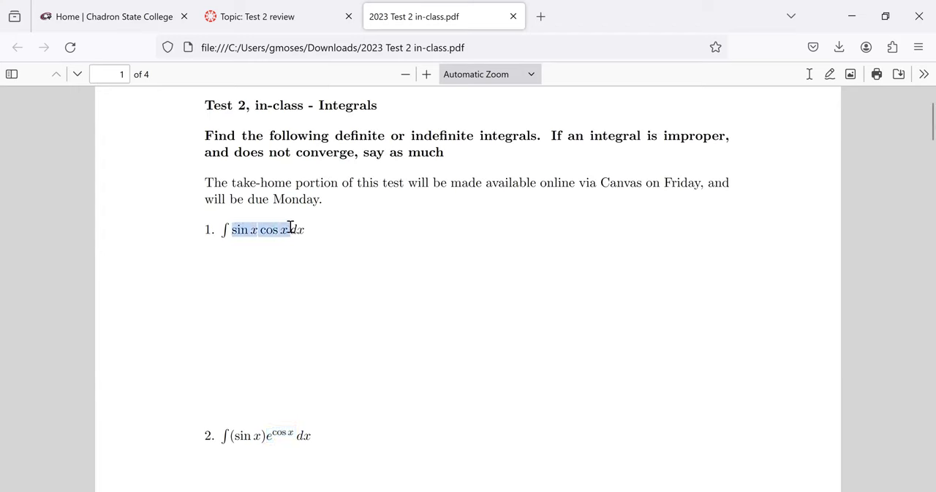
mouse_move(362, 248)
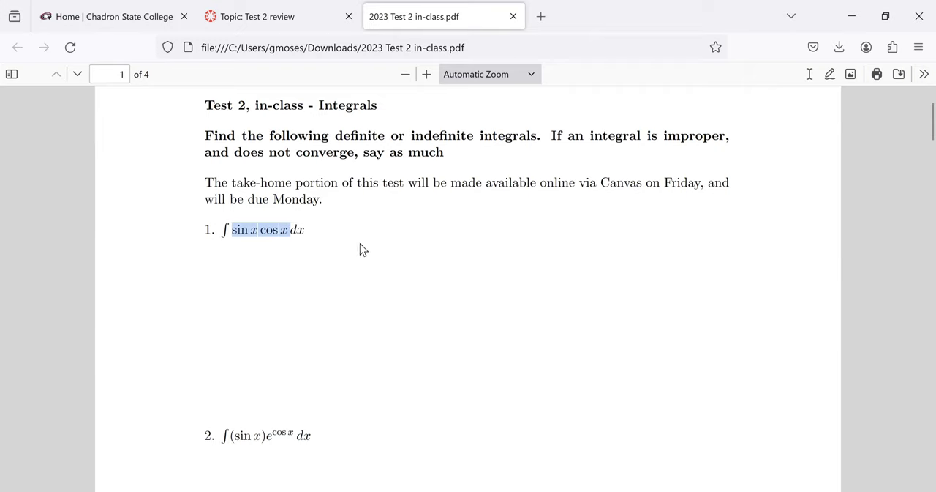
scroll(down, 3)
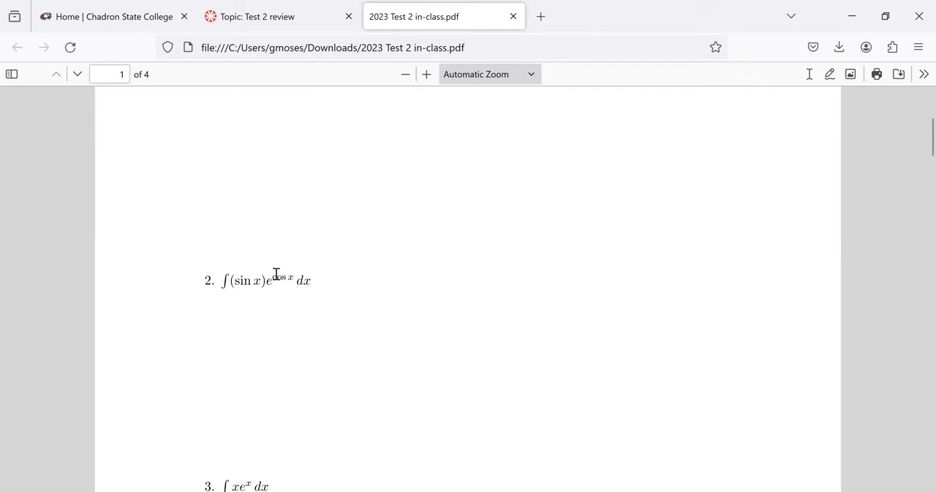
double_click(281, 280)
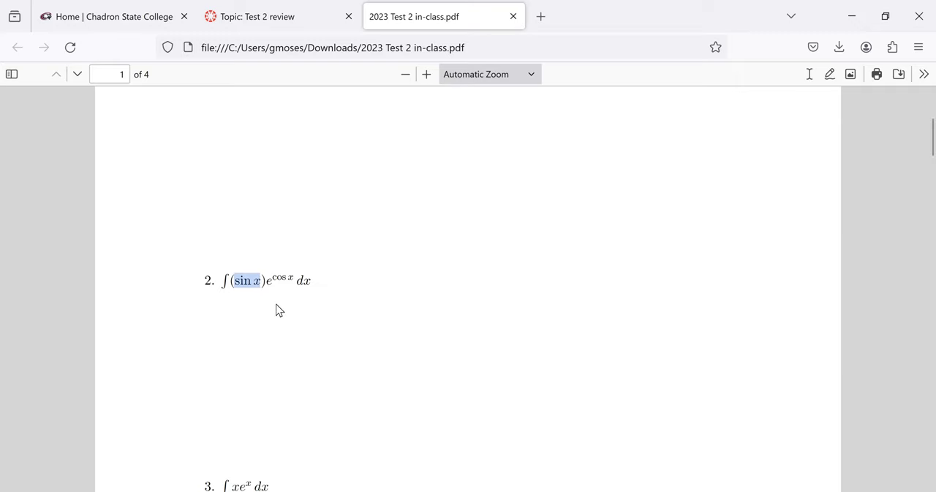
mouse_move(655, 296)
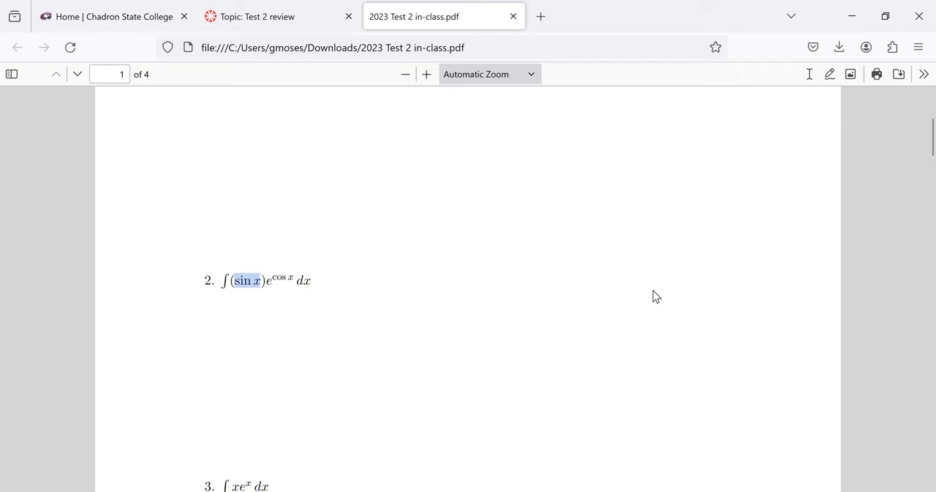
Step: Scroll down so problem 3, ∫ x e^x dx, shows and select inside its integrand
scroll(down, 3)
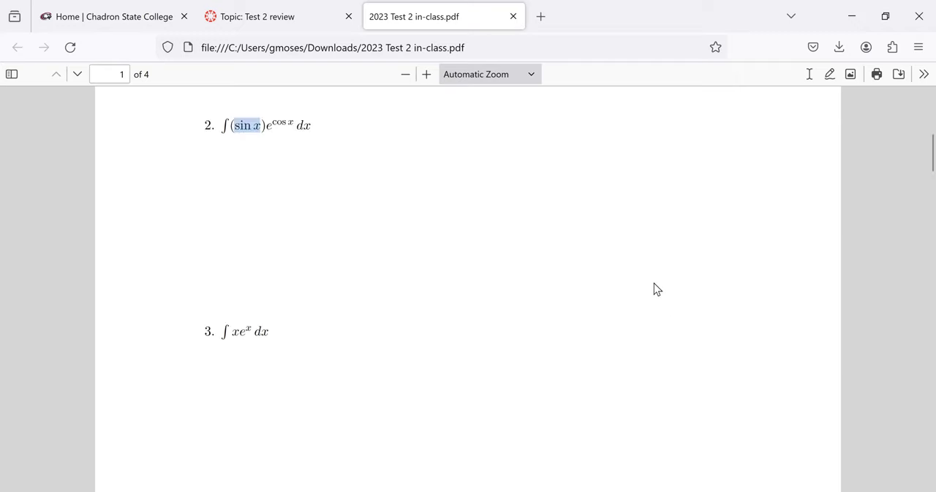
mouse_move(252, 328)
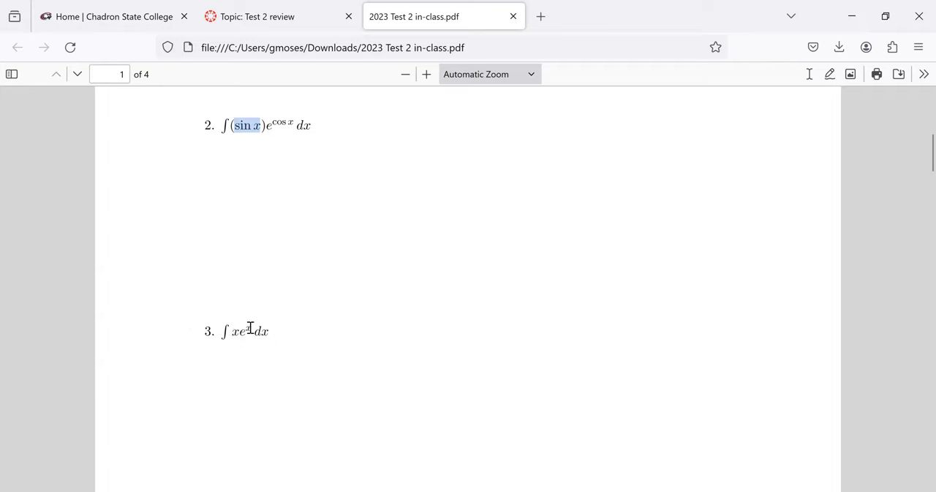
double_click(239, 331)
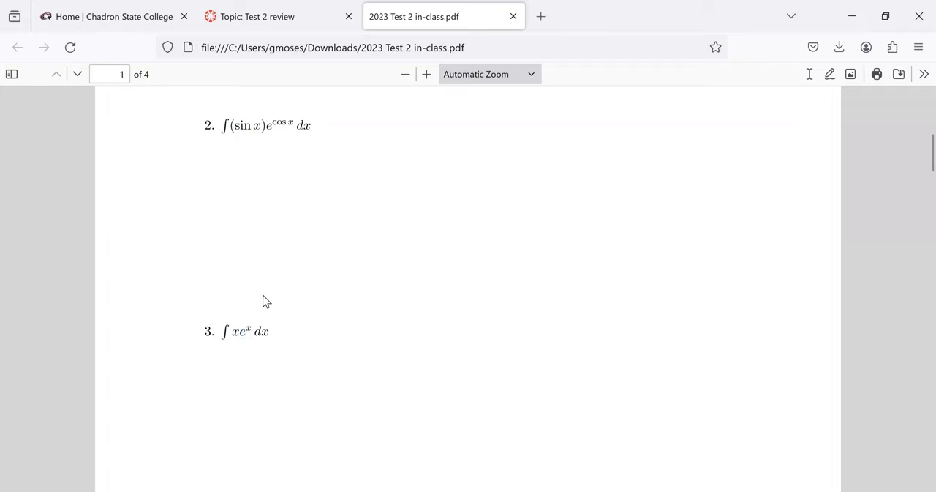
mouse_move(234, 329)
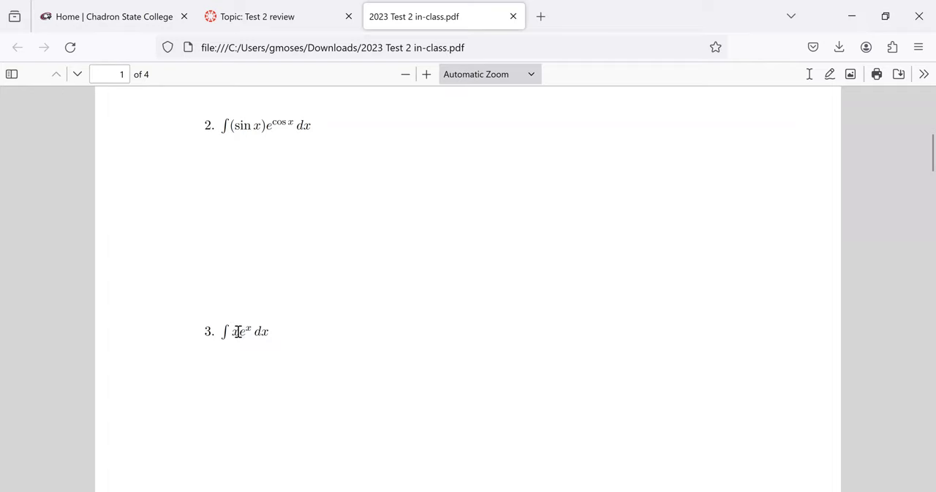
mouse_move(235, 330)
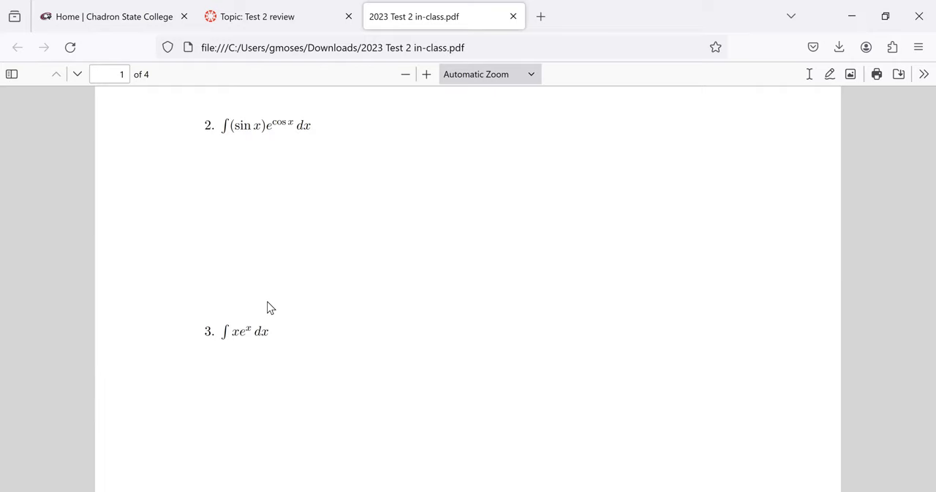
mouse_move(267, 298)
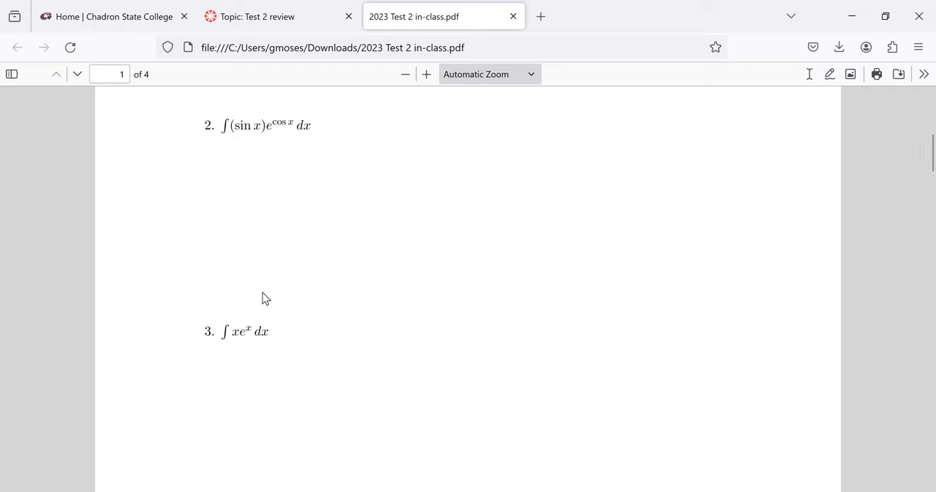
mouse_move(222, 343)
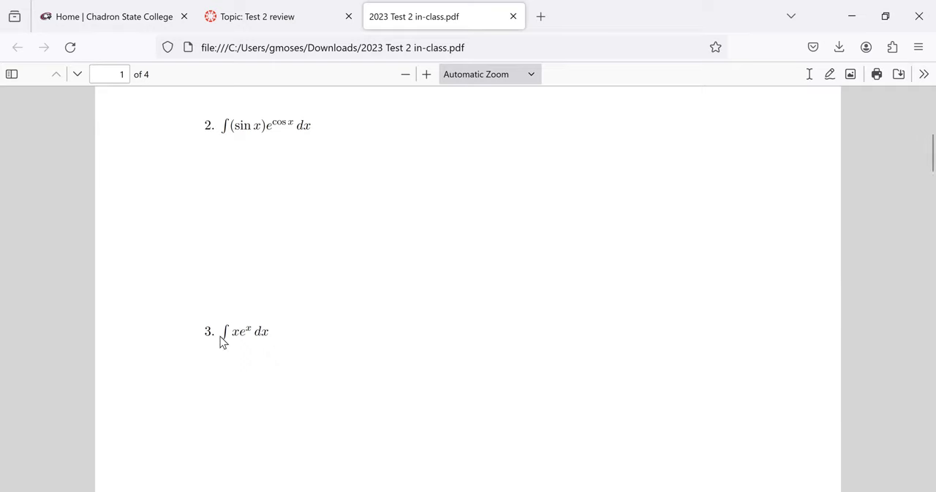
mouse_move(242, 331)
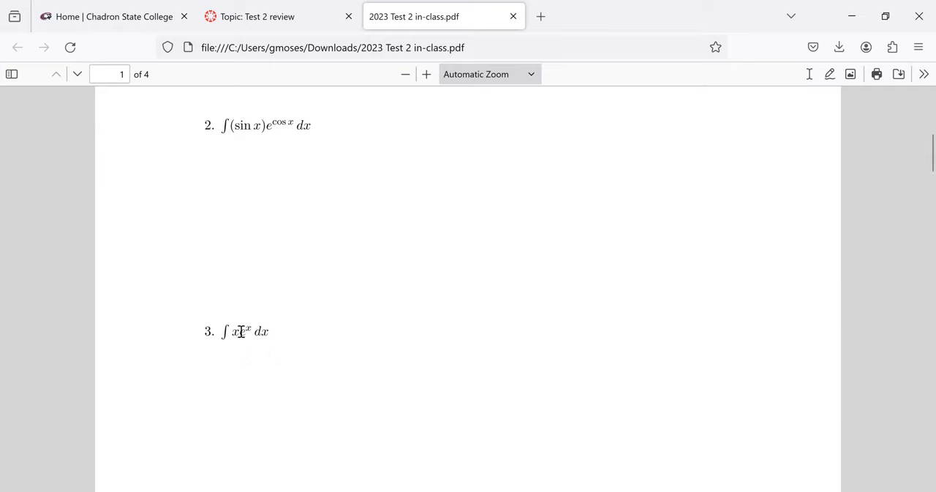
Step: Mark problem 3's x factor and scroll so problem 4, ∫₀¹ 1/(x−2) dx, appears
double_click(236, 331)
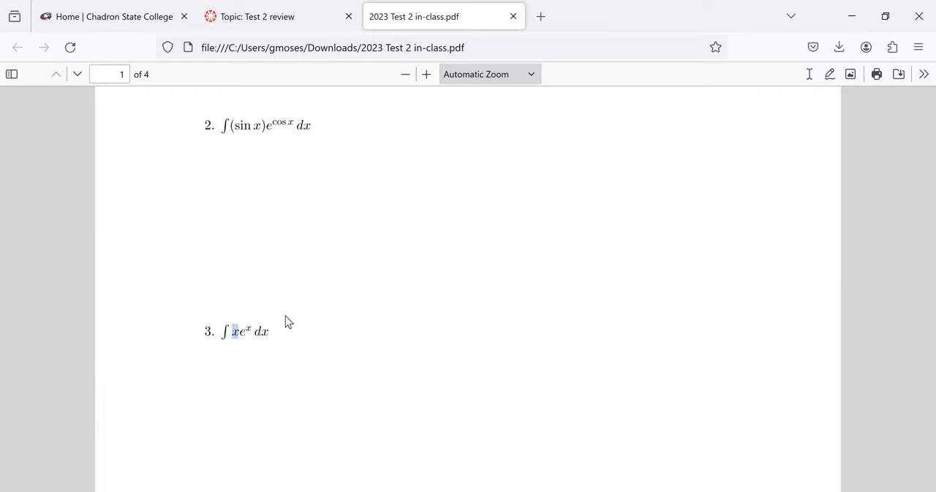
mouse_move(544, 226)
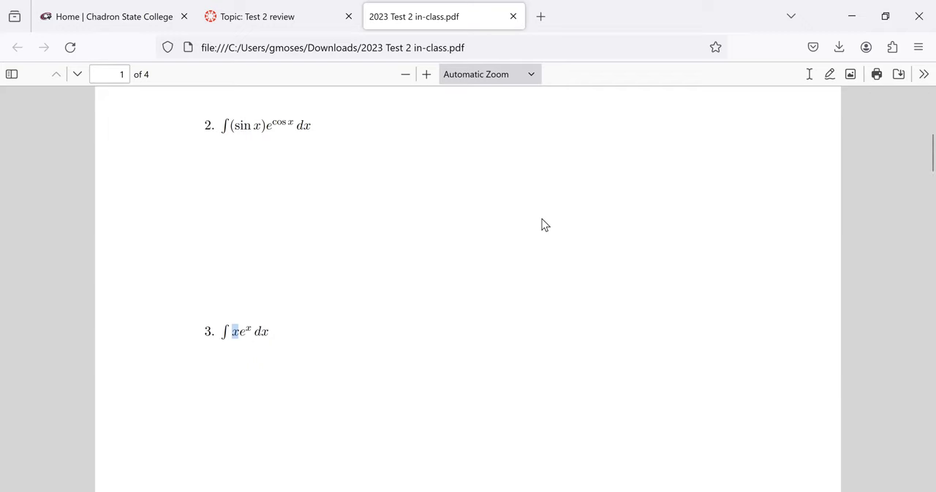
scroll(down, 3)
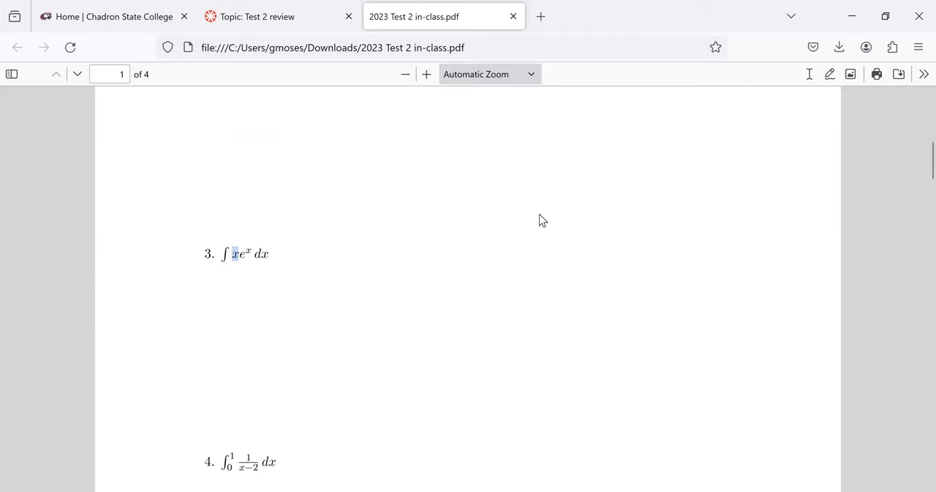
Step: Scroll to page 2 and back so problem 4 sits above problem 5, ∫₀² 1/(x−2)
scroll(down, 3)
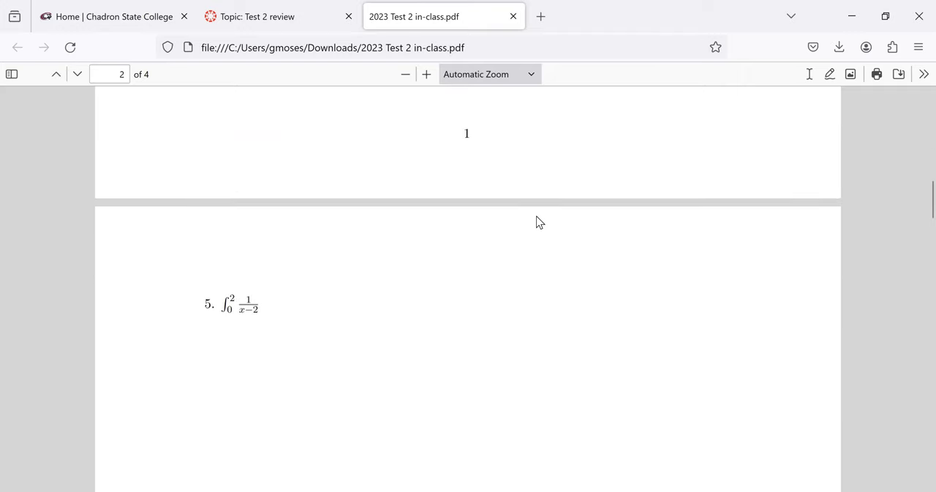
scroll(up, 3)
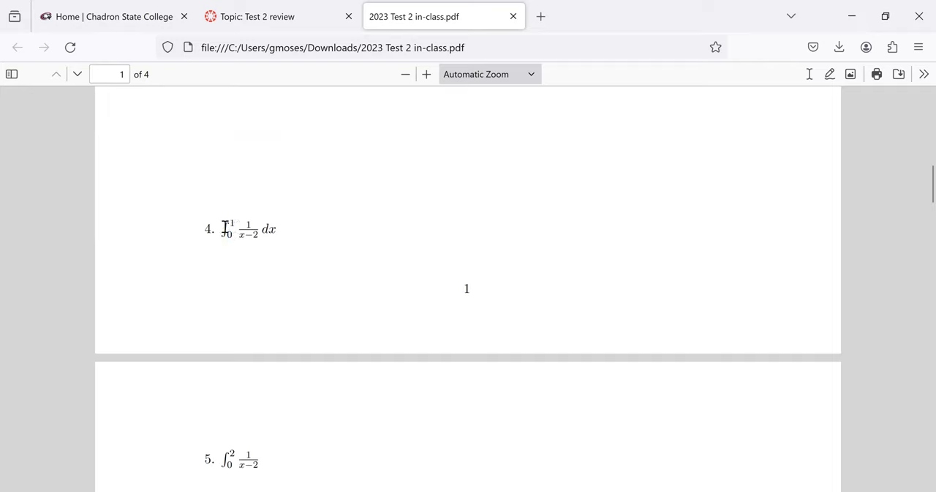
mouse_move(231, 227)
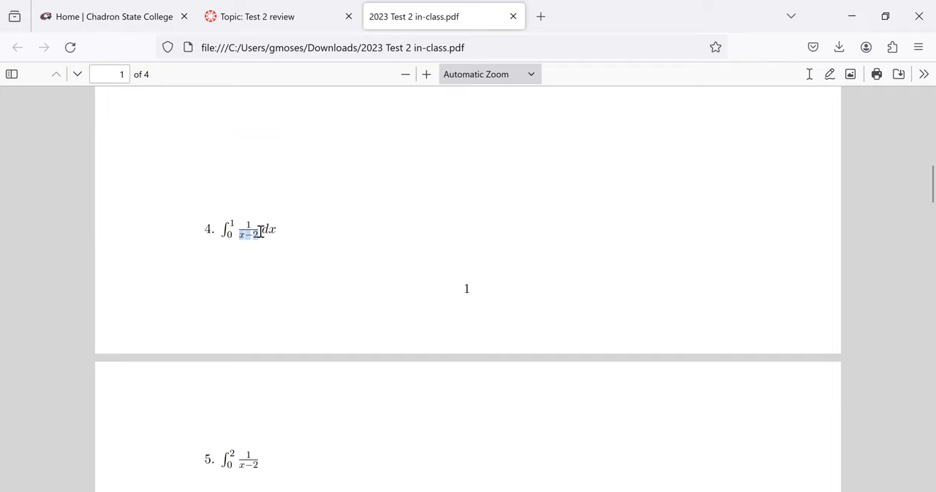
mouse_move(228, 243)
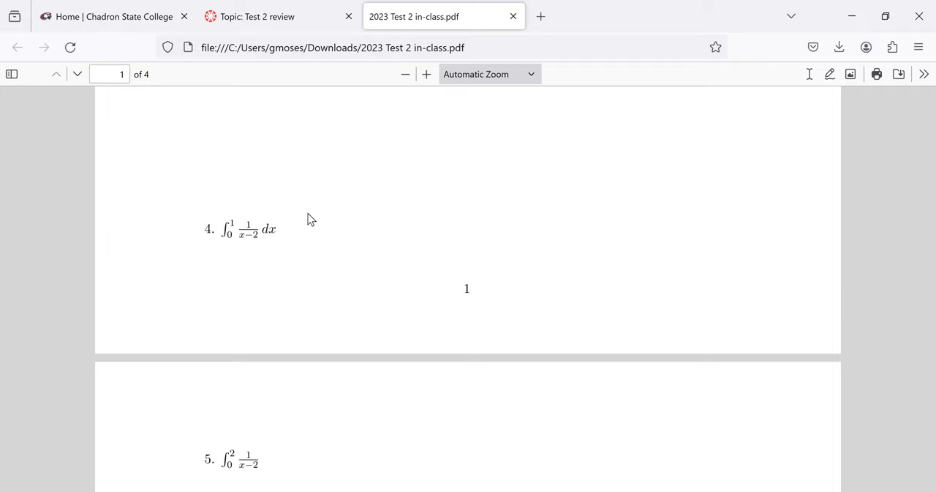
mouse_move(318, 214)
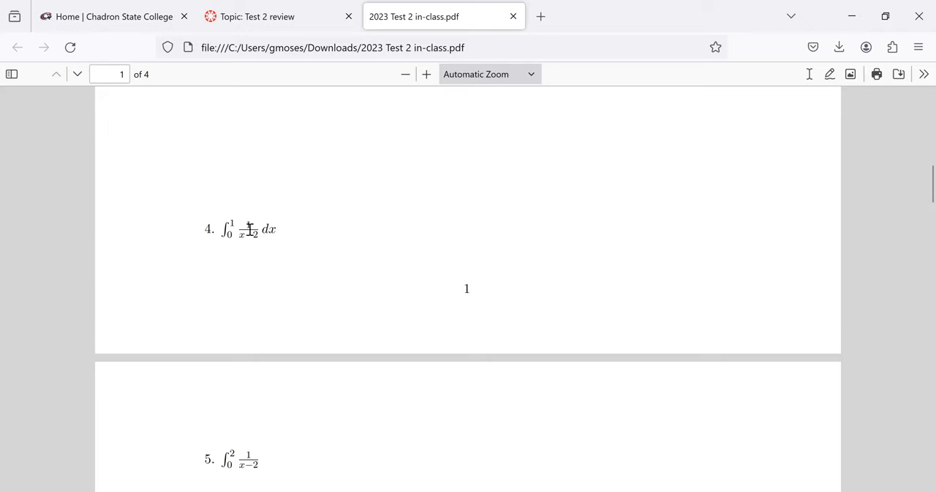
mouse_move(251, 232)
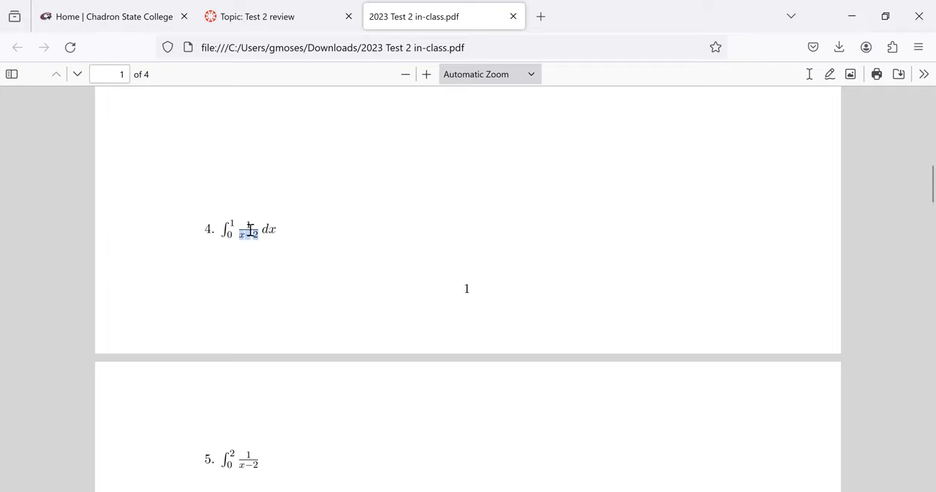
mouse_move(472, 242)
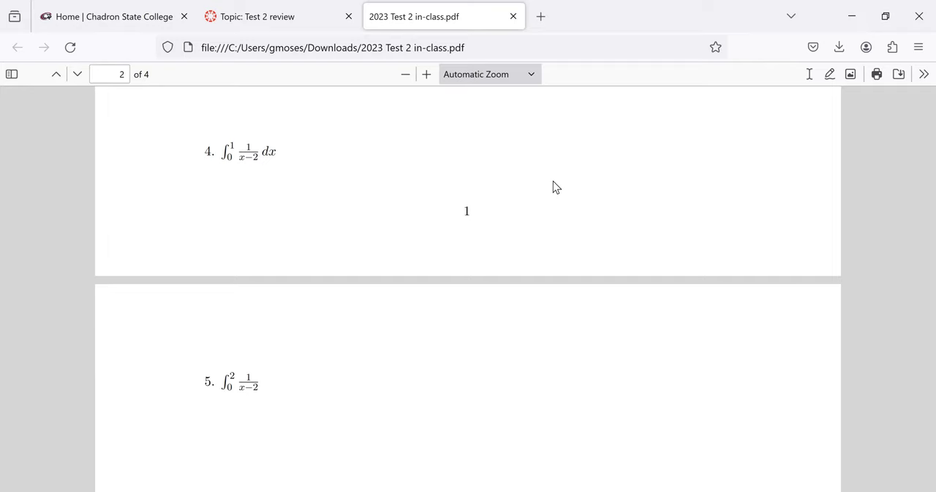
mouse_move(225, 146)
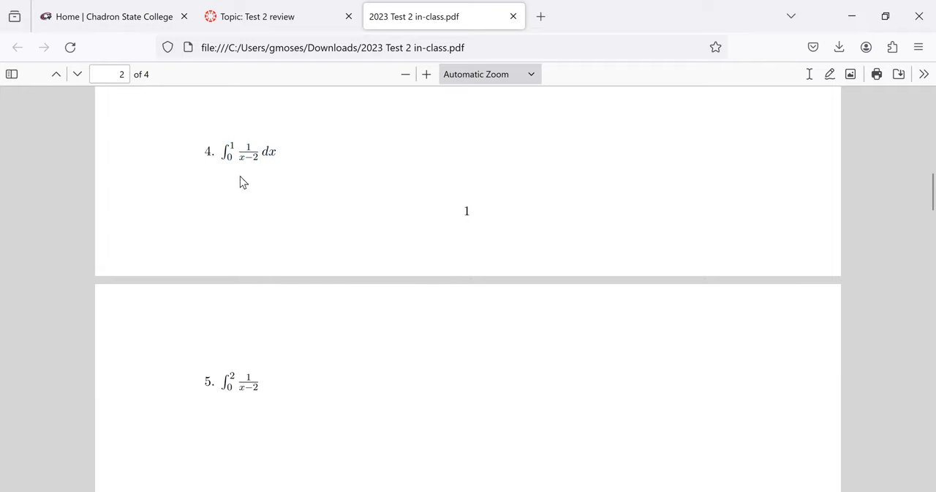
mouse_move(249, 143)
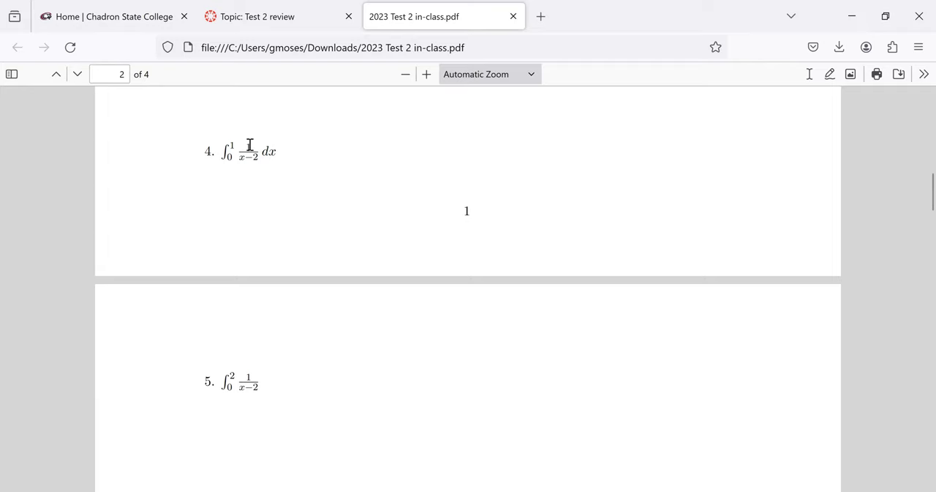
mouse_move(215, 378)
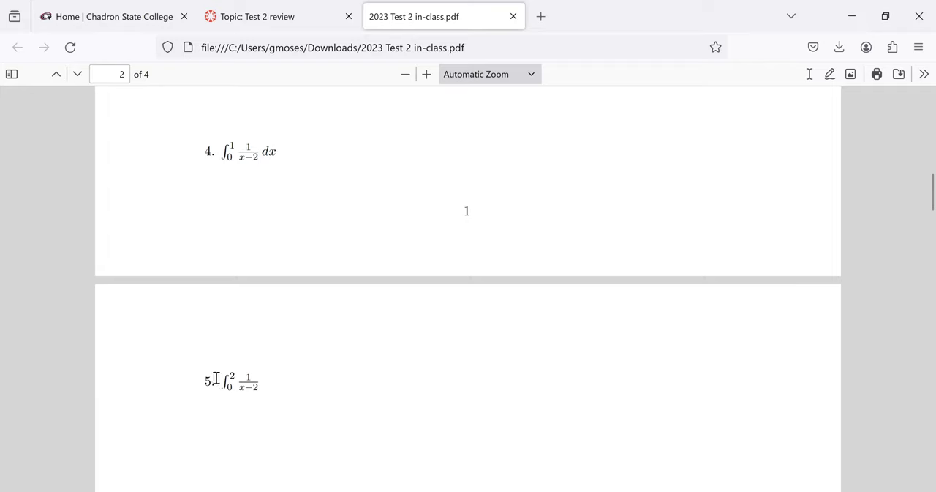
mouse_move(222, 383)
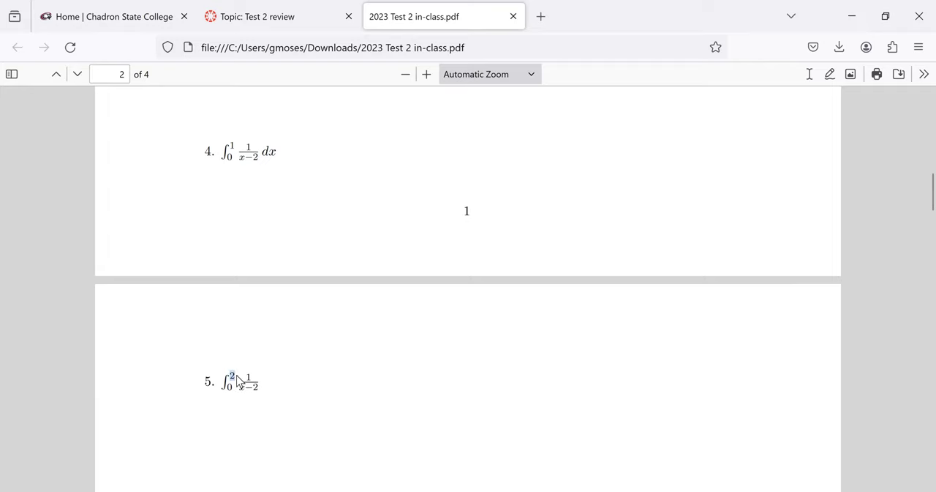
mouse_move(387, 425)
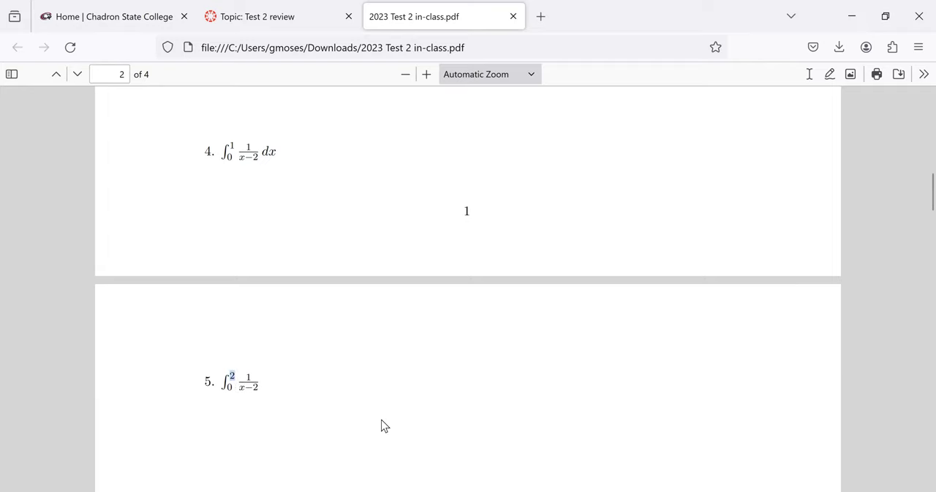
mouse_move(124, 419)
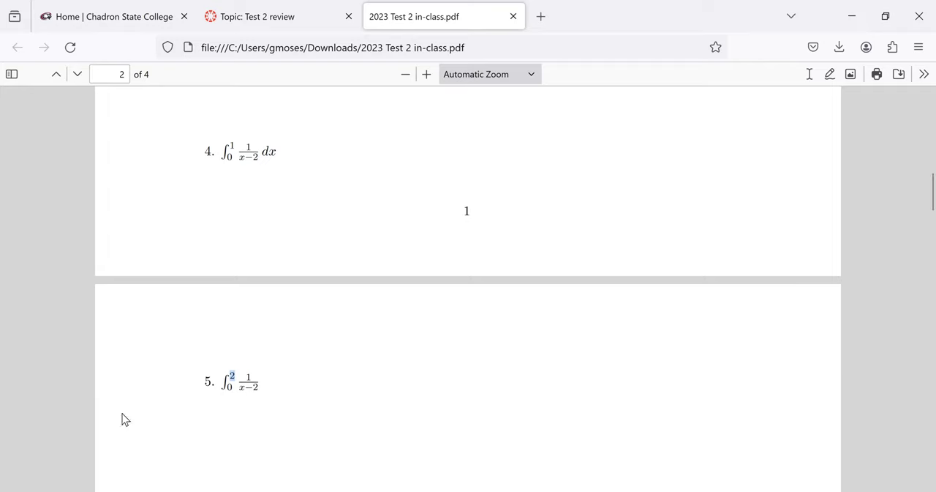
mouse_move(237, 375)
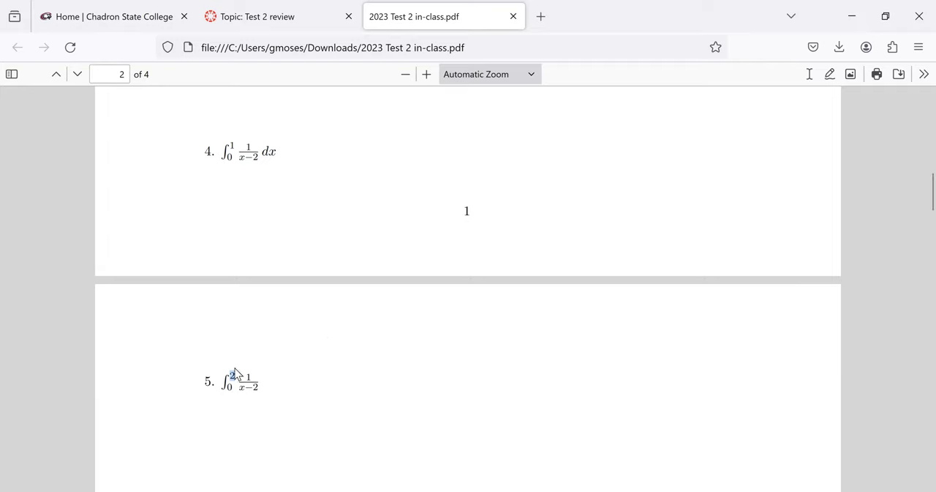
mouse_move(248, 378)
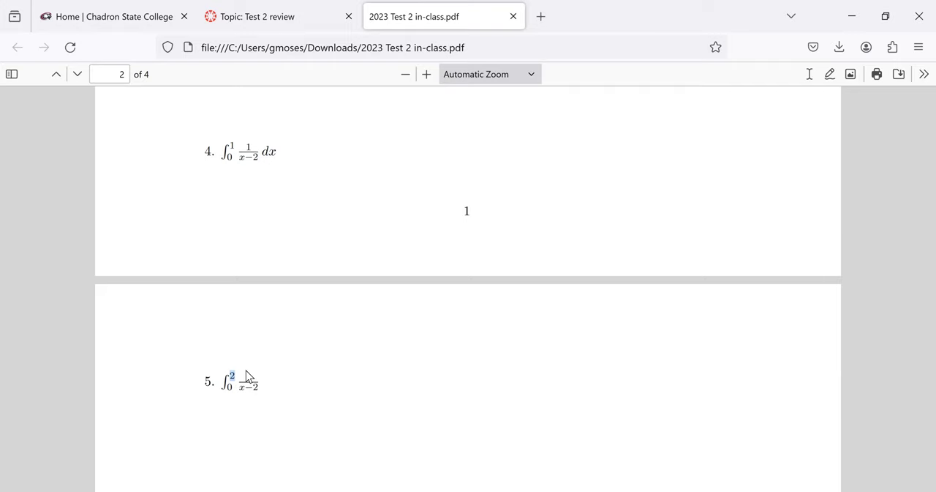
Step: Scroll down page 2 so problem 6, ∫ sin³x cos²x dx, appears below problem 5
scroll(down, 3)
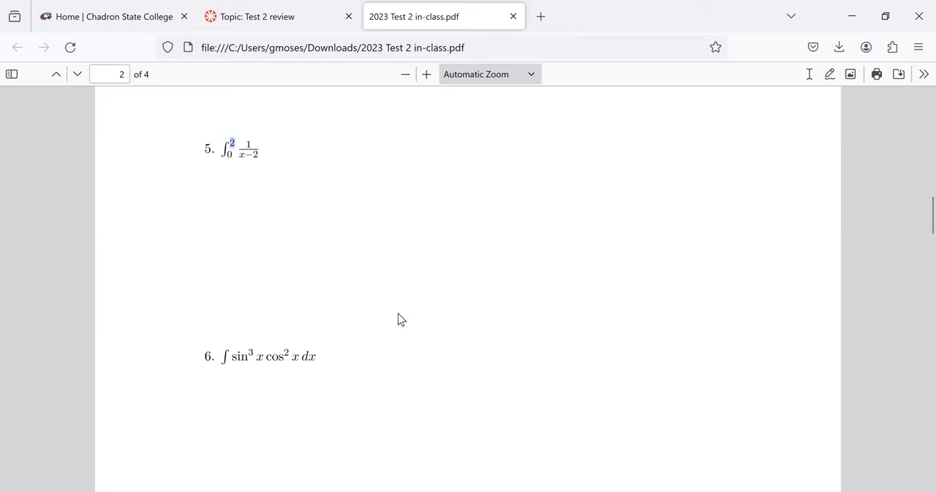
Step: Centre problem 6 in view and mark the exponent 3 on its sine factor
scroll(down, 3)
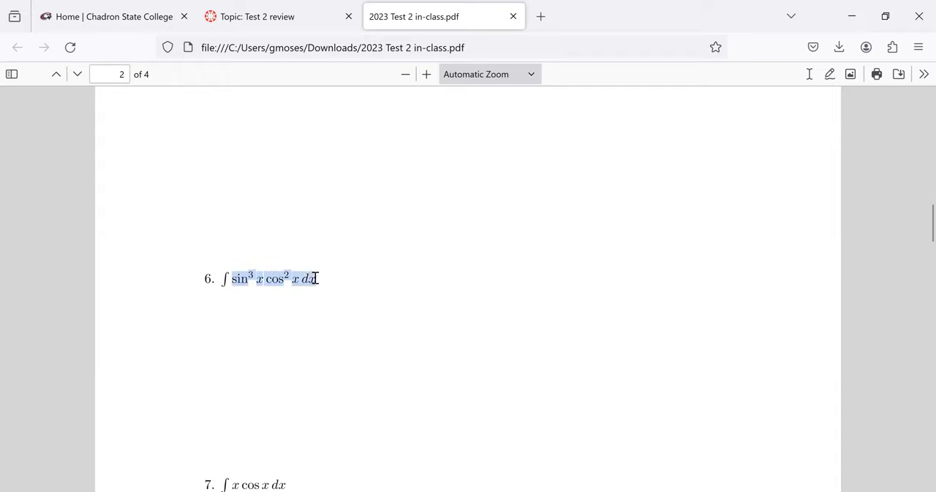
mouse_move(553, 301)
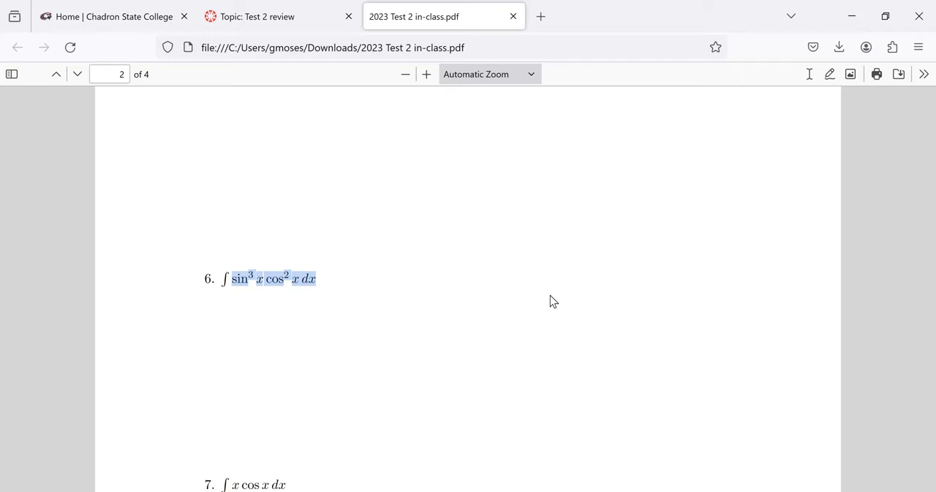
click(269, 278)
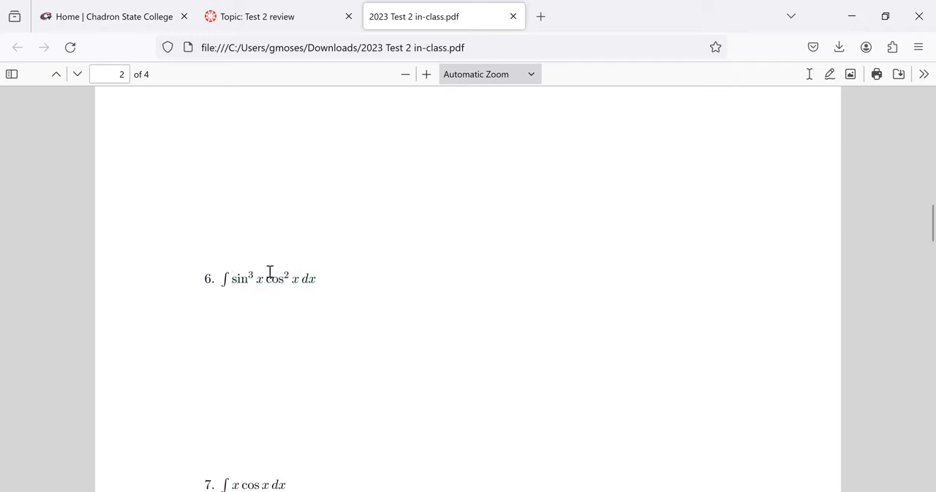
double_click(238, 278)
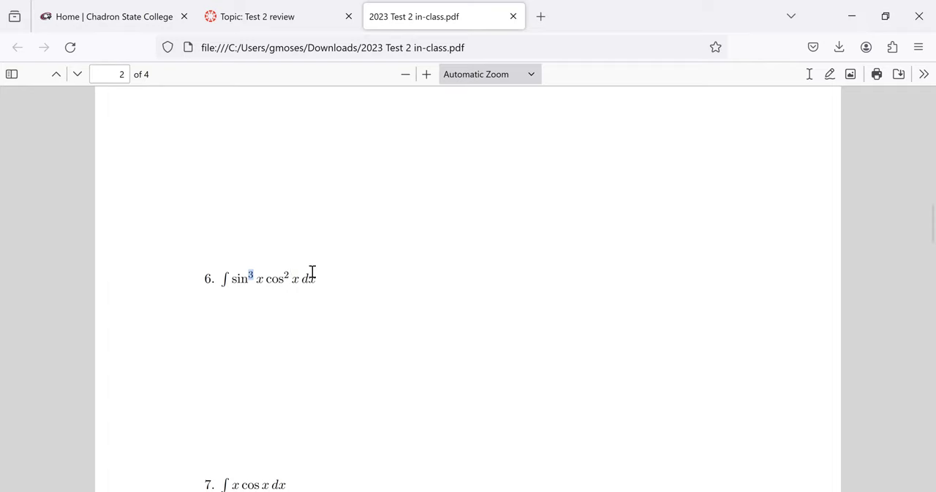
mouse_move(466, 291)
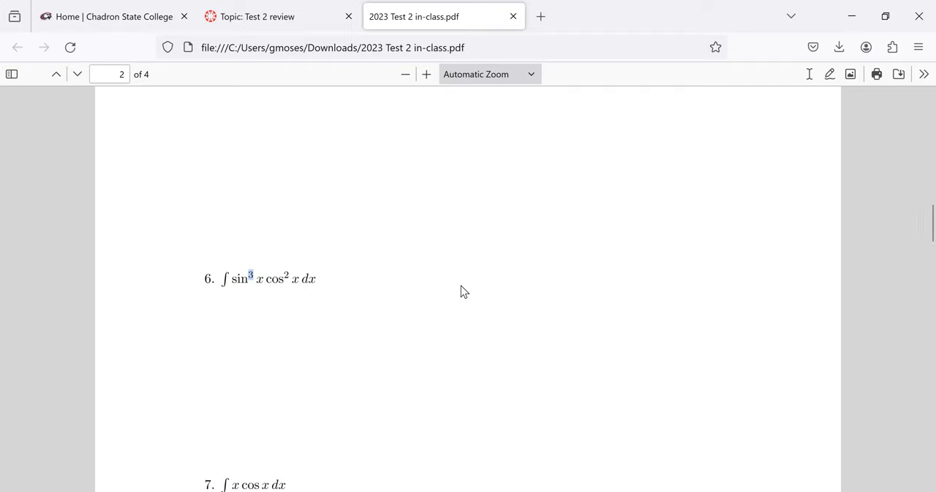
mouse_move(860, 202)
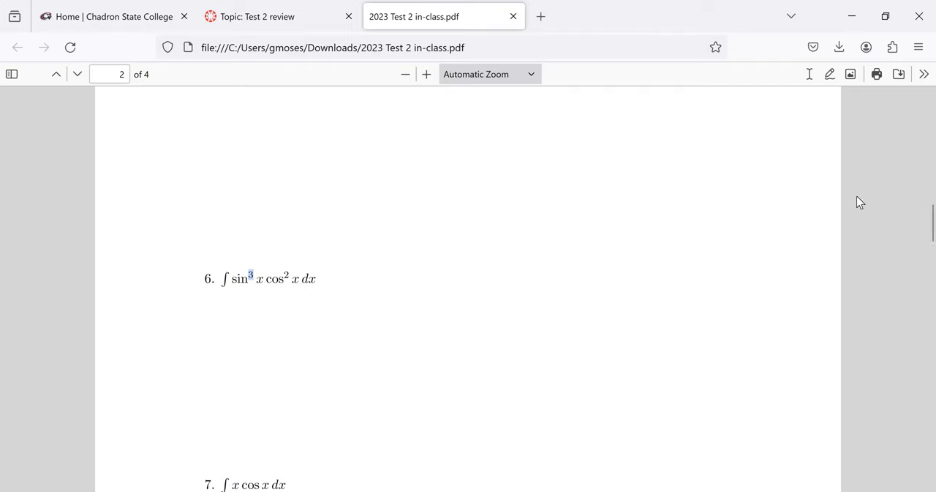
Step: Highlight problem 6's whole sin³x factor, then scroll down toward problem 15 on page 4
scroll(down, 3)
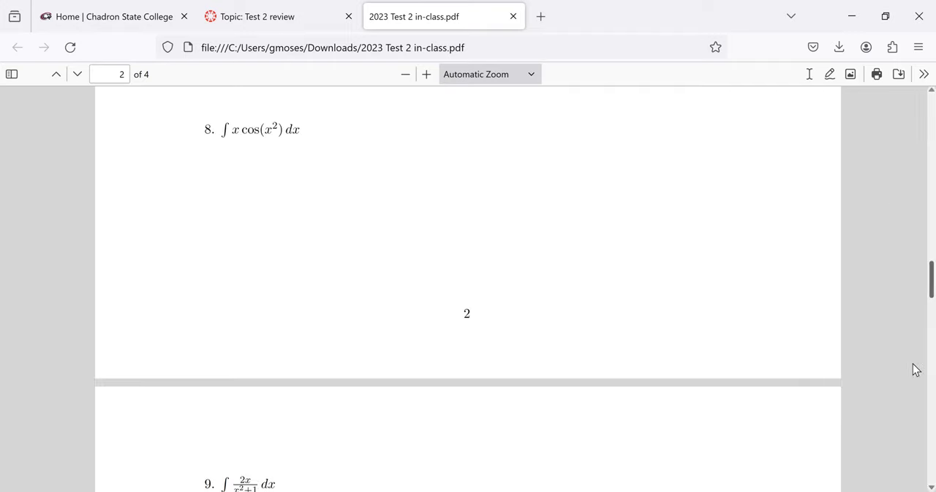
scroll(down, 3)
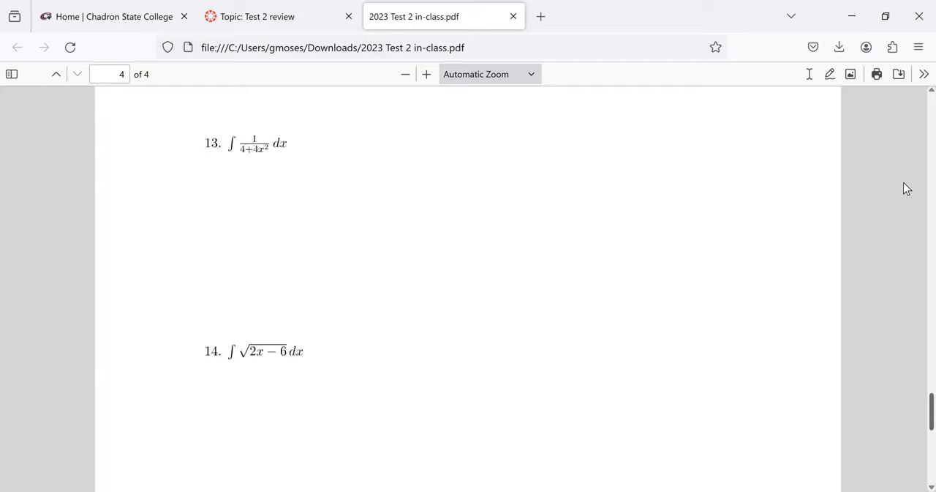
scroll(up, 3)
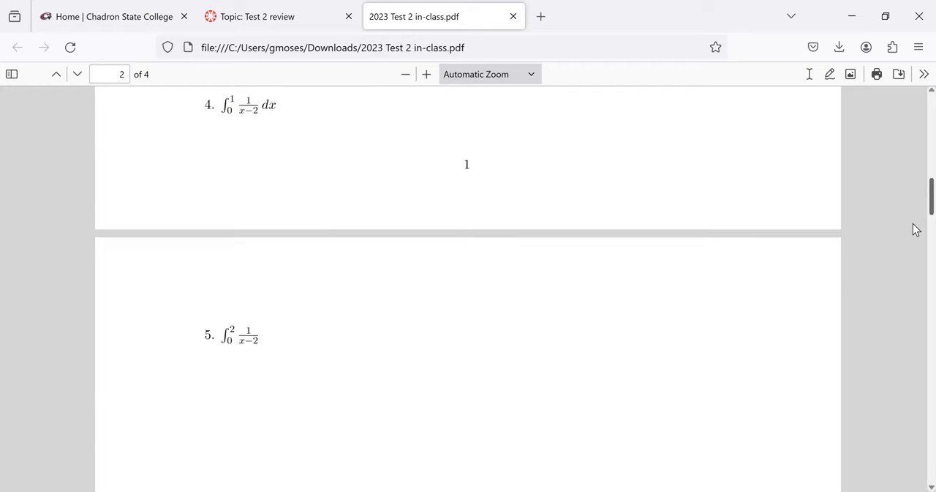
scroll(down, 3)
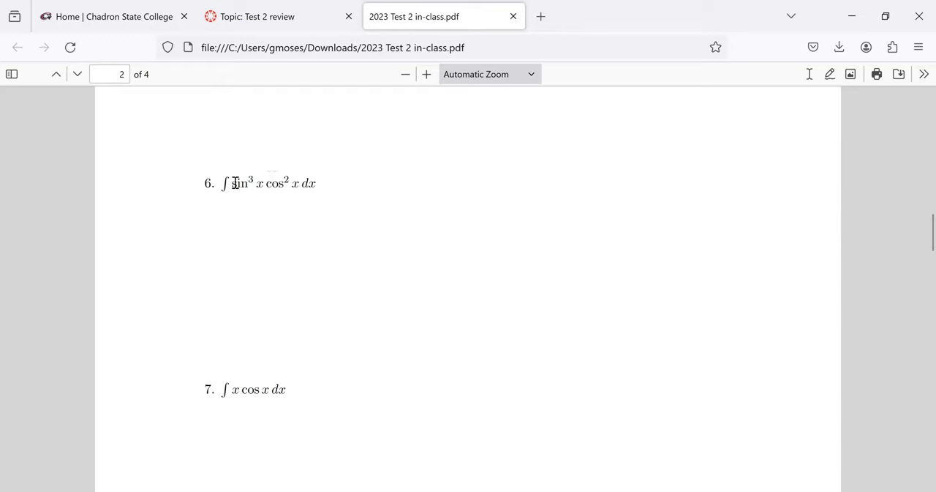
double_click(240, 183)
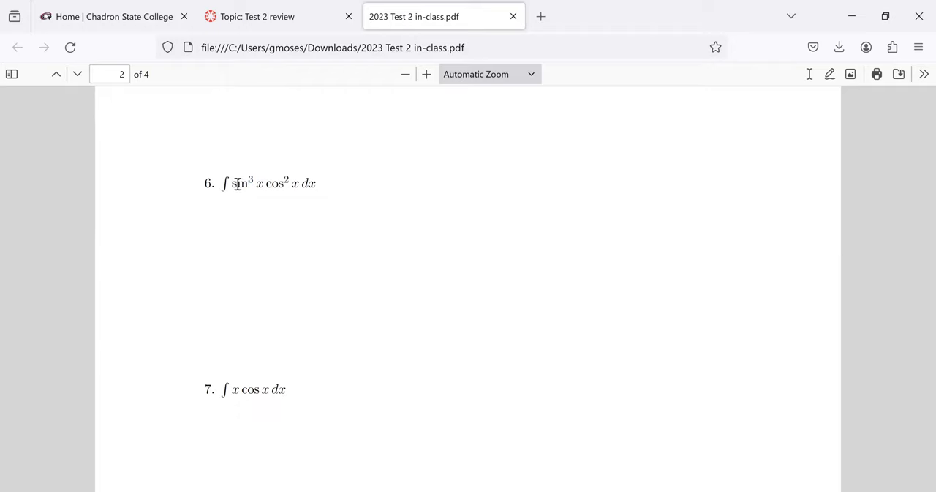
double_click(240, 183)
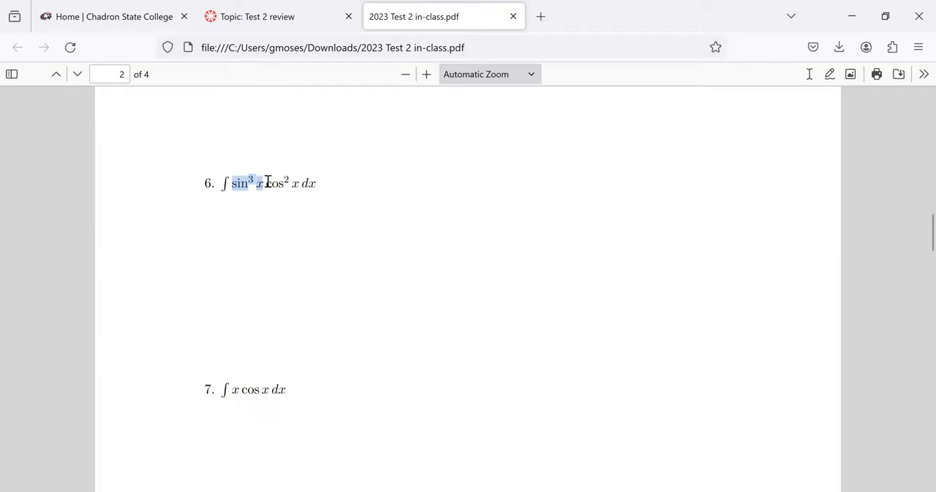
mouse_move(251, 181)
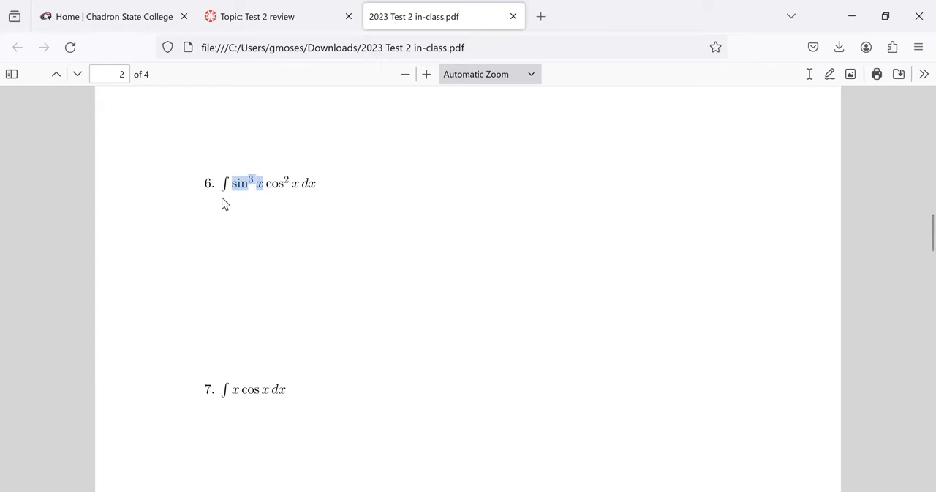
mouse_move(386, 231)
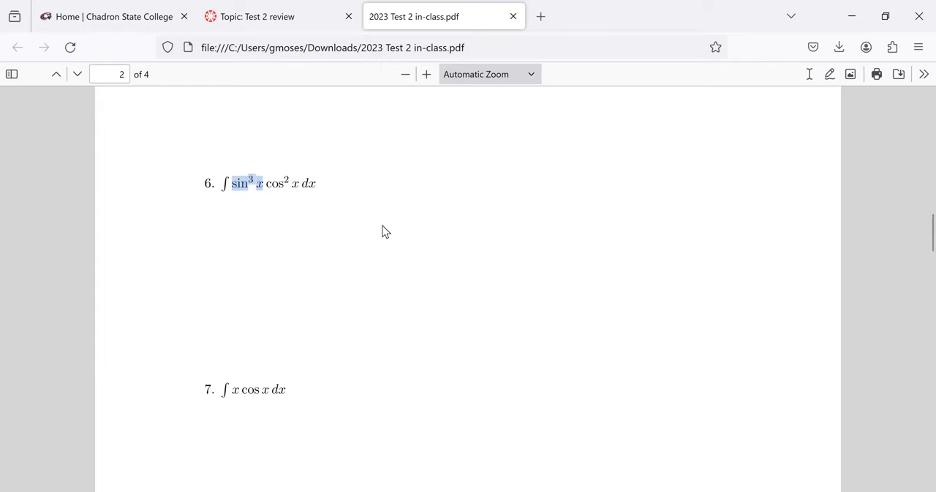
scroll(down, 3)
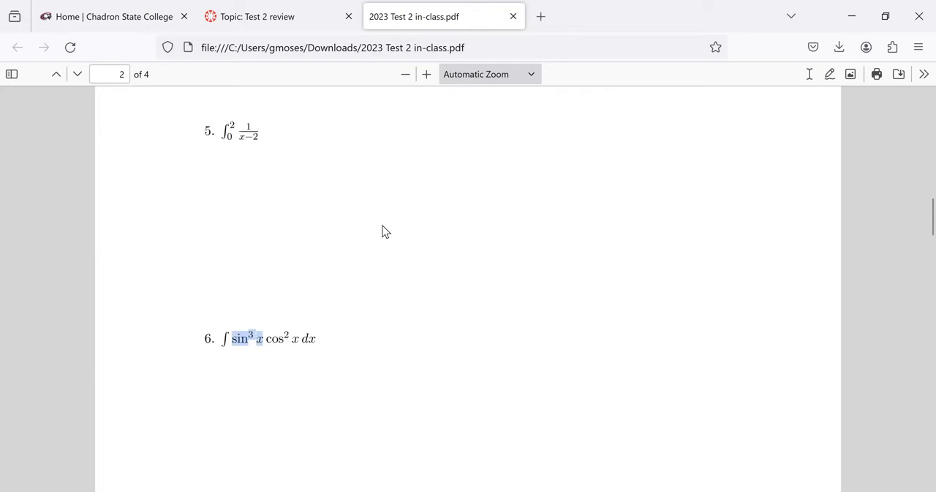
mouse_move(801, 196)
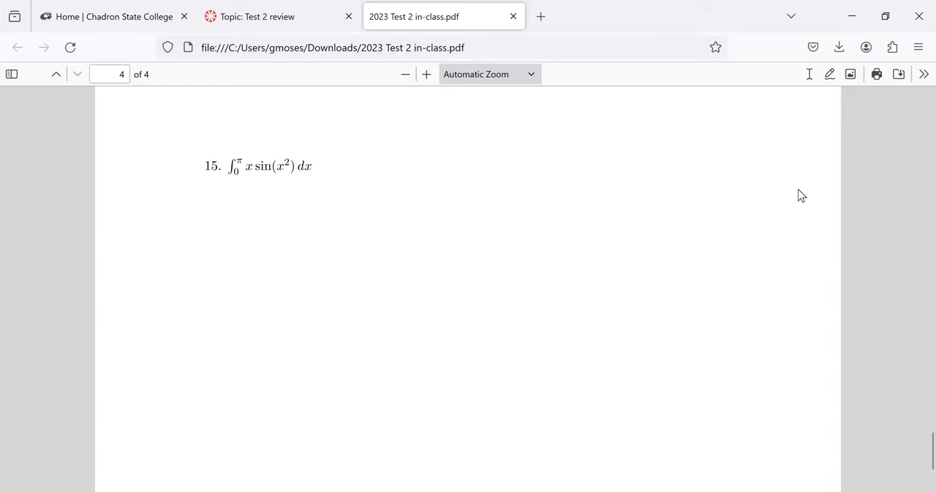
Step: Scroll back up to page 2 so problems 7 and 8, ∫ x cos x and ∫ x cos(x²), show
scroll(up, 3)
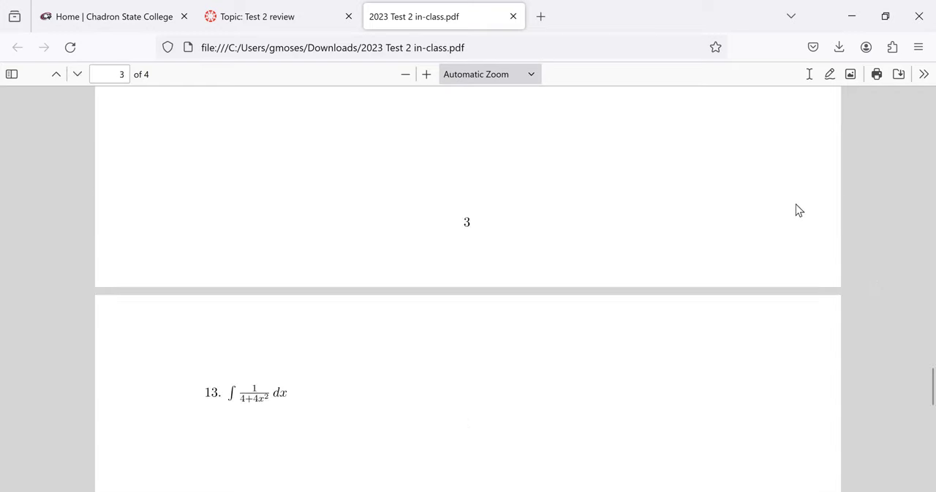
scroll(up, 3)
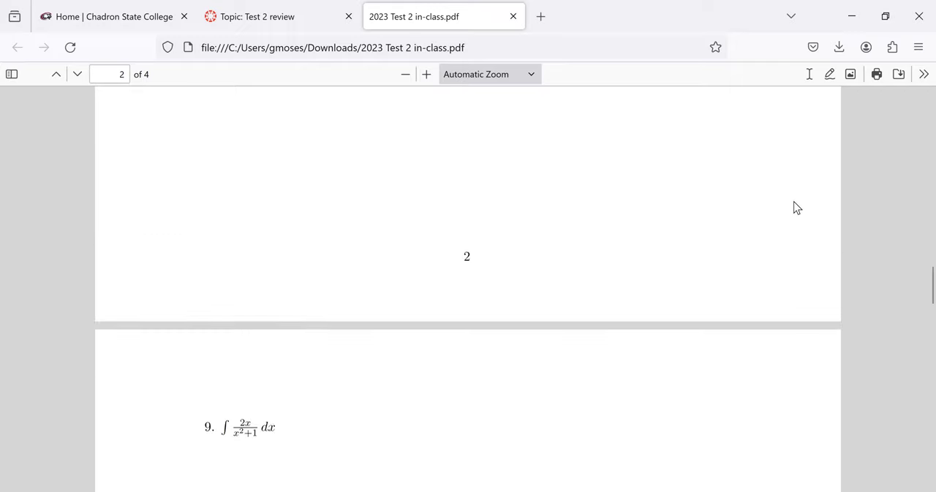
scroll(up, 3)
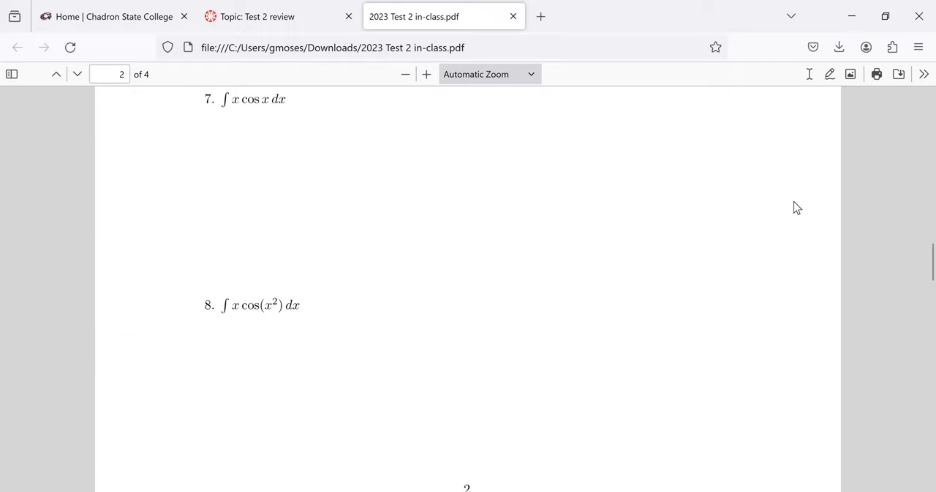
scroll(up, 3)
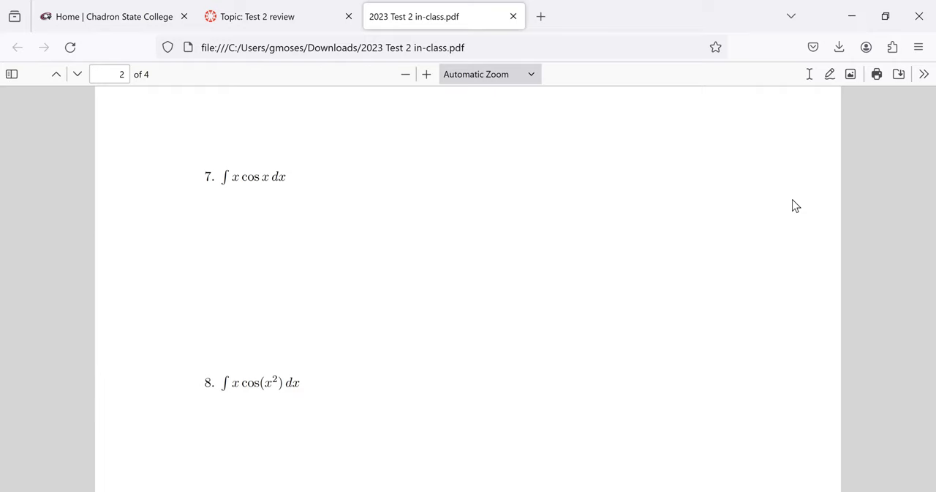
mouse_move(500, 301)
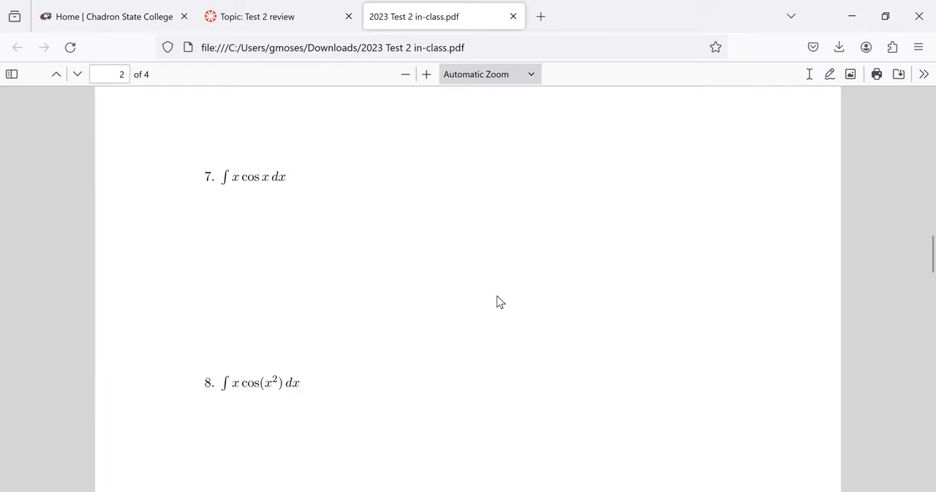
mouse_move(296, 214)
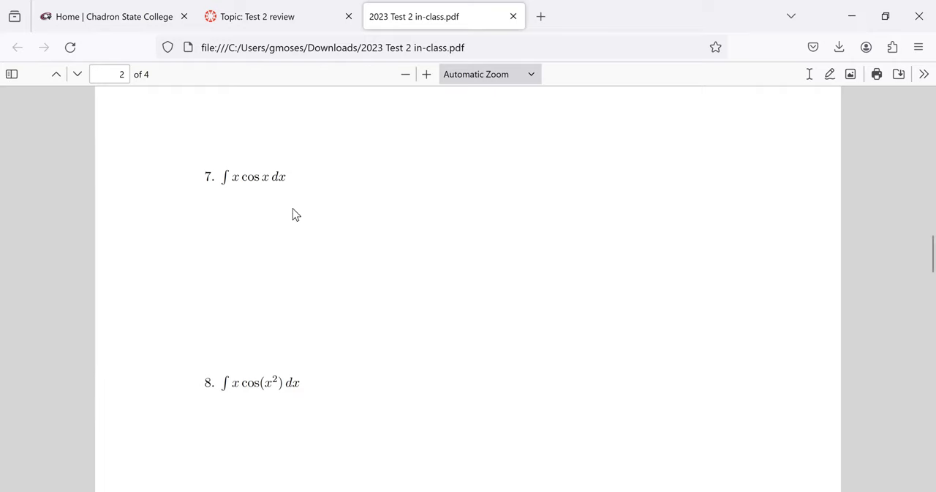
mouse_move(237, 182)
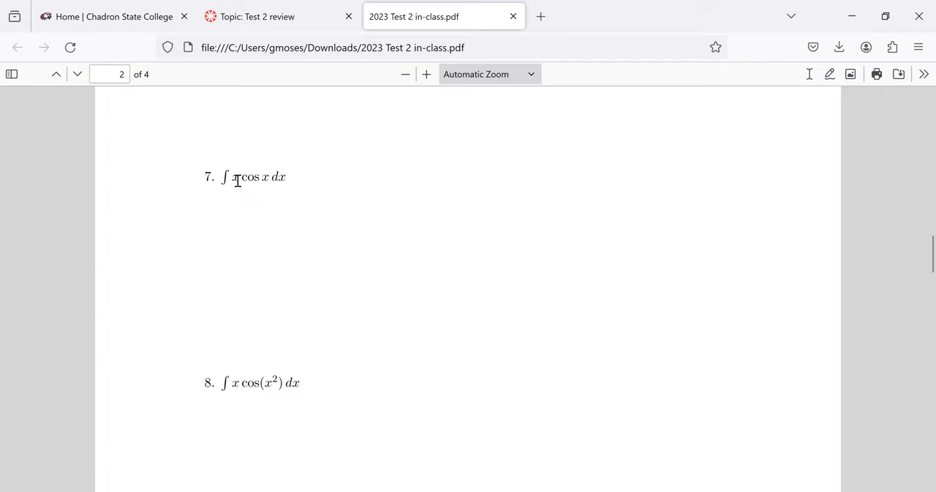
mouse_move(227, 185)
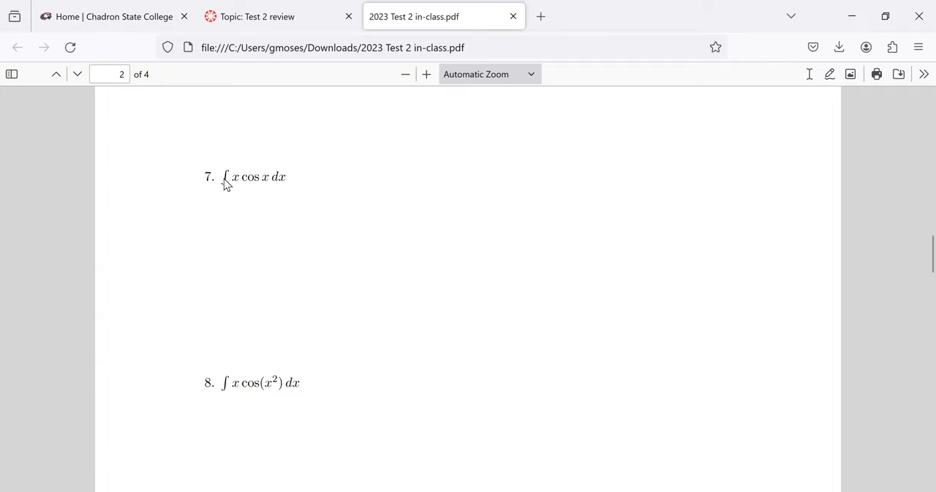
Step: Highlight the cos factor of problem 7, clear it, and scroll further down the page
double_click(251, 177)
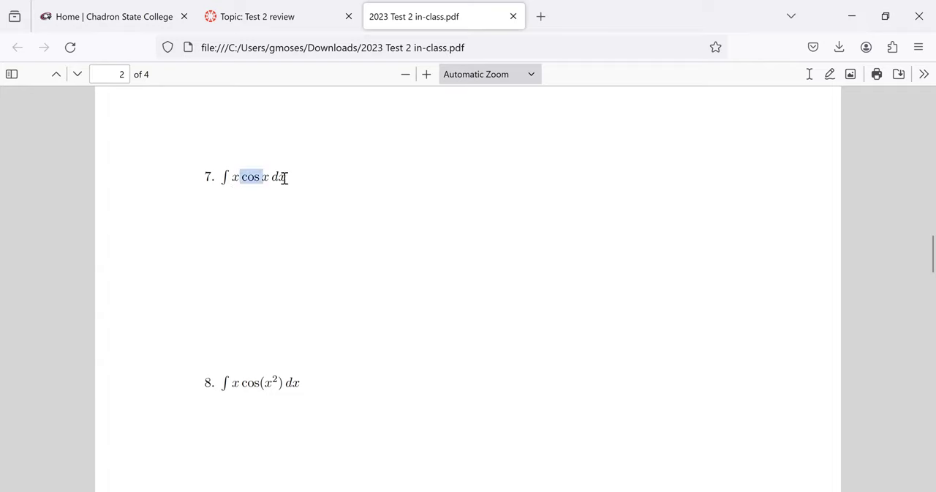
click(235, 177)
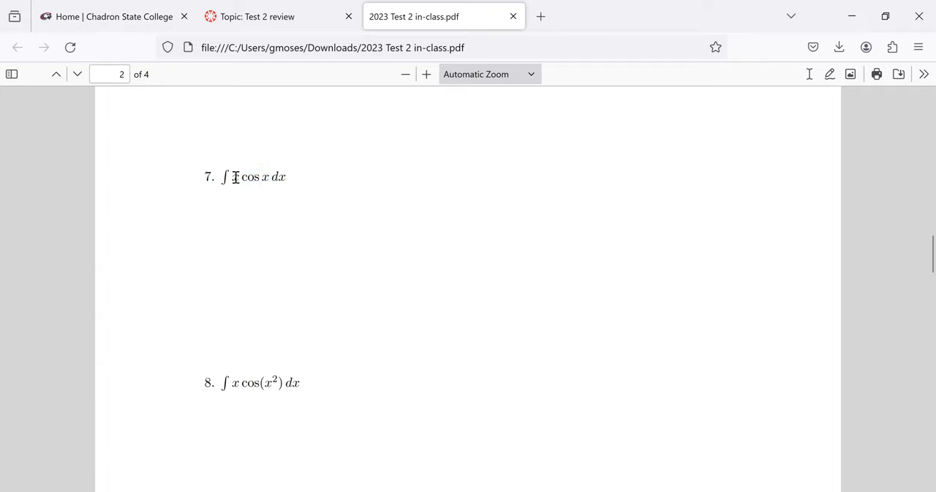
mouse_move(321, 183)
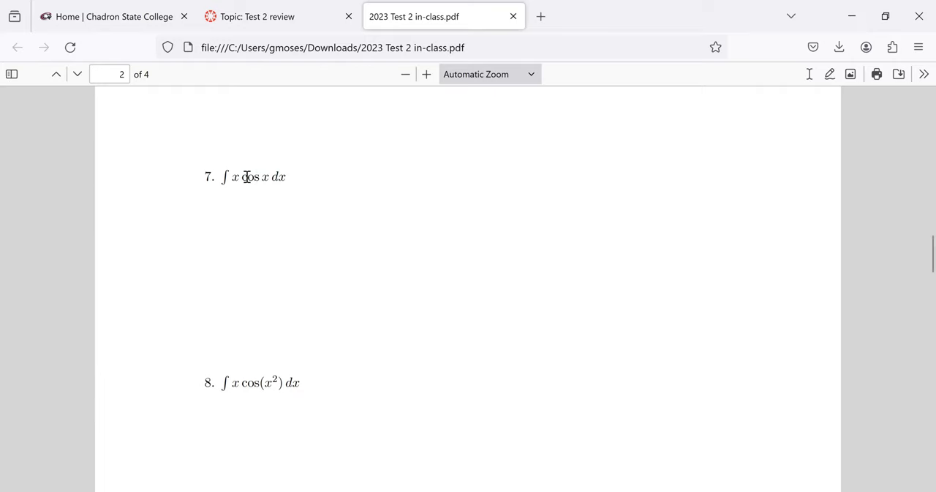
mouse_move(246, 176)
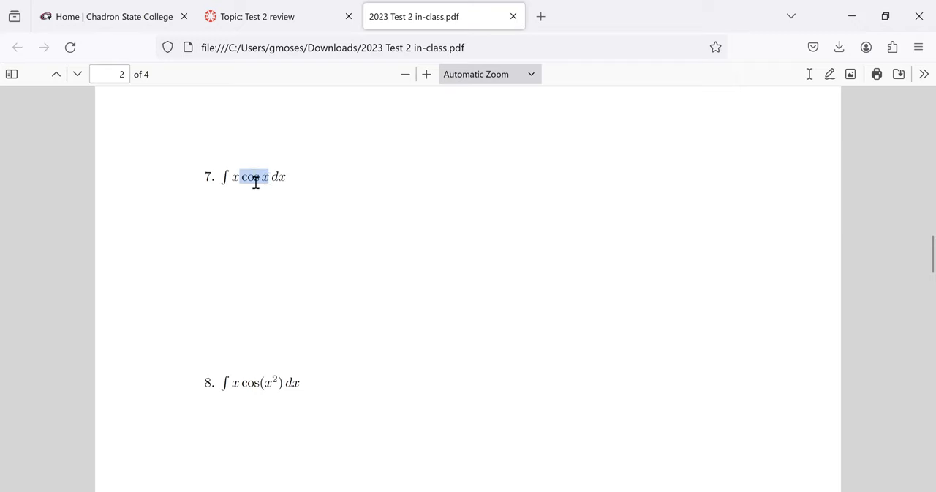
mouse_move(256, 181)
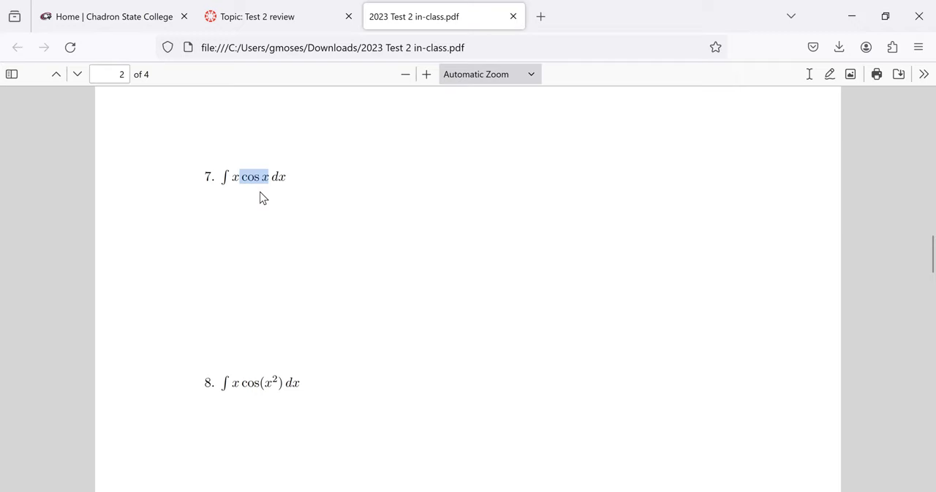
mouse_move(263, 206)
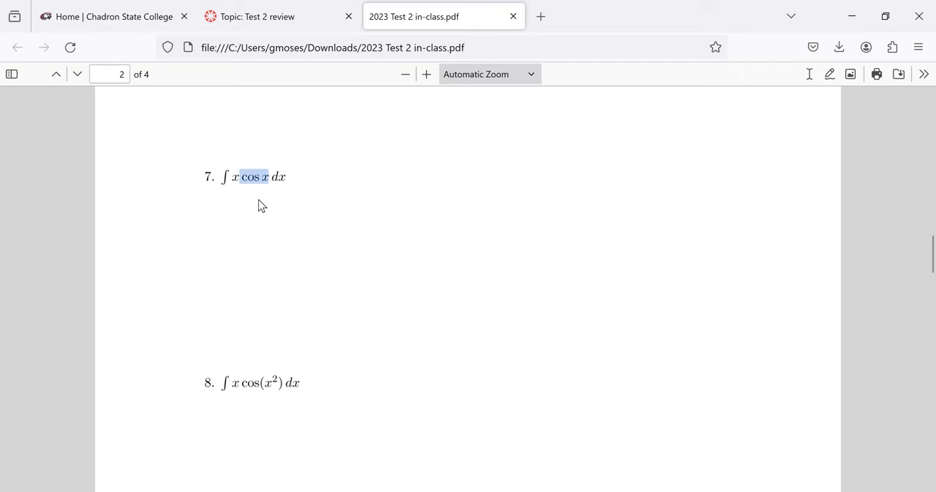
mouse_move(298, 208)
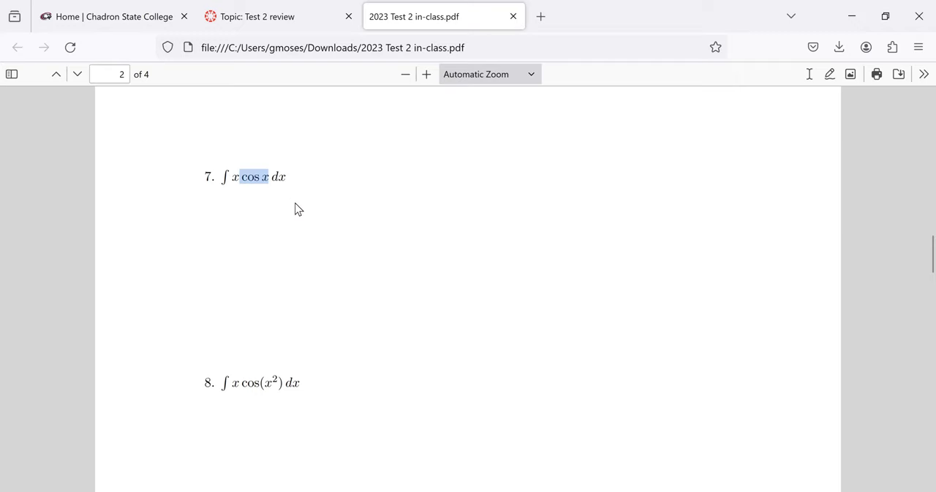
mouse_move(266, 164)
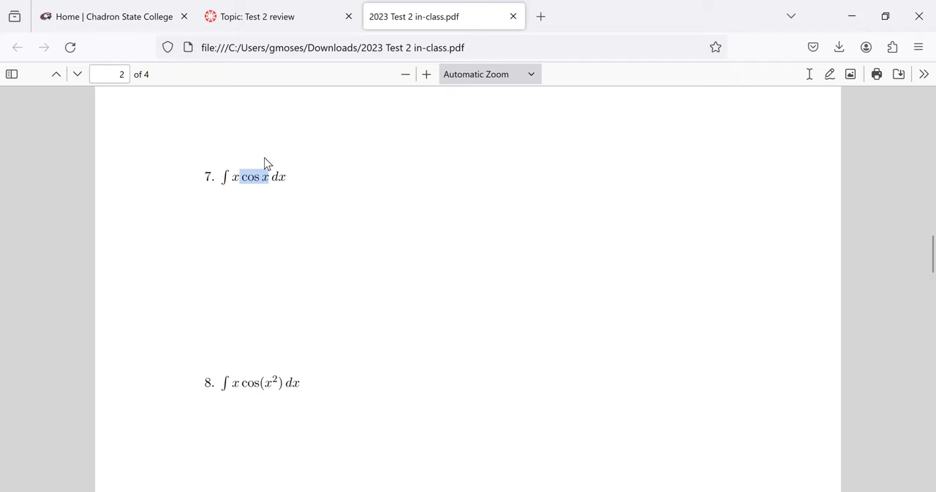
scroll(down, 3)
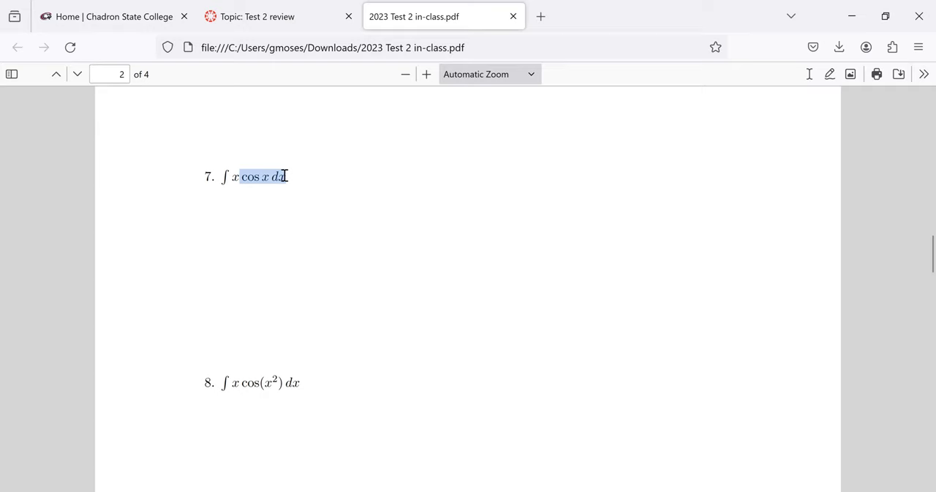
mouse_move(427, 196)
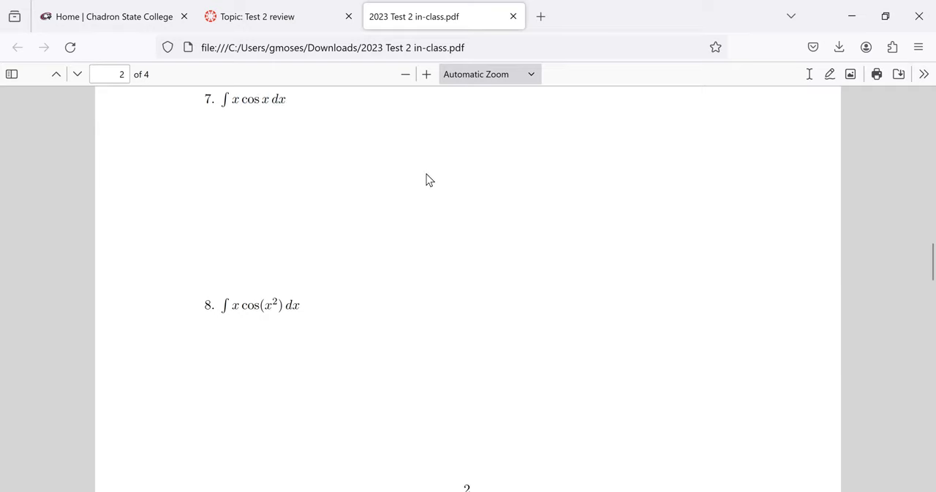
mouse_move(249, 175)
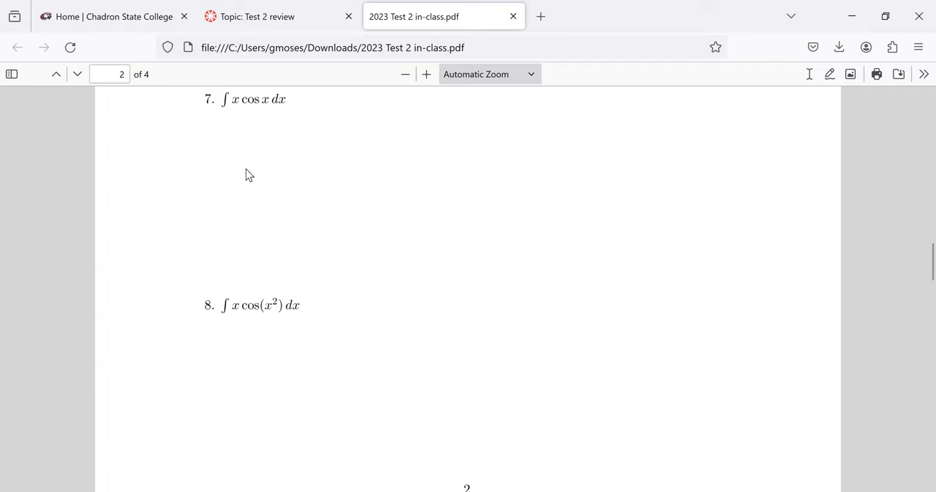
mouse_move(236, 184)
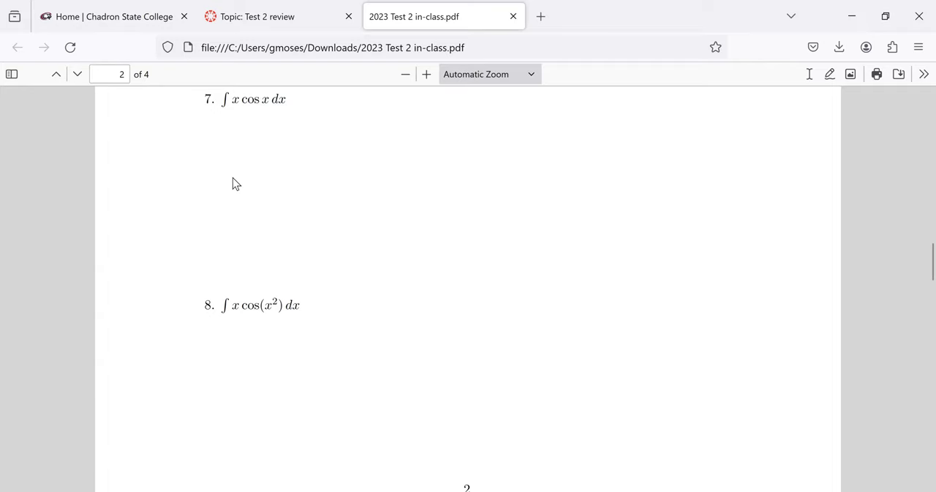
mouse_move(237, 257)
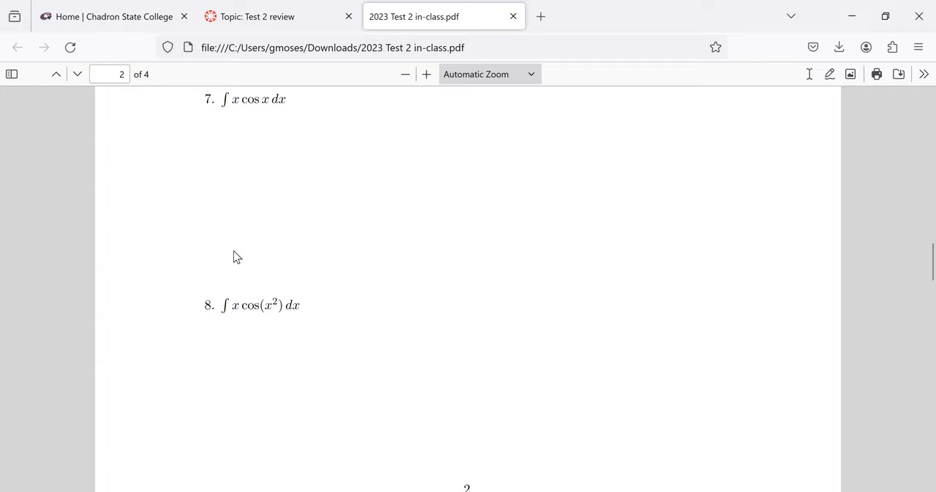
mouse_move(266, 243)
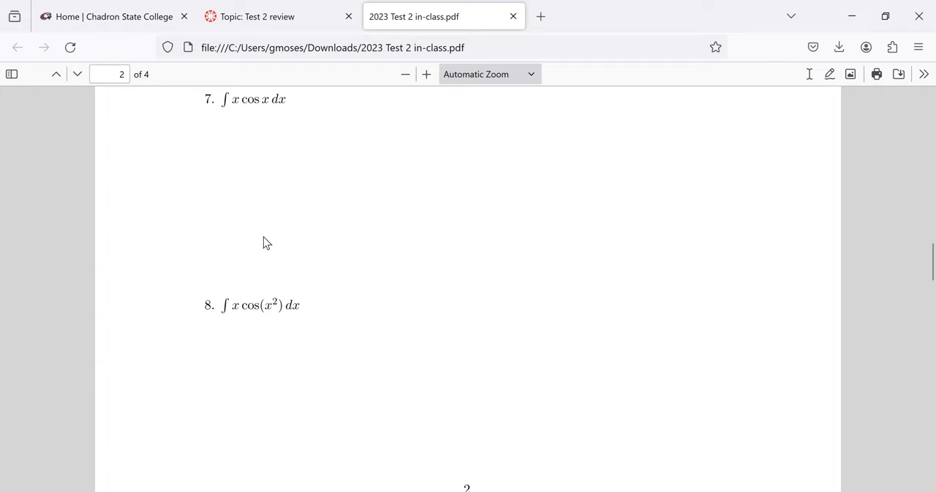
mouse_move(225, 161)
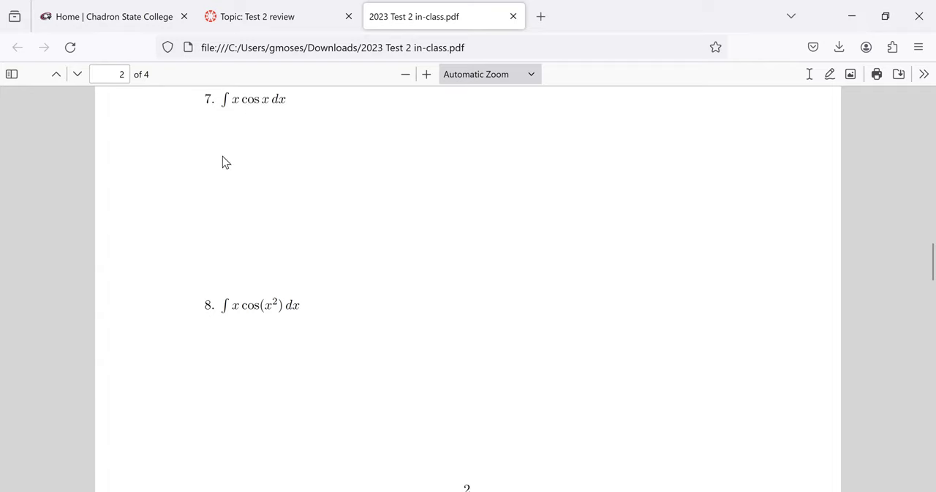
mouse_move(246, 313)
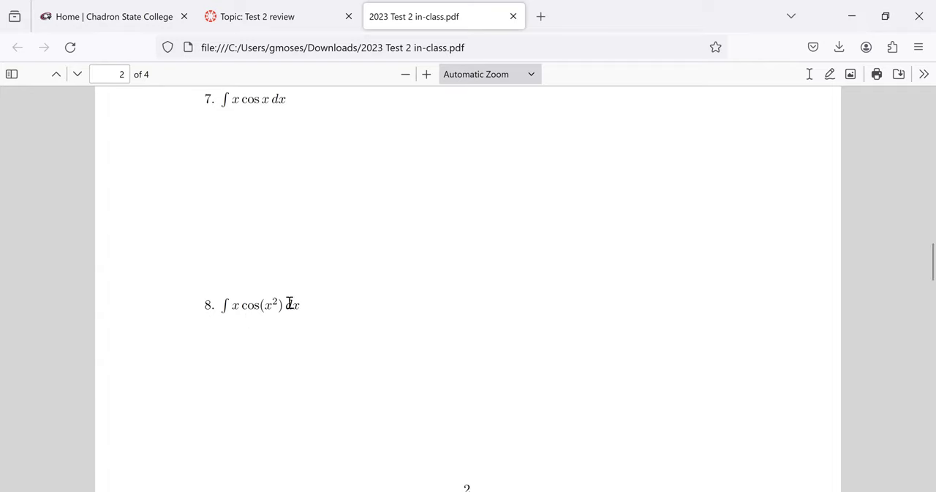
mouse_move(264, 310)
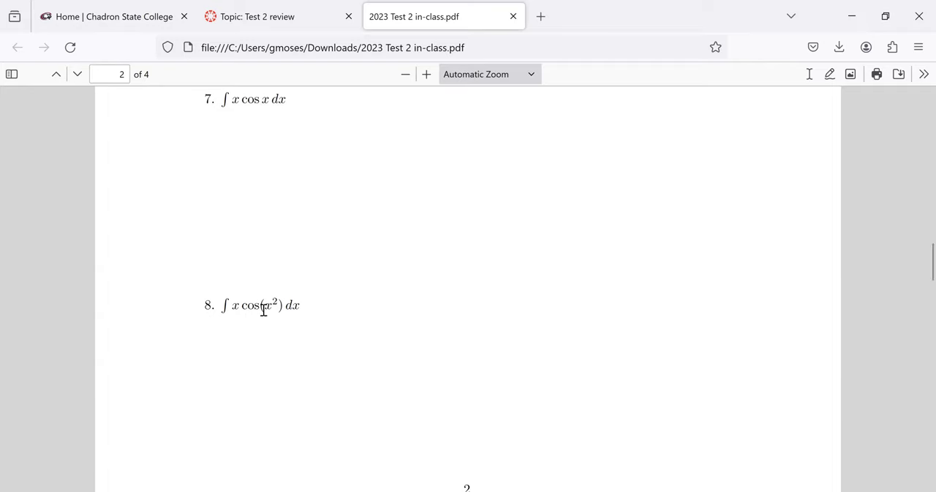
double_click(269, 304)
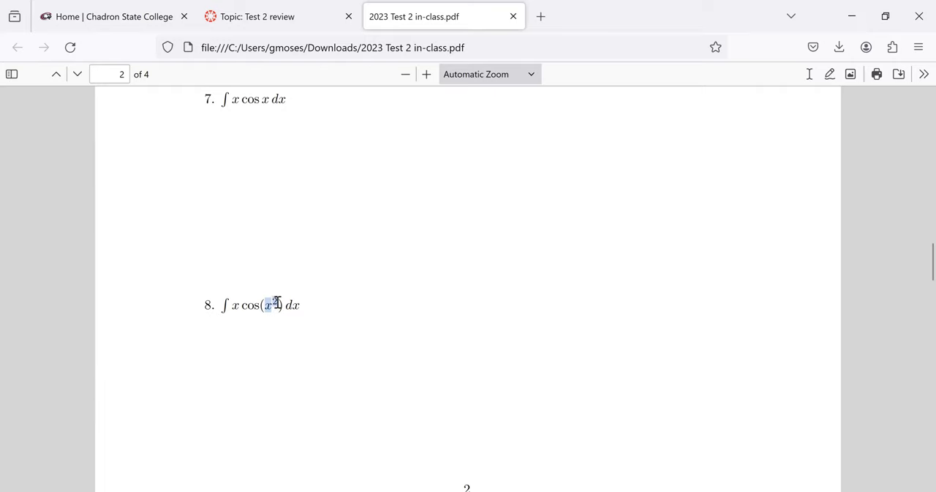
mouse_move(275, 289)
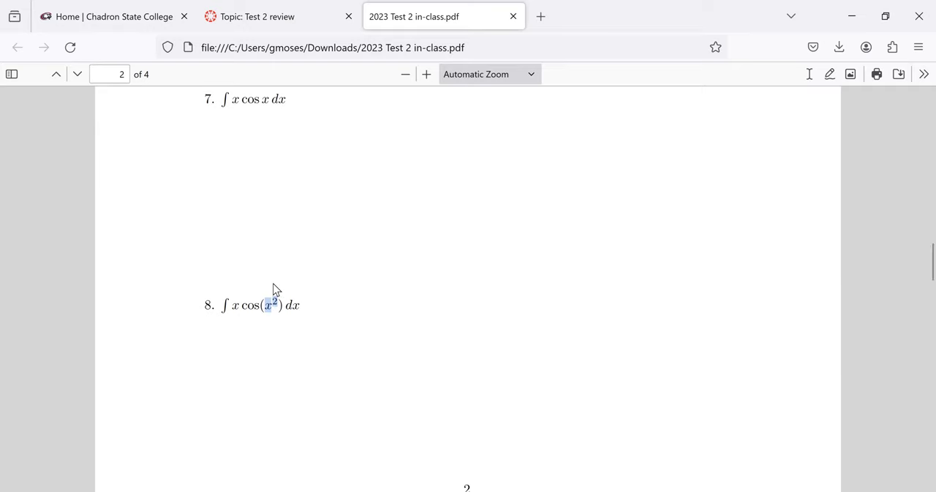
mouse_move(277, 304)
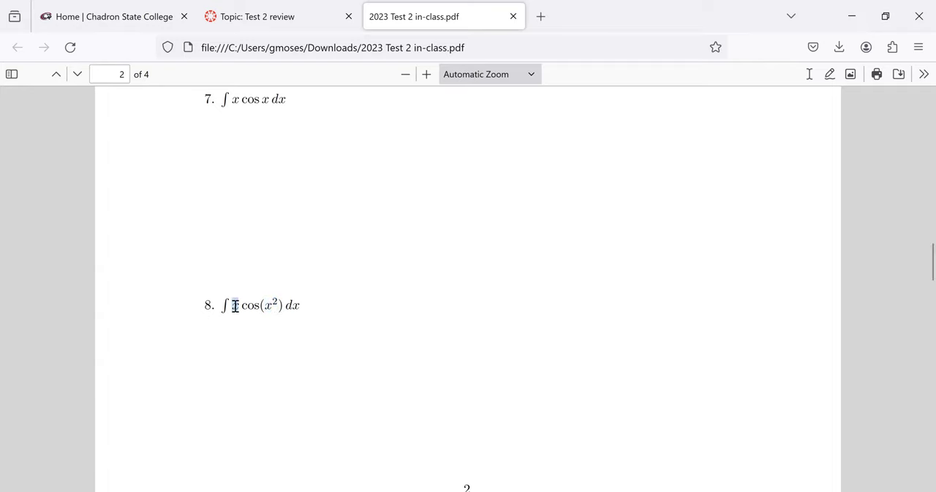
double_click(234, 304)
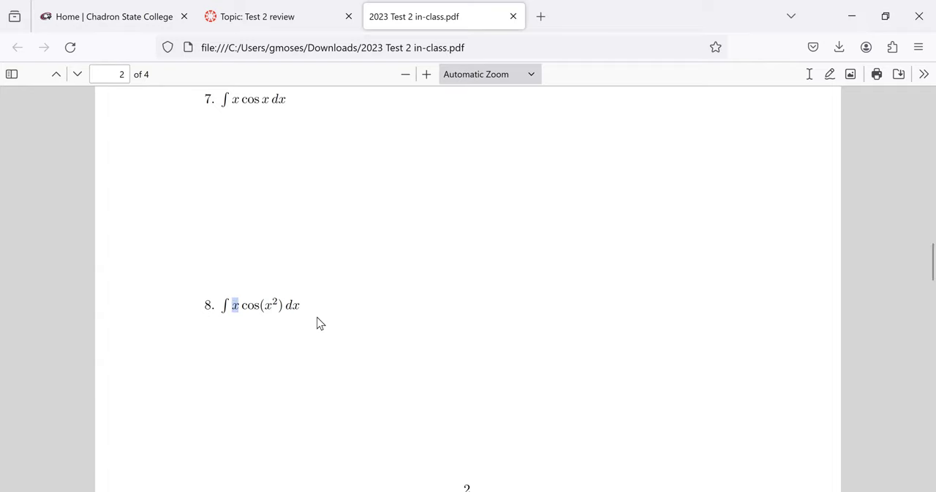
mouse_move(304, 302)
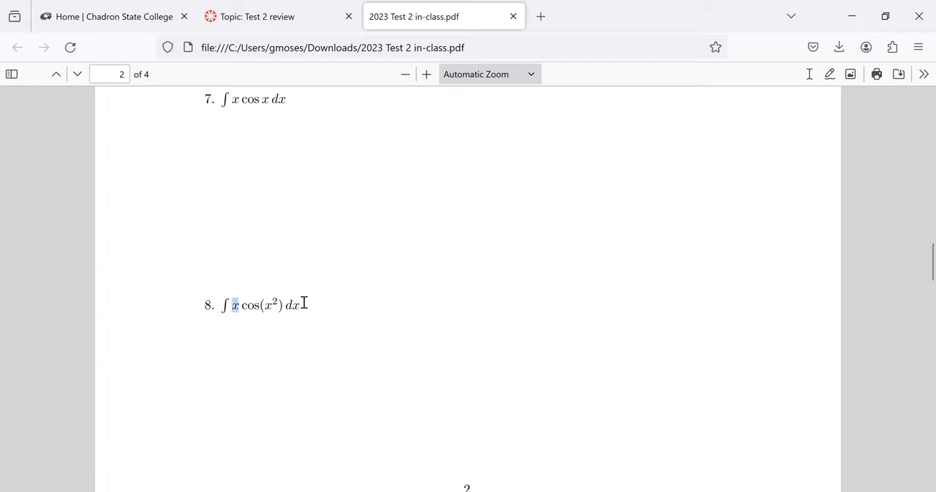
mouse_move(262, 300)
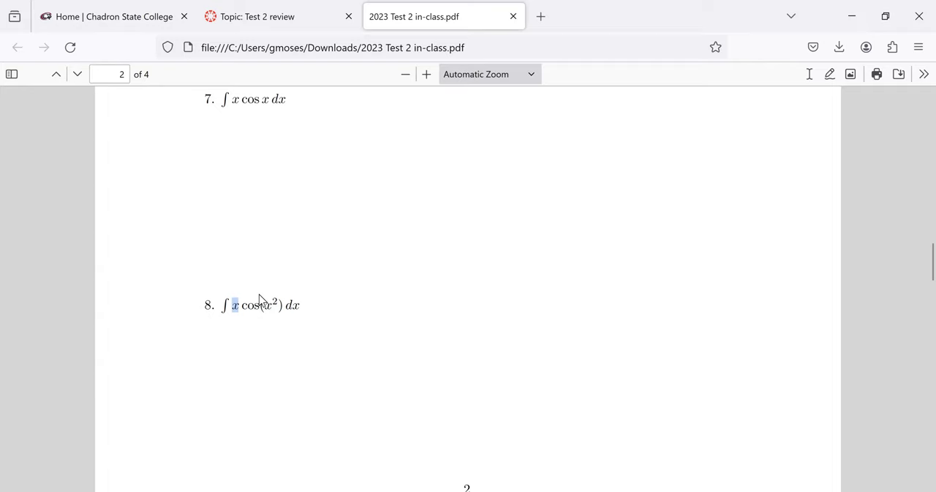
click(234, 304)
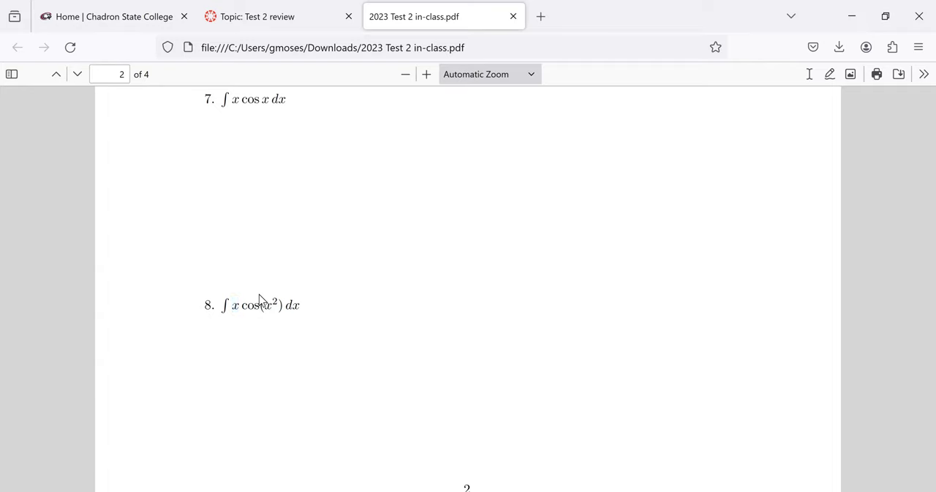
mouse_move(234, 306)
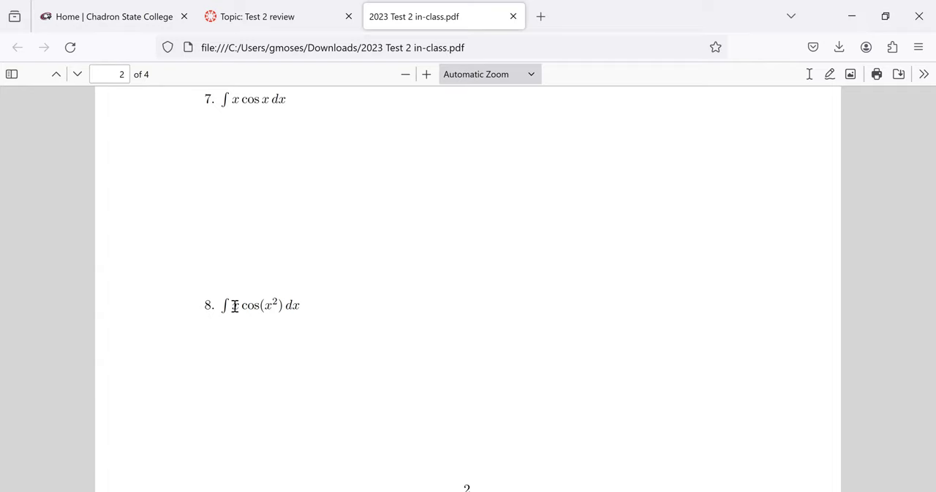
double_click(234, 304)
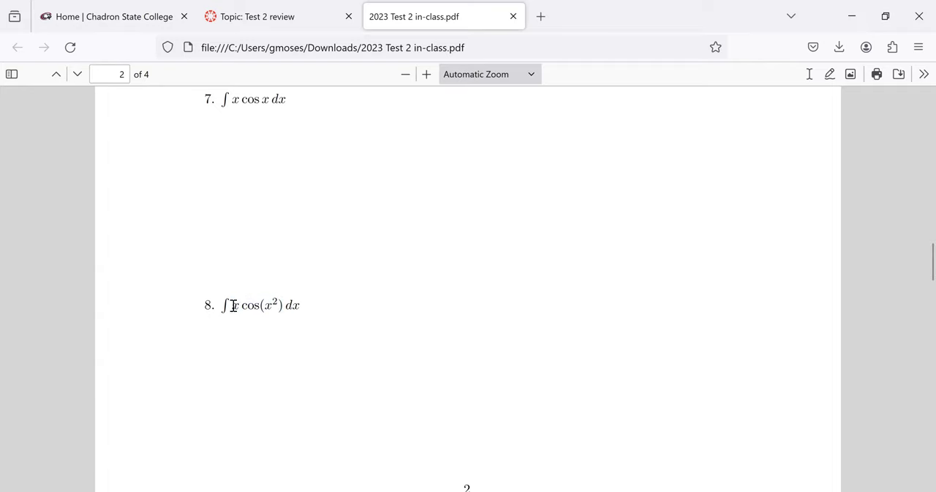
double_click(234, 304)
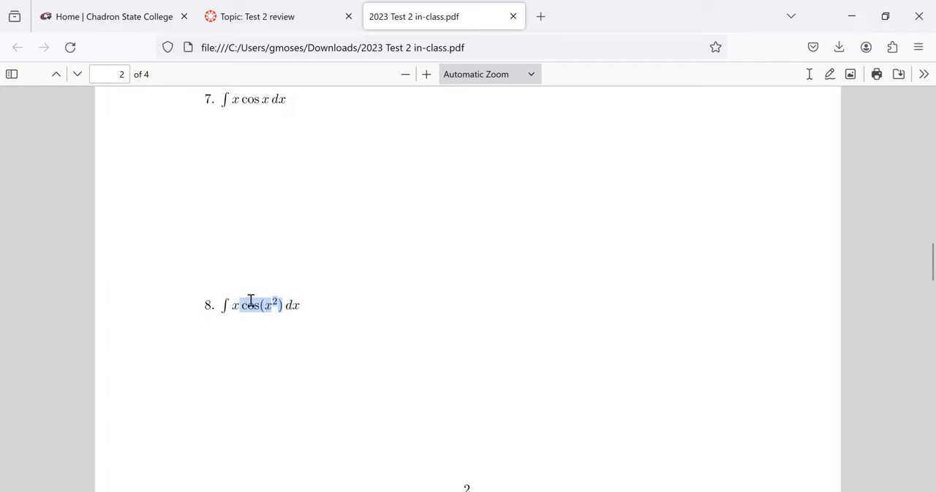
mouse_move(263, 325)
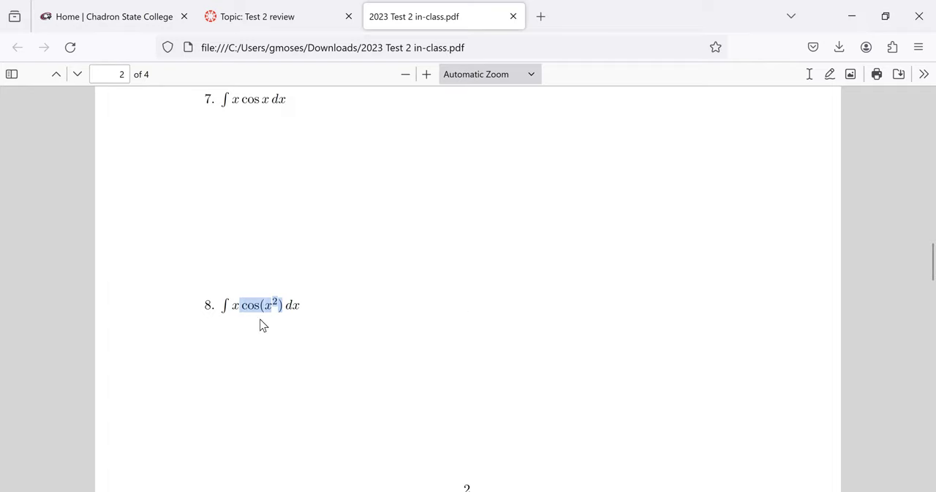
mouse_move(278, 319)
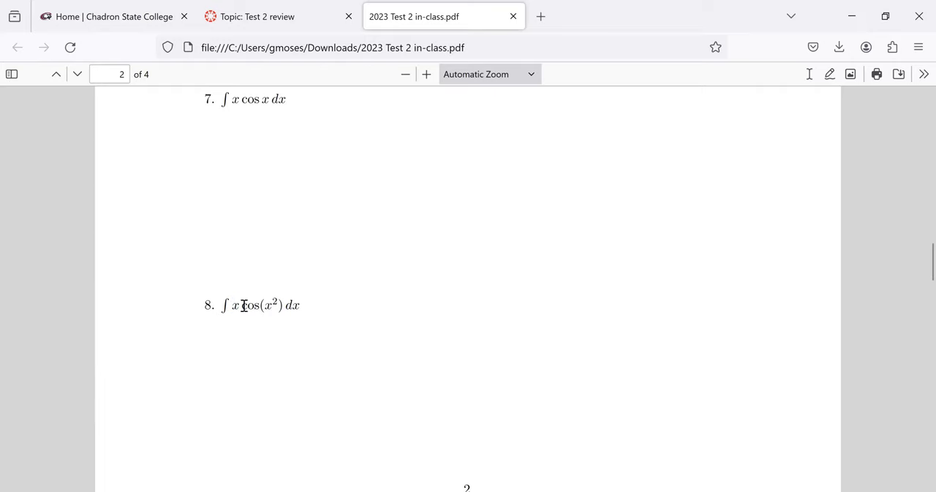
mouse_move(245, 301)
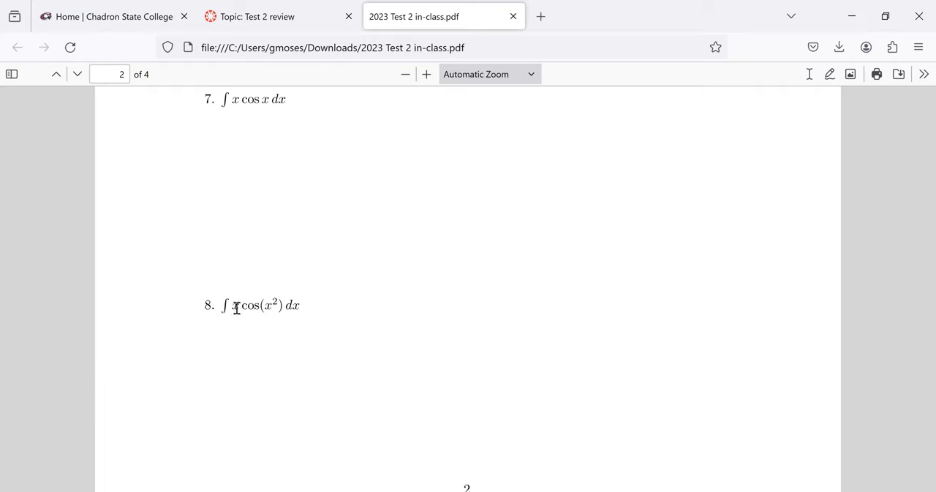
Step: Highlight the x factor of problem 8, then scroll down toward problem 9 on page 3
double_click(234, 304)
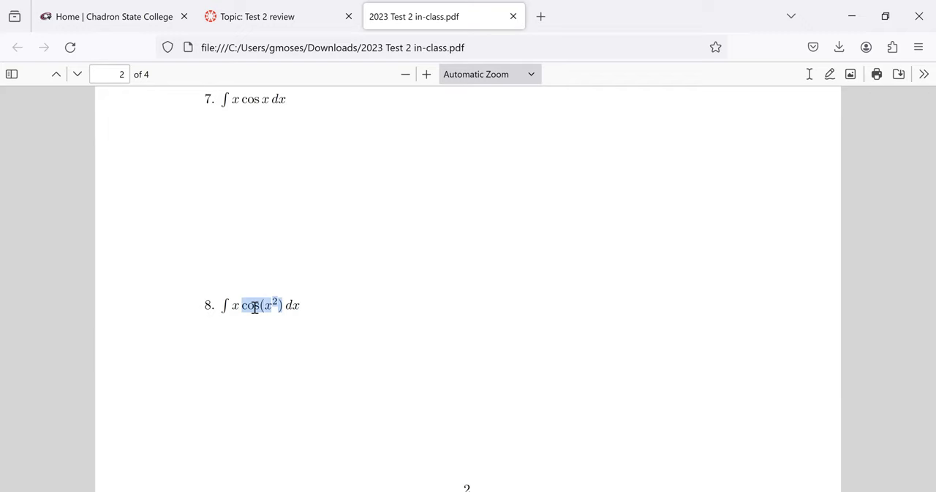
scroll(down, 3)
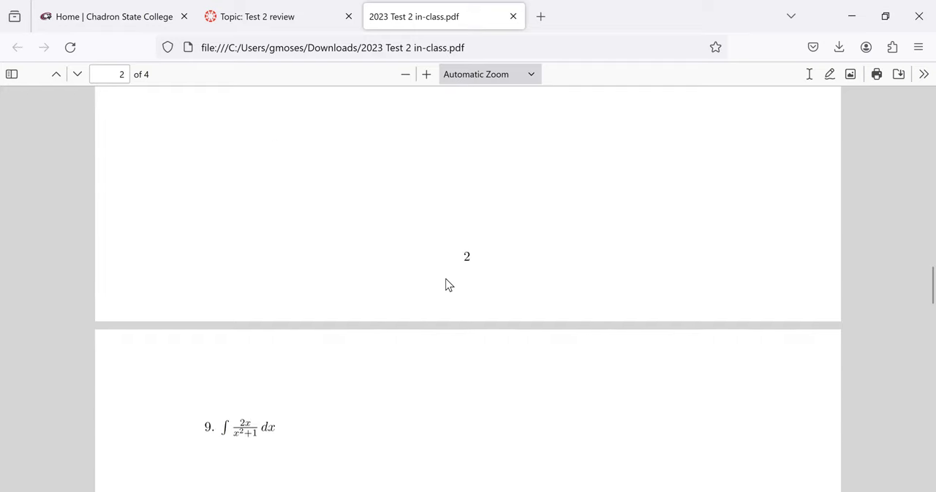
scroll(down, 3)
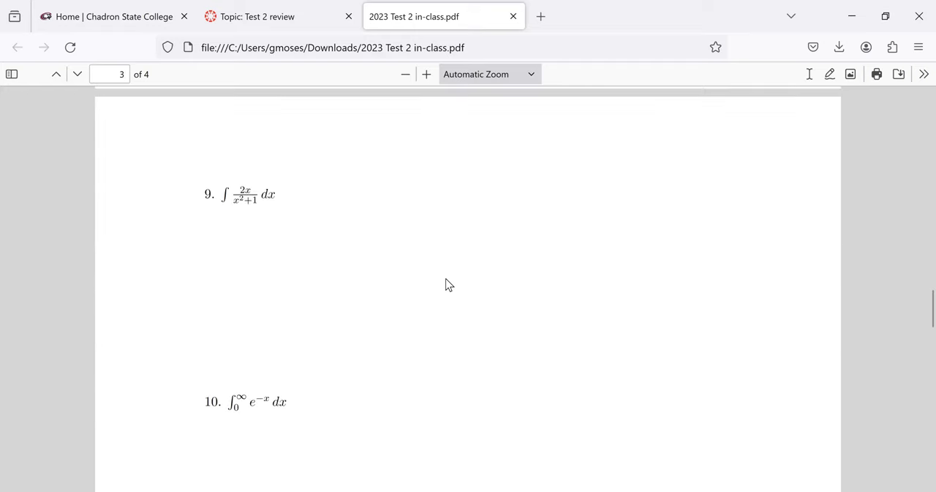
scroll(down, 3)
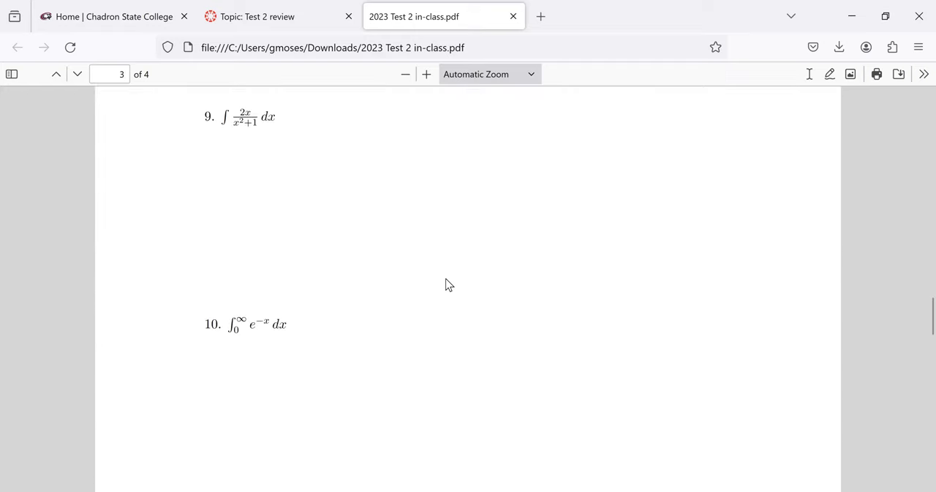
mouse_move(263, 95)
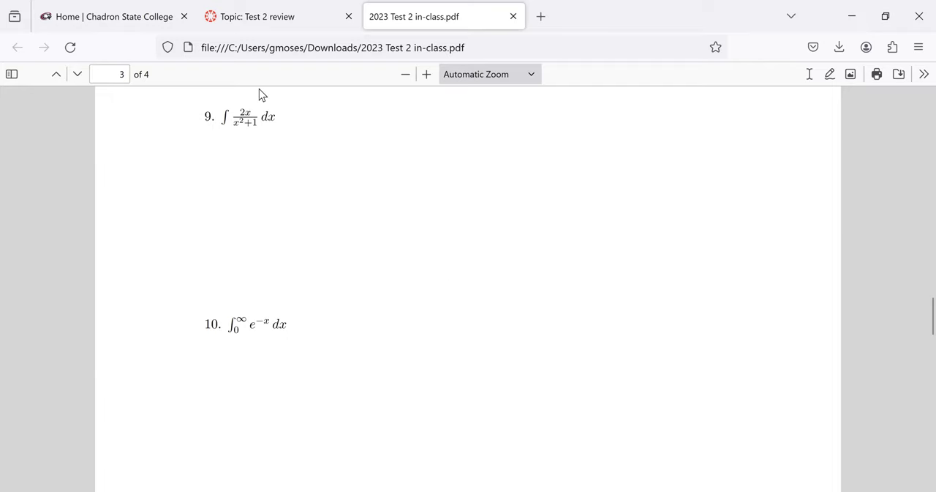
mouse_move(237, 123)
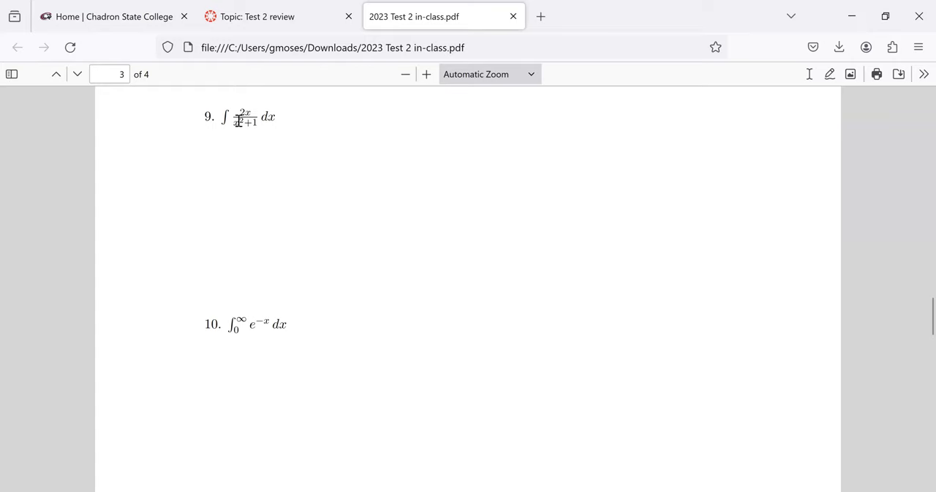
mouse_move(243, 158)
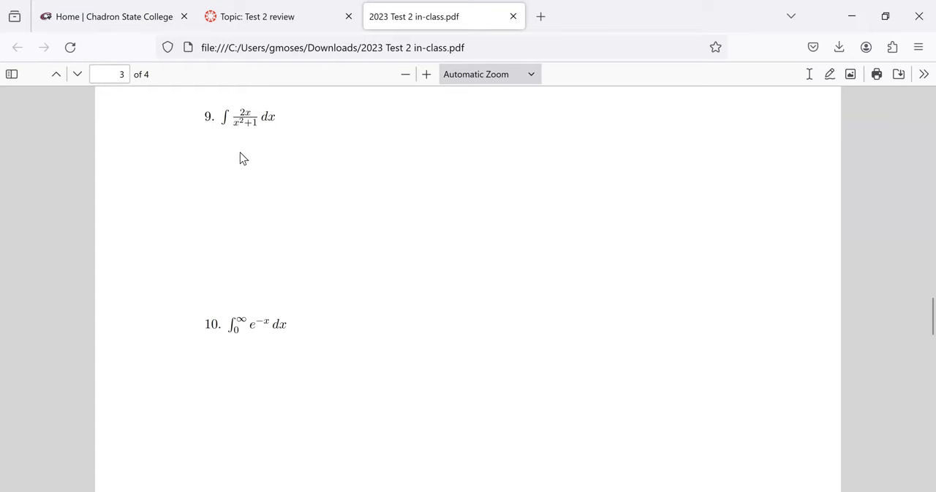
mouse_move(214, 110)
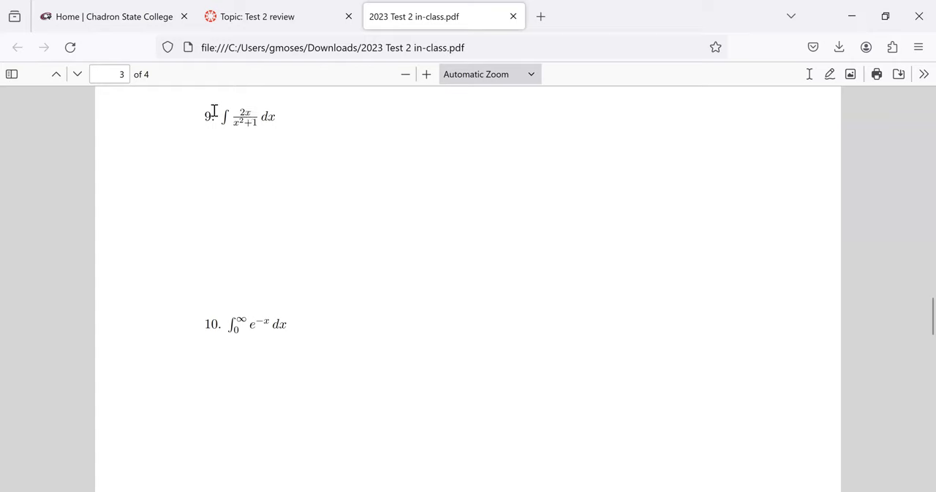
mouse_move(261, 123)
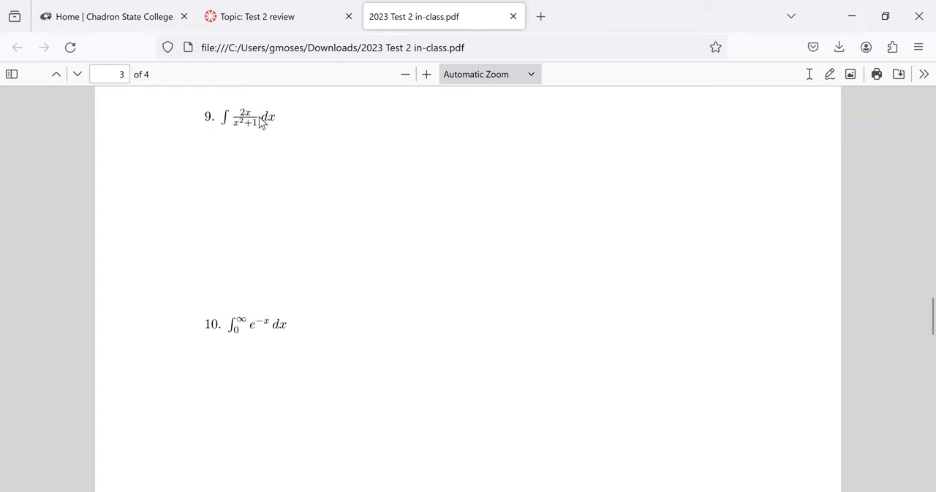
mouse_move(255, 123)
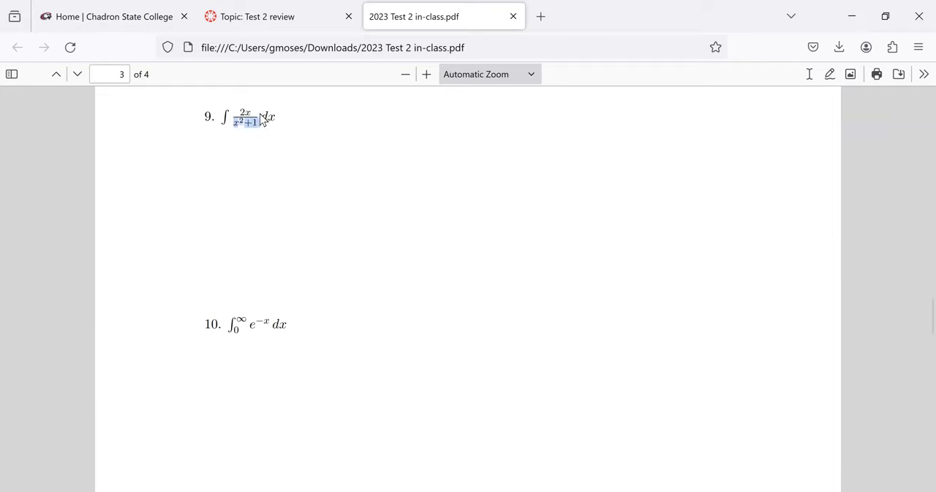
mouse_move(225, 124)
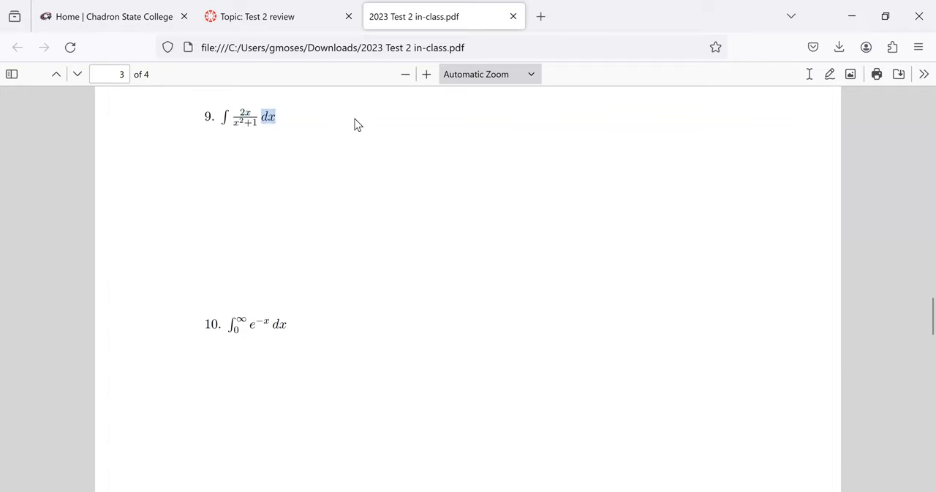
mouse_move(358, 144)
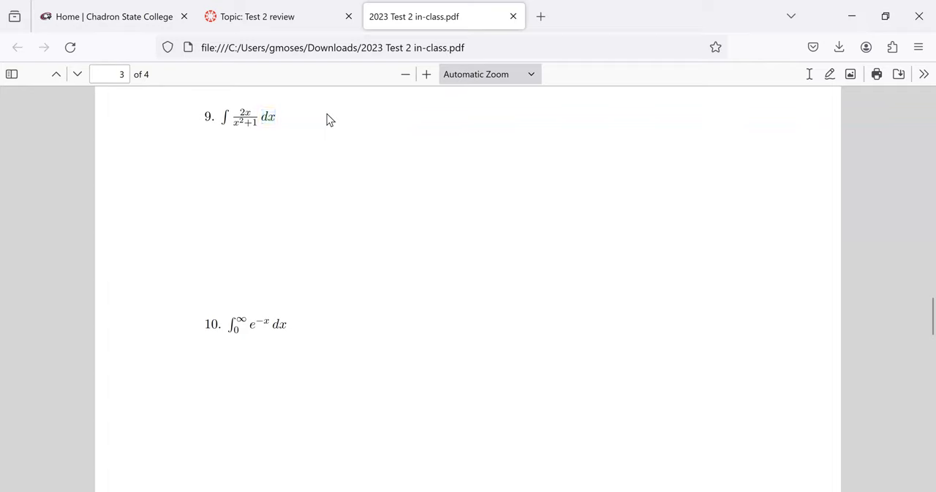
mouse_move(243, 138)
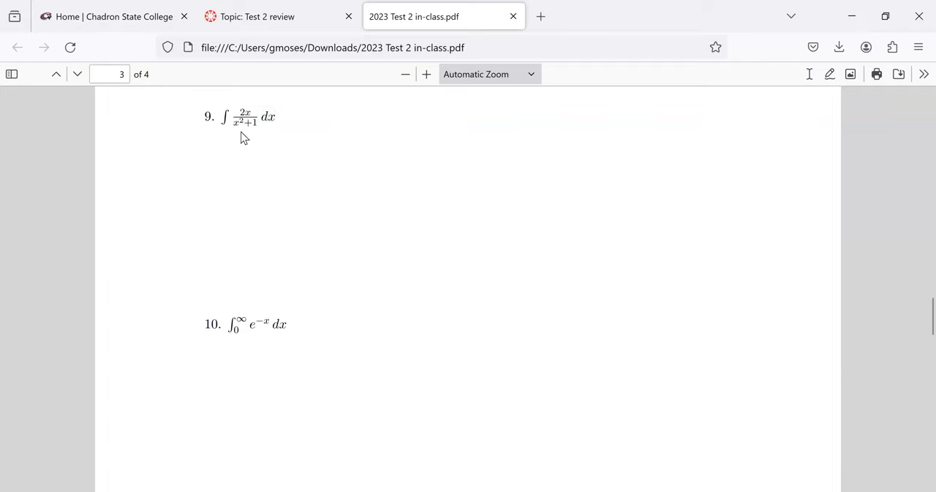
mouse_move(334, 194)
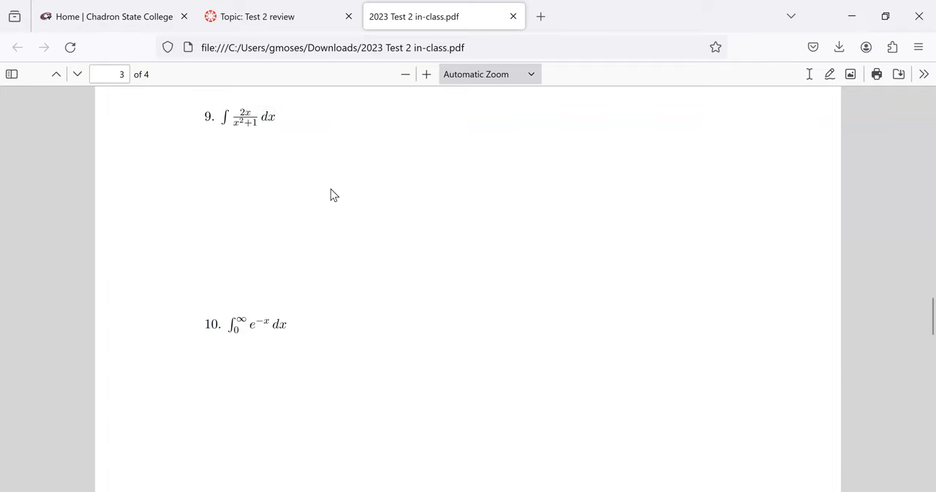
mouse_move(364, 179)
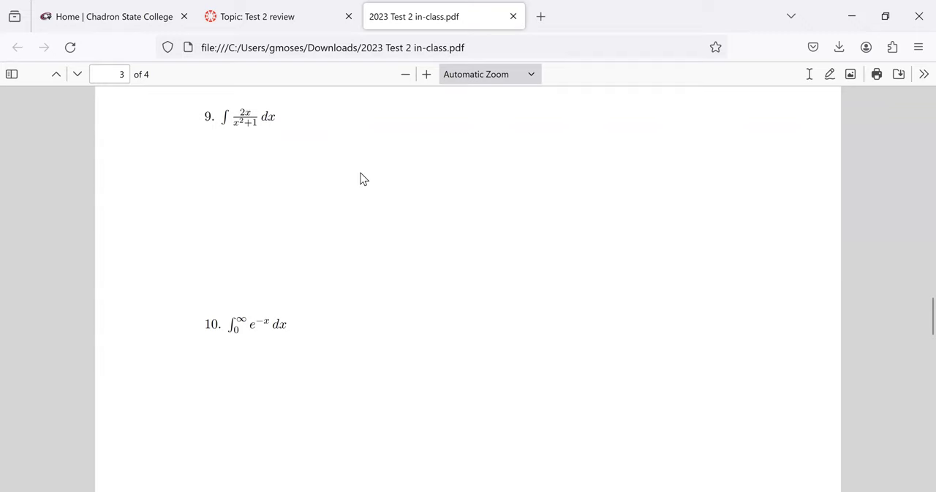
Step: Scroll down so problem 10, ∫₀^∞ e^(−x) dx, sits mid-view with problem 11 below
scroll(down, 3)
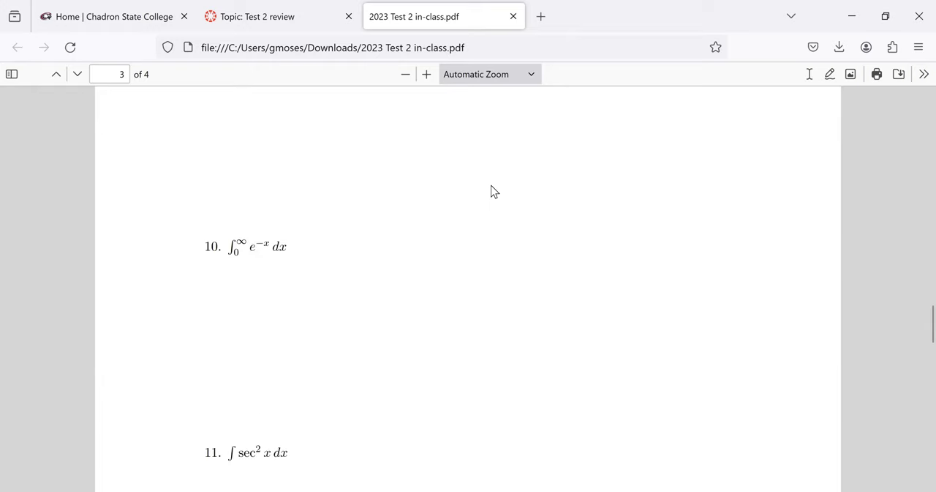
mouse_move(246, 250)
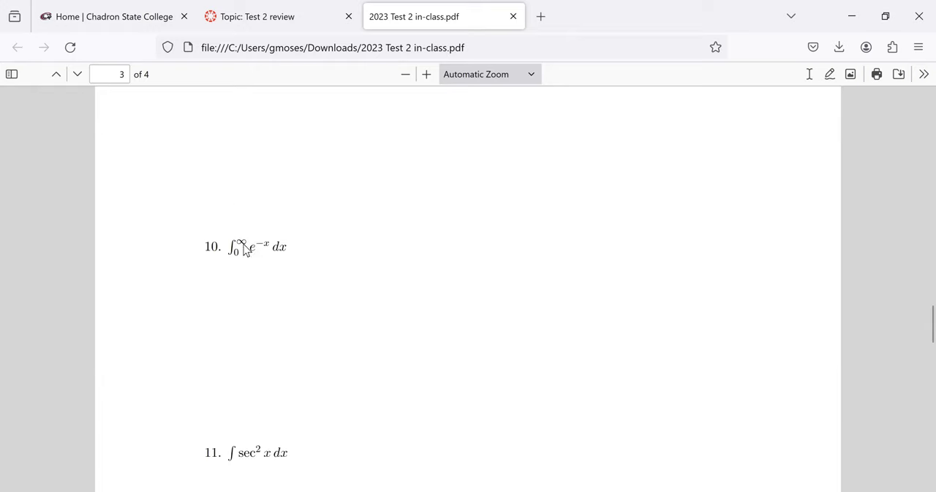
mouse_move(237, 249)
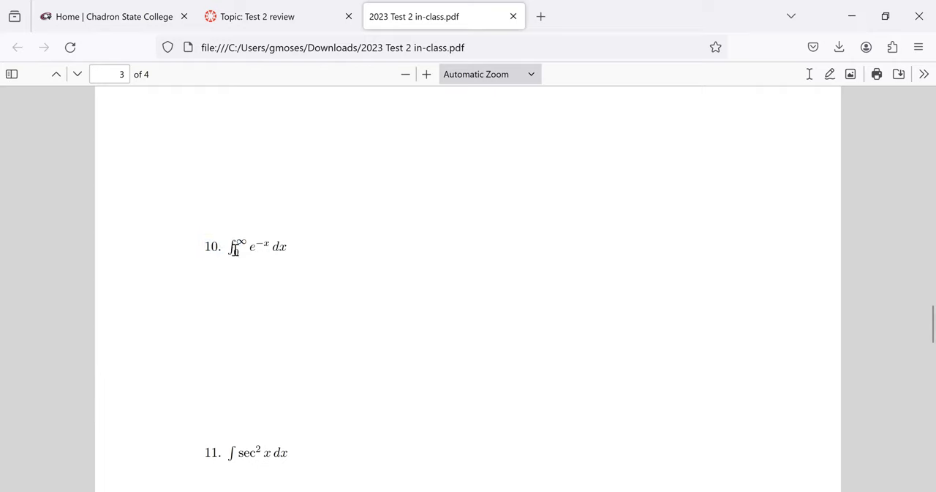
mouse_move(249, 251)
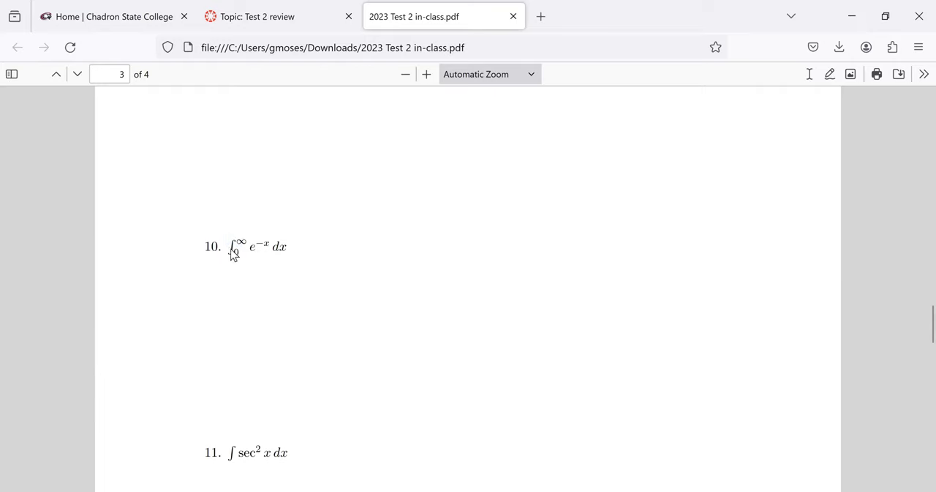
mouse_move(250, 246)
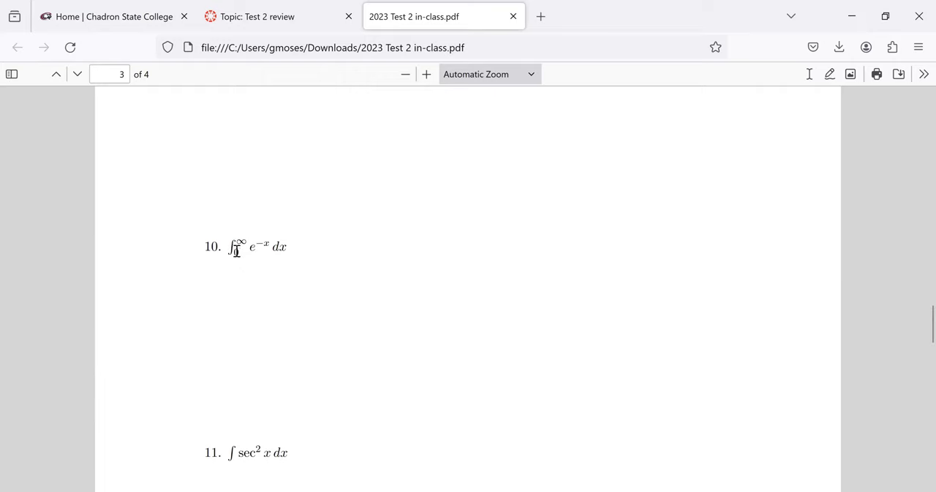
mouse_move(240, 249)
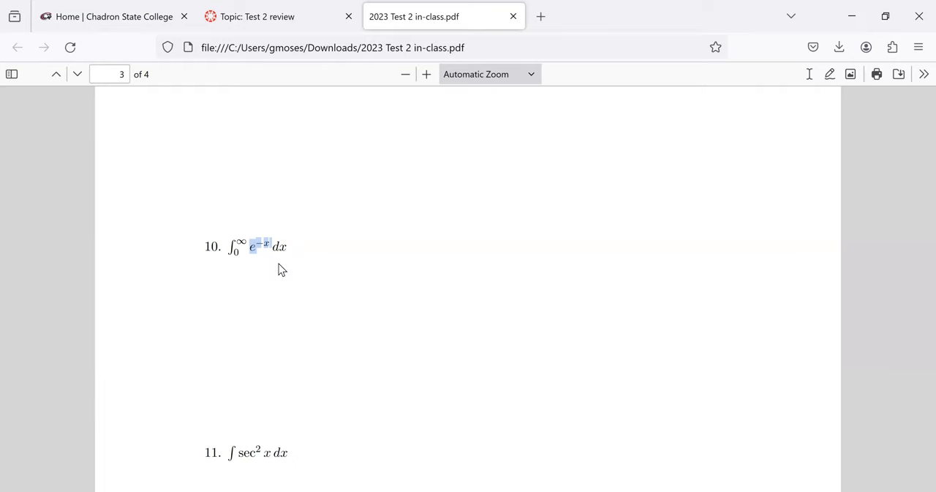
mouse_move(272, 284)
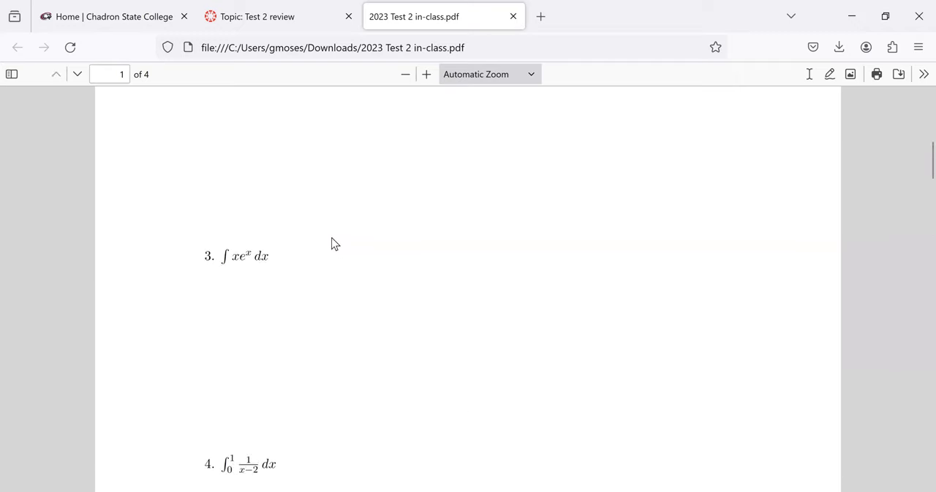
Step: Scroll down through page 2 until problem 10 is back at the top of the viewer
scroll(down, 3)
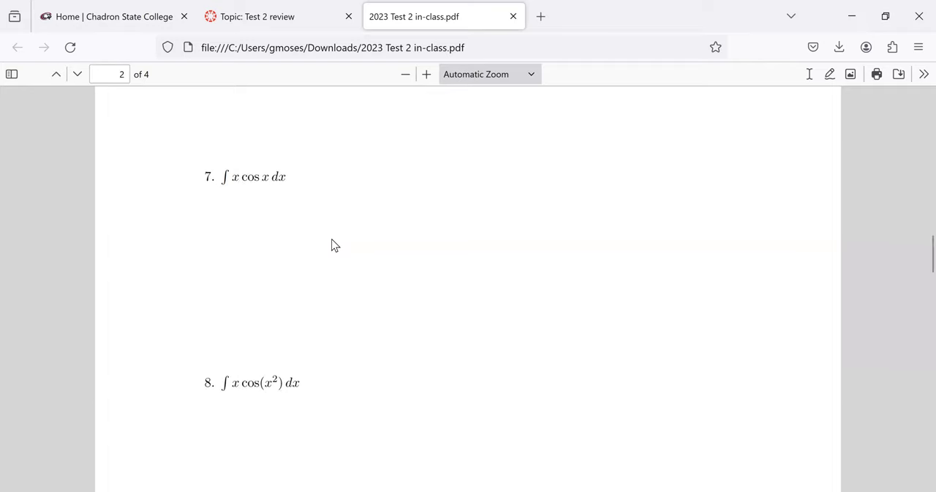
scroll(down, 3)
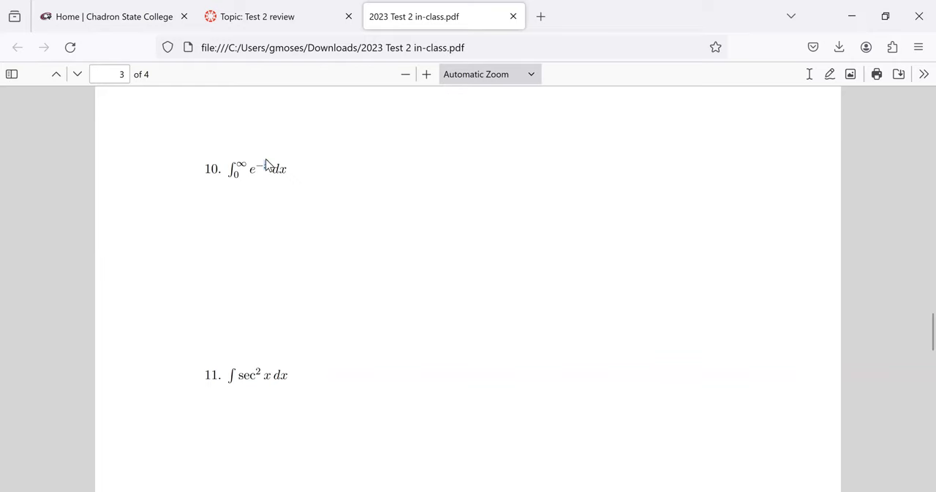
mouse_move(263, 164)
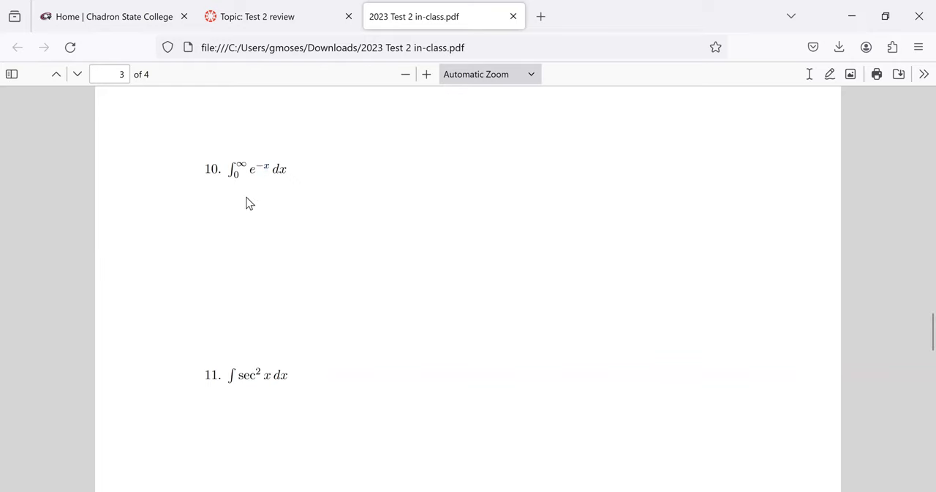
mouse_move(257, 164)
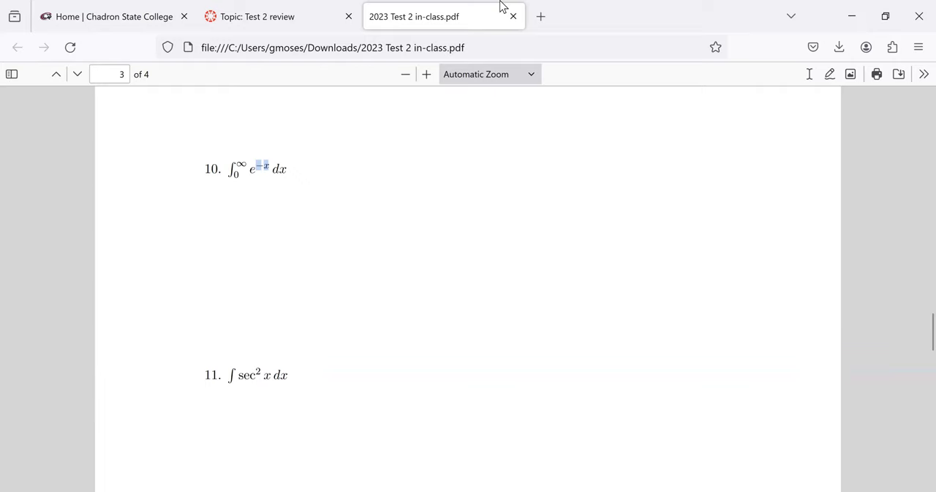
mouse_move(269, 164)
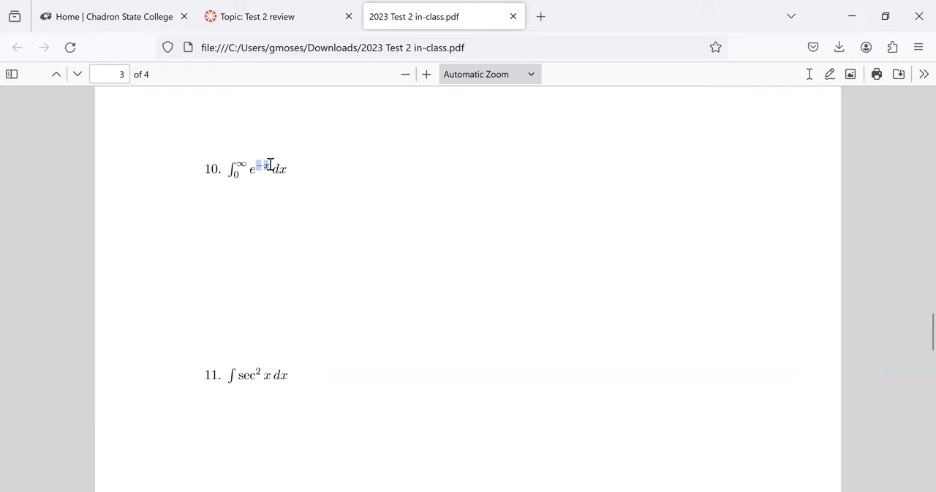
mouse_move(273, 155)
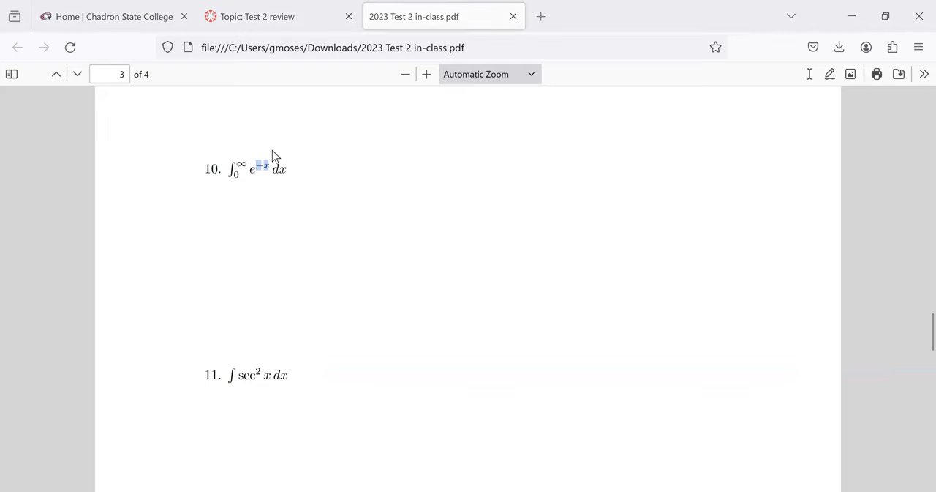
mouse_move(778, 427)
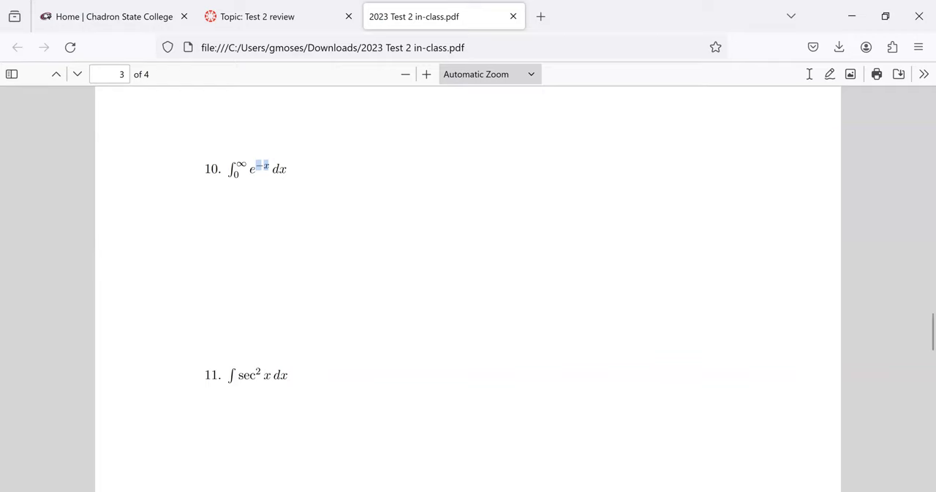
Step: Bring problem 12, ∫ tan x sec² x dx, into view on page 3 and select within it
scroll(down, 3)
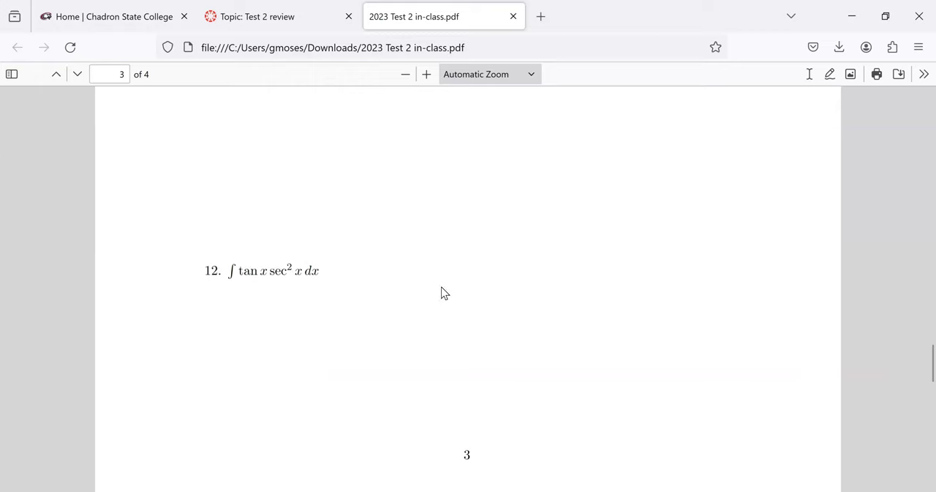
scroll(up, 3)
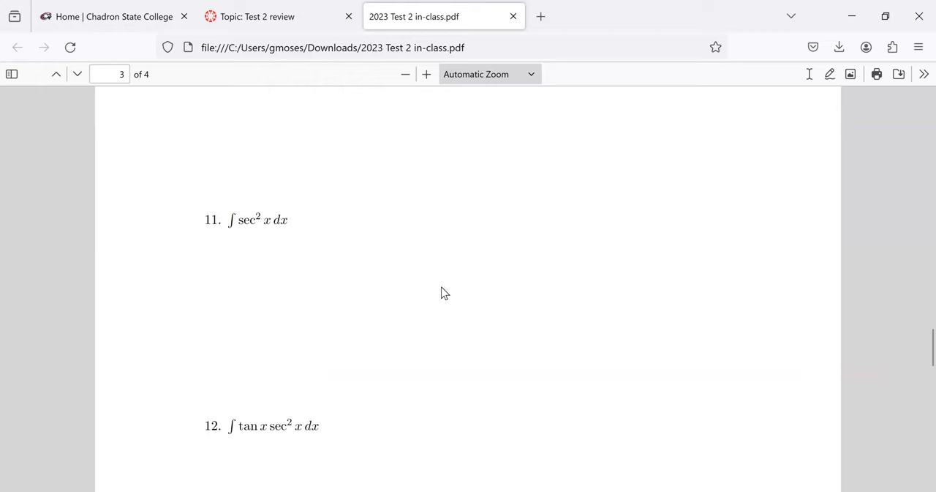
mouse_move(395, 266)
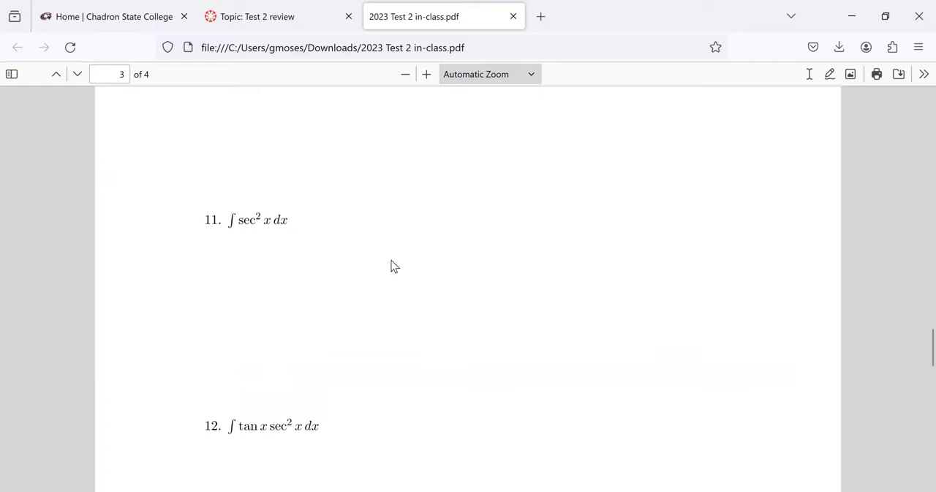
mouse_move(246, 220)
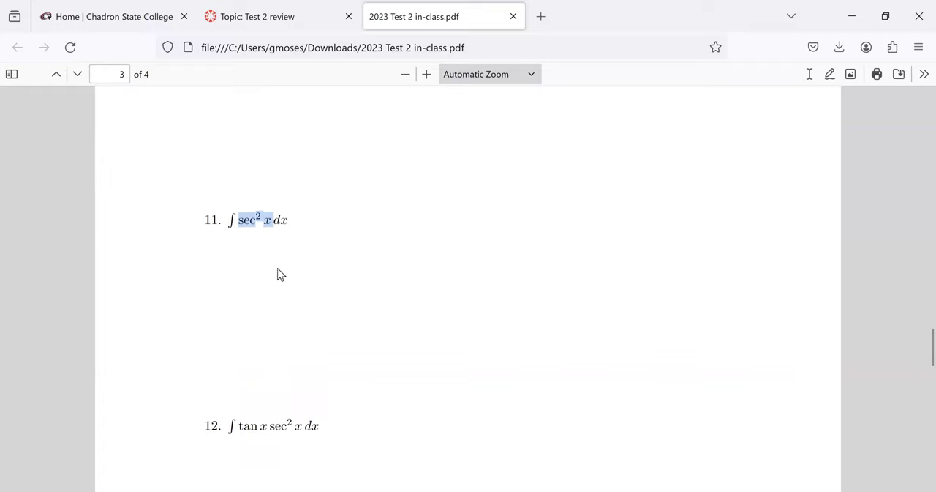
mouse_move(278, 271)
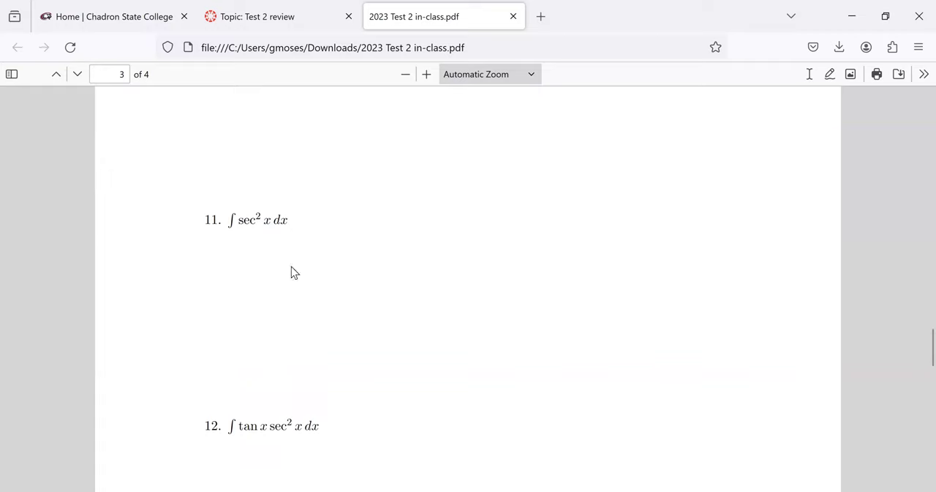
mouse_move(243, 221)
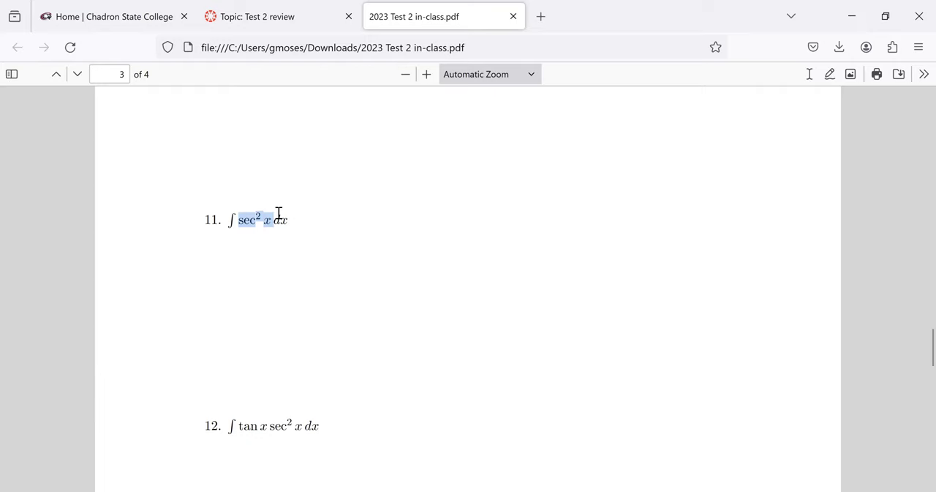
click(251, 219)
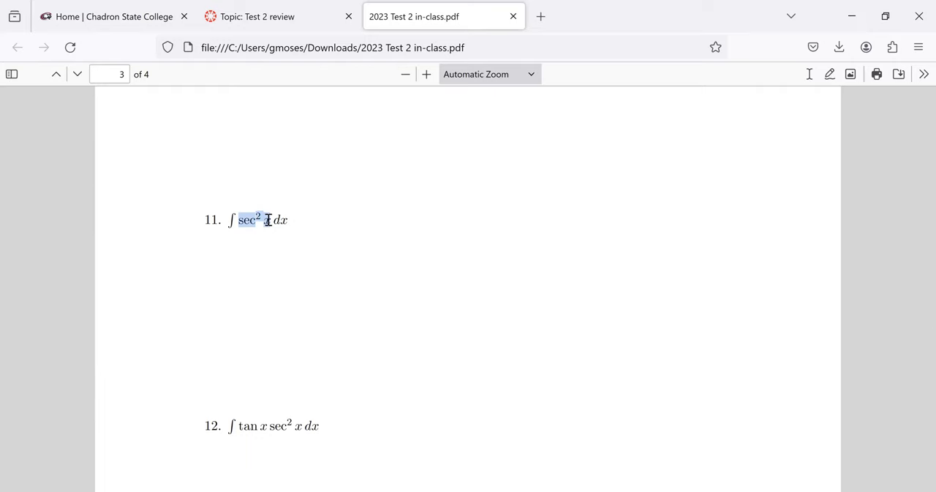
mouse_move(693, 292)
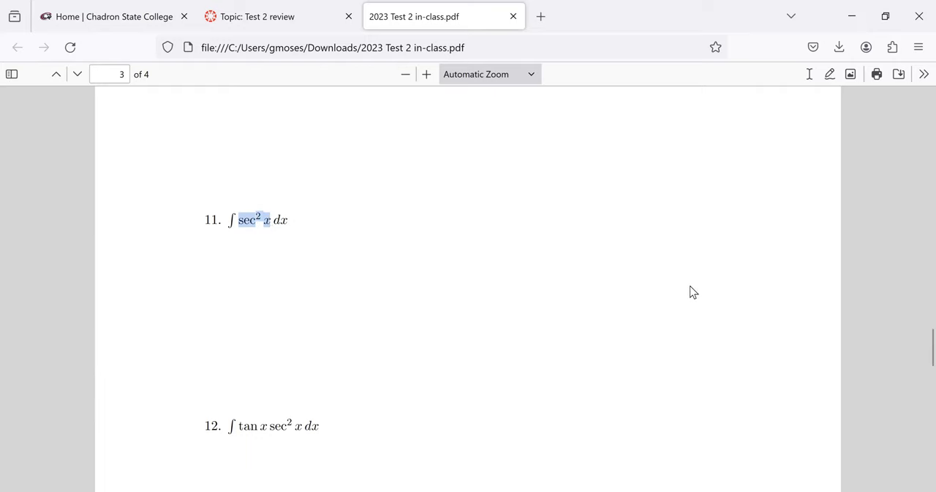
mouse_move(754, 226)
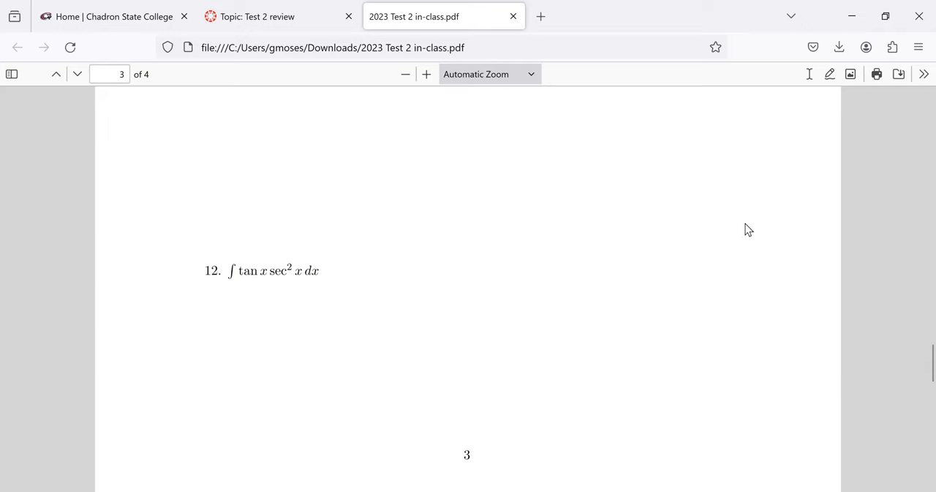
mouse_move(737, 237)
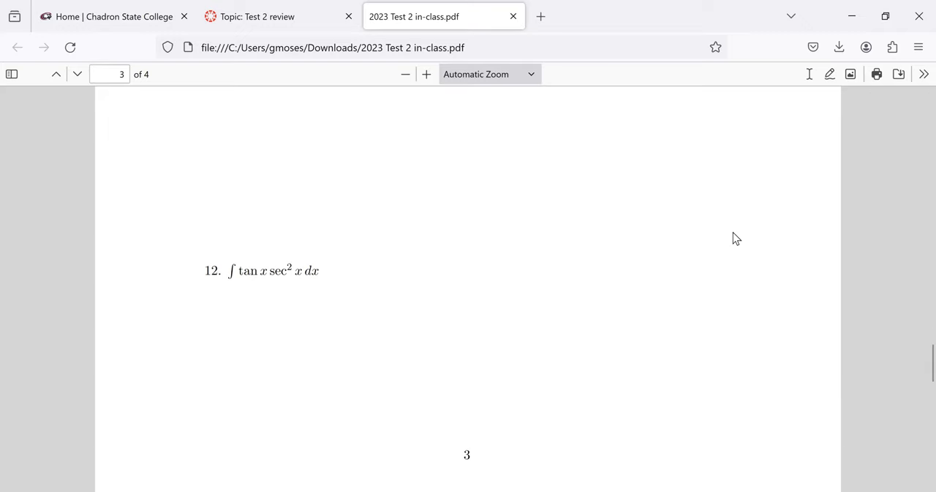
mouse_move(731, 237)
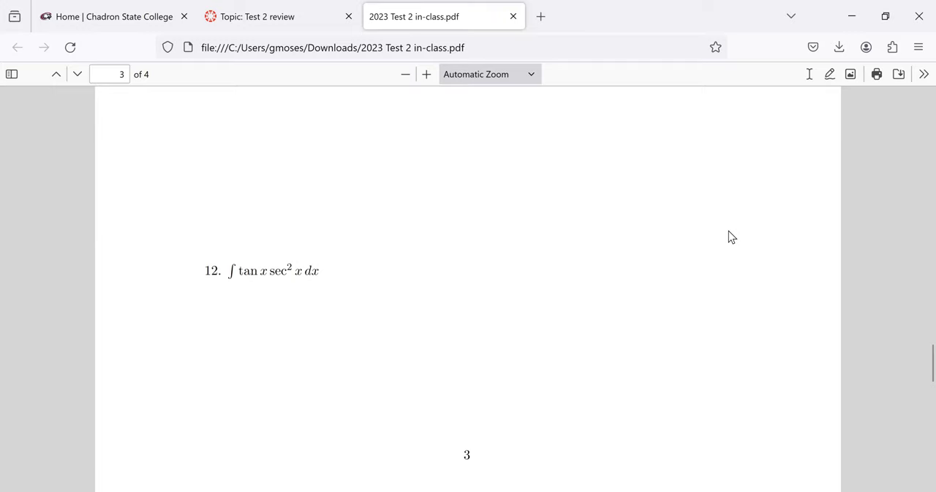
mouse_move(208, 308)
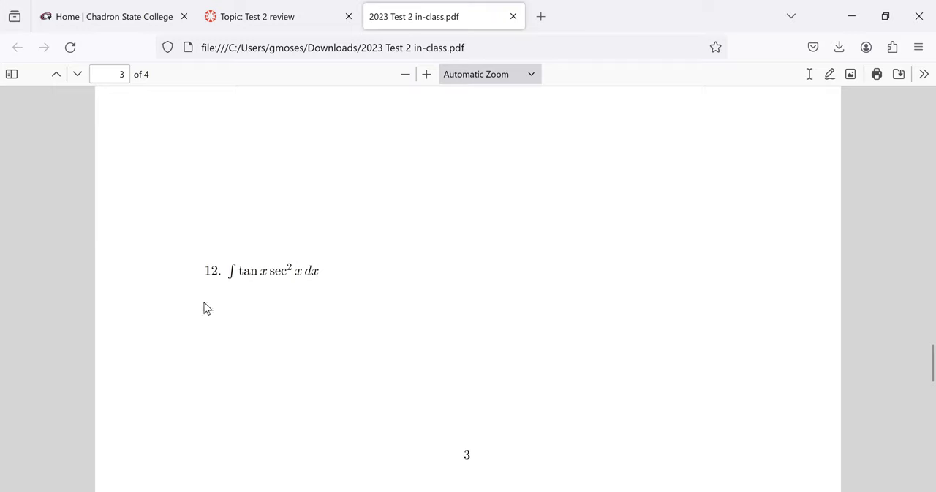
mouse_move(246, 284)
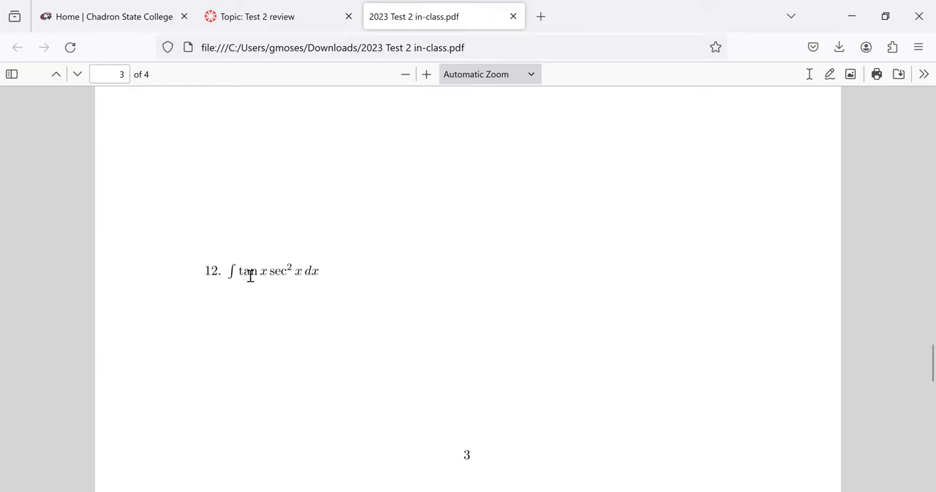
mouse_move(269, 270)
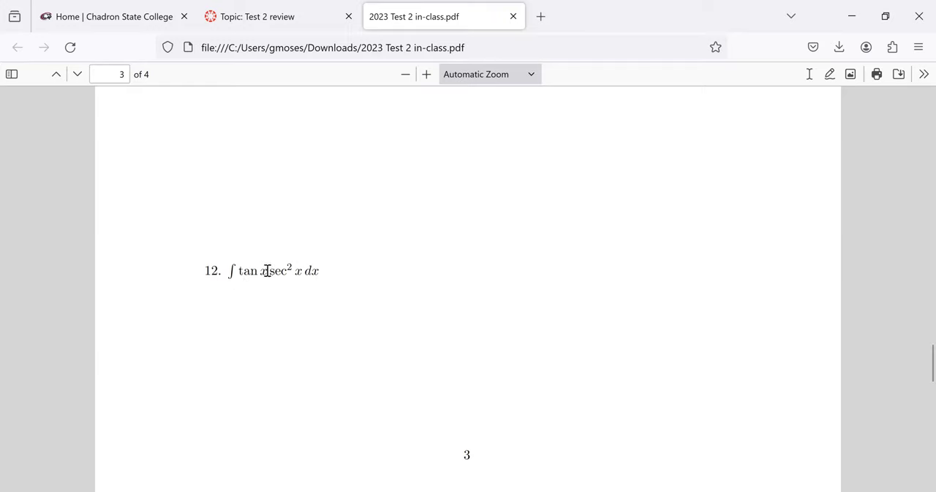
double_click(277, 270)
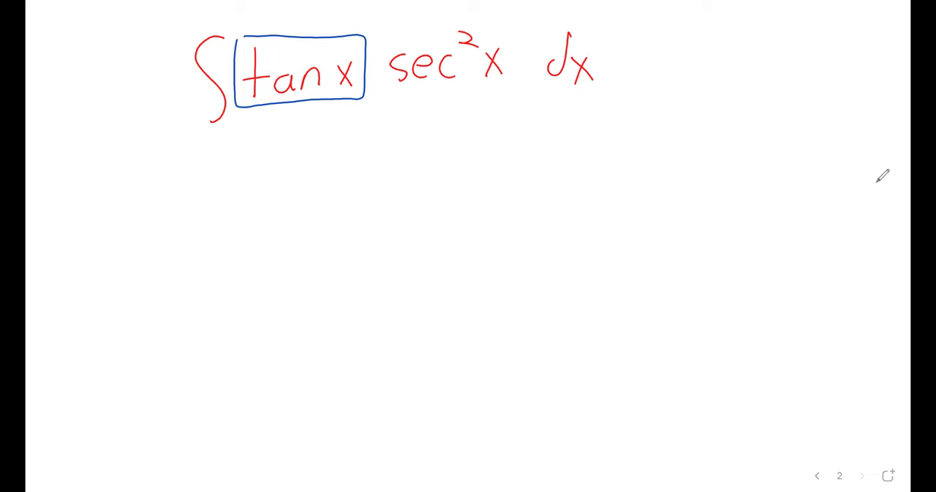
Step: Write the first substitution stroke below the boxed tan x of ∫ tan x sec²x dx
drag(329, 146, 453, 212)
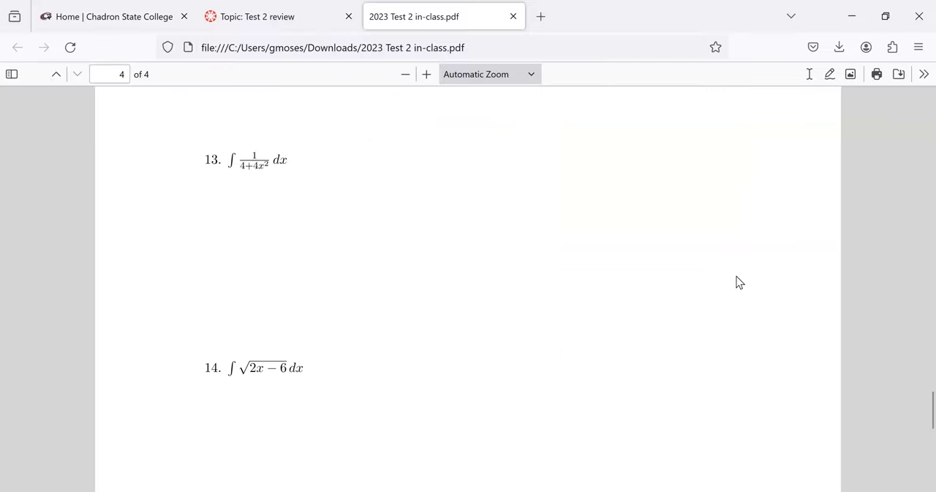
mouse_move(673, 236)
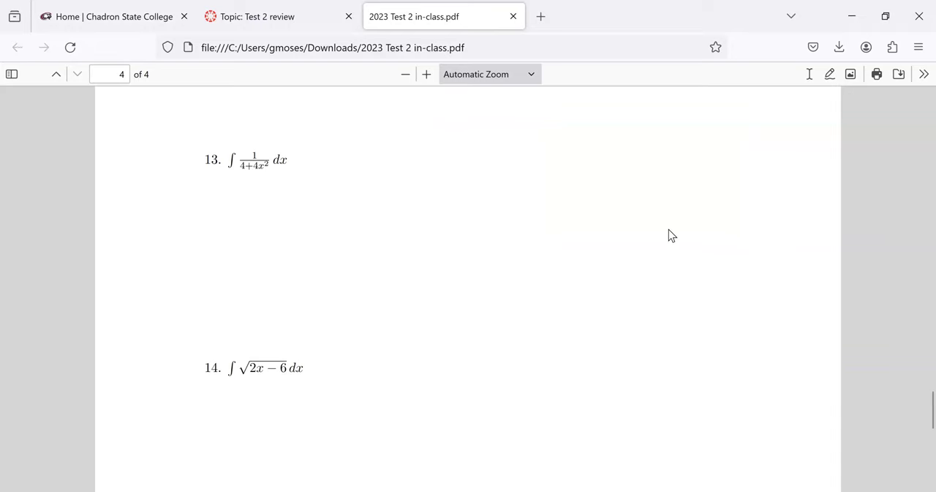
mouse_move(650, 226)
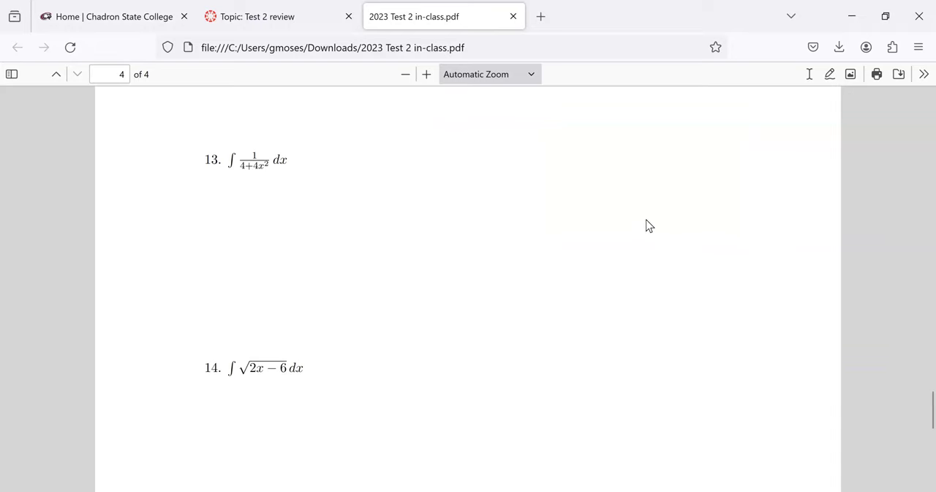
mouse_move(635, 237)
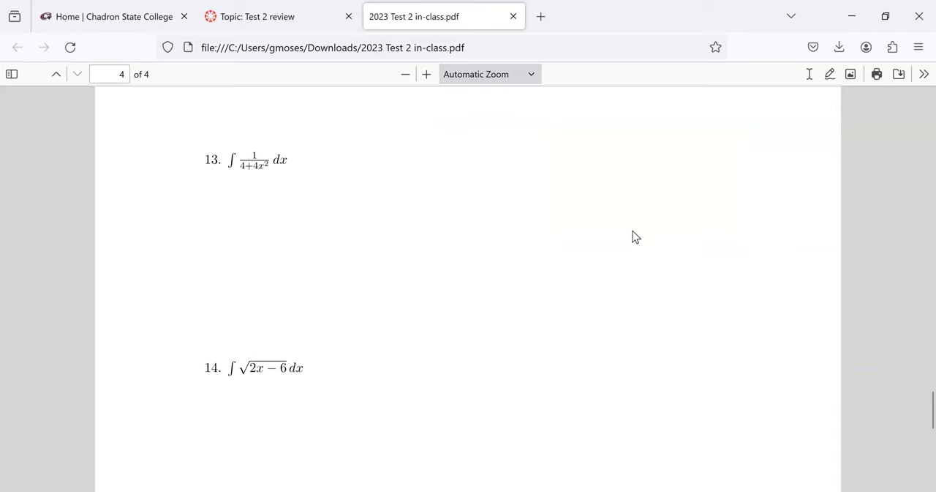
mouse_move(632, 237)
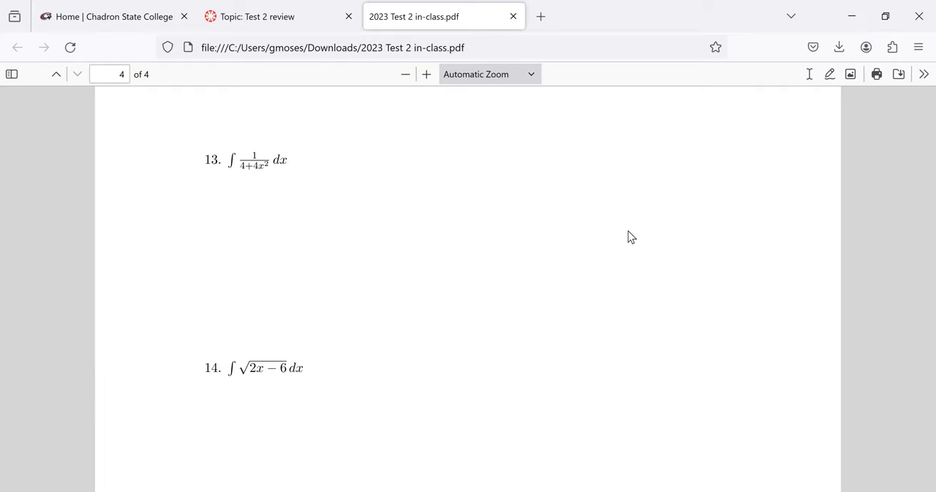
mouse_move(237, 169)
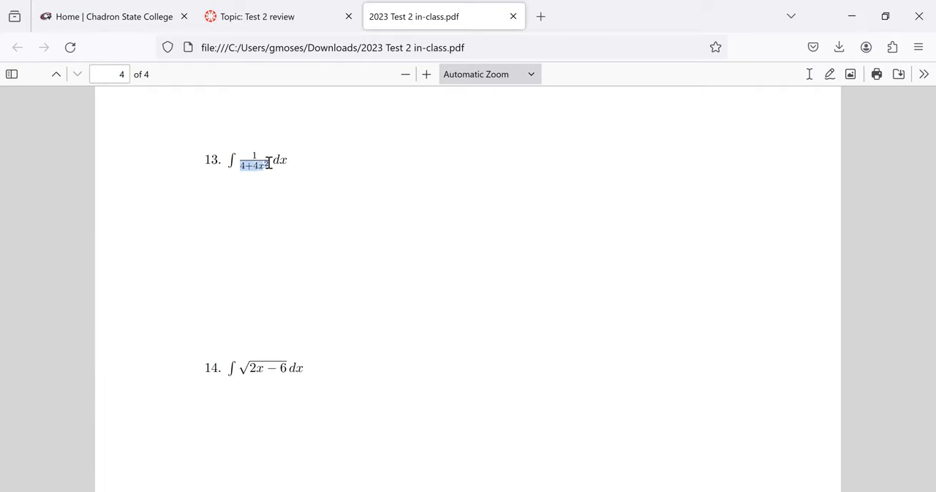
mouse_move(256, 151)
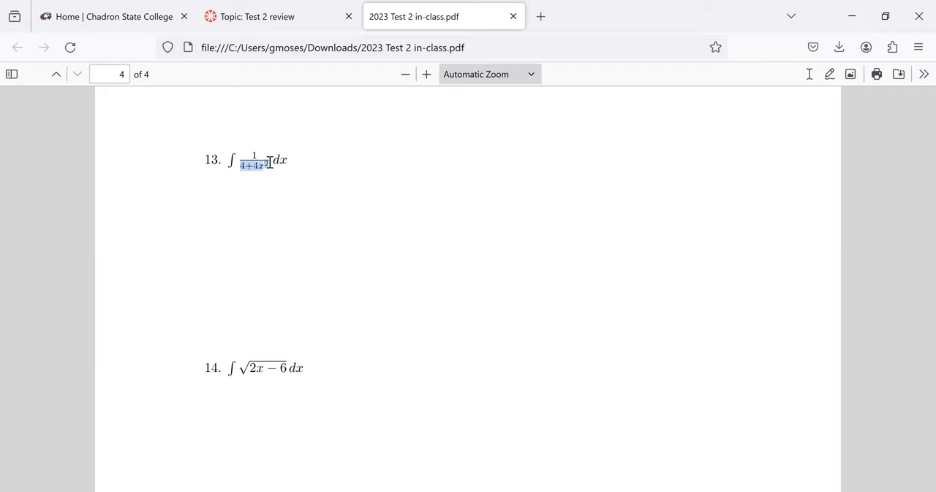
mouse_move(269, 164)
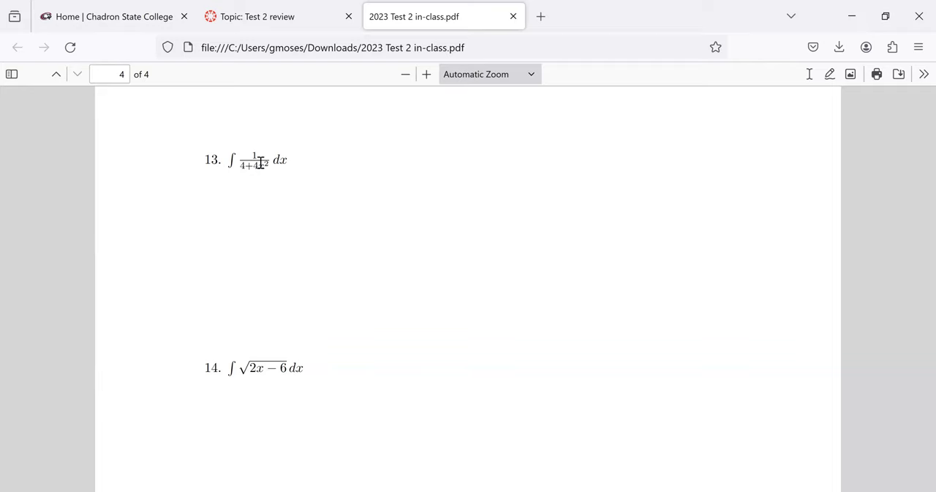
mouse_move(237, 177)
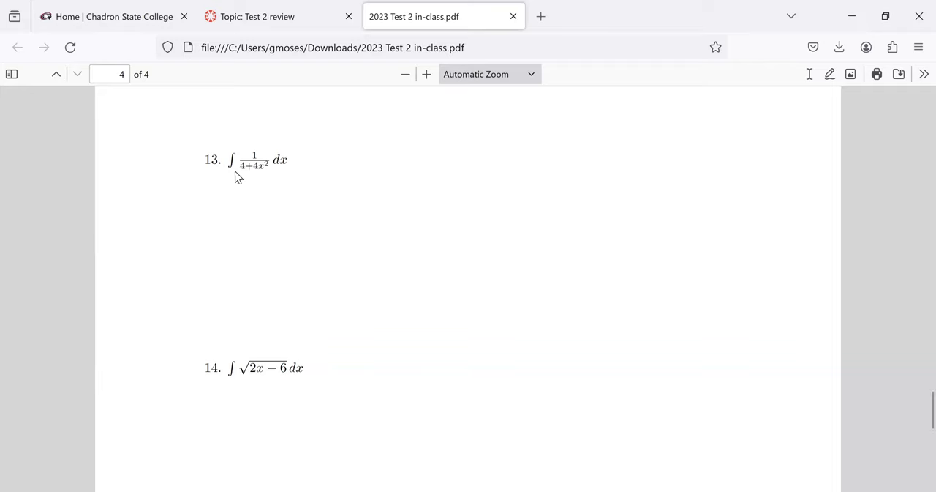
mouse_move(240, 161)
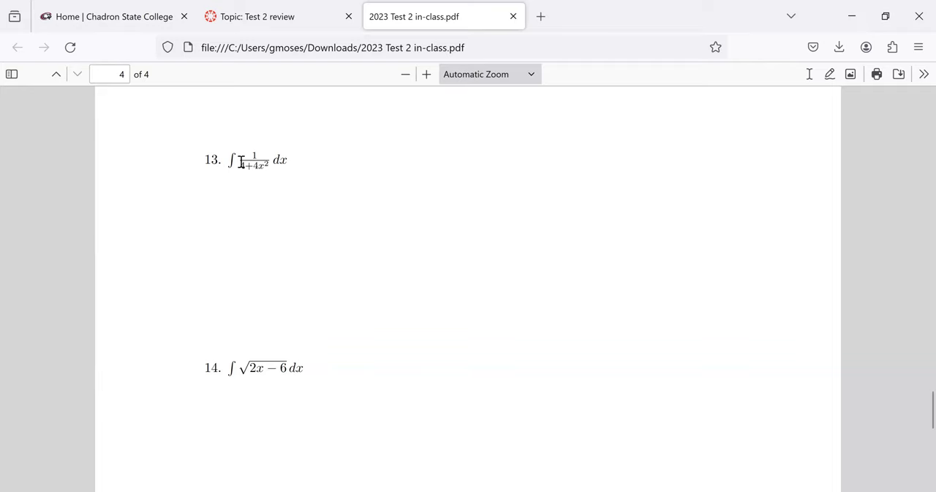
mouse_move(275, 164)
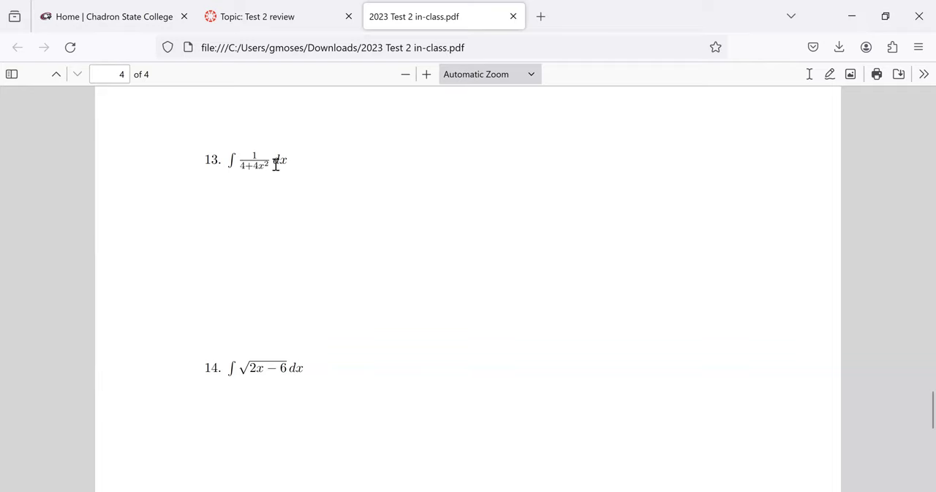
mouse_move(671, 430)
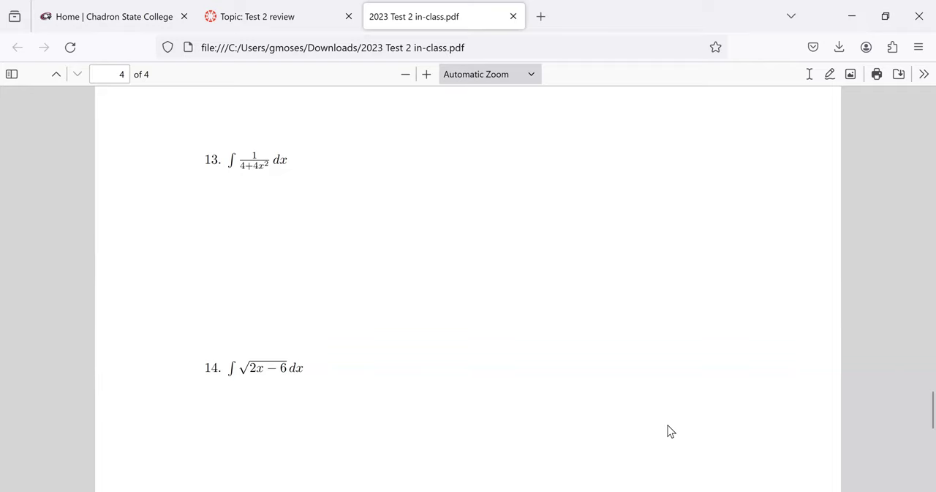
mouse_move(848, 468)
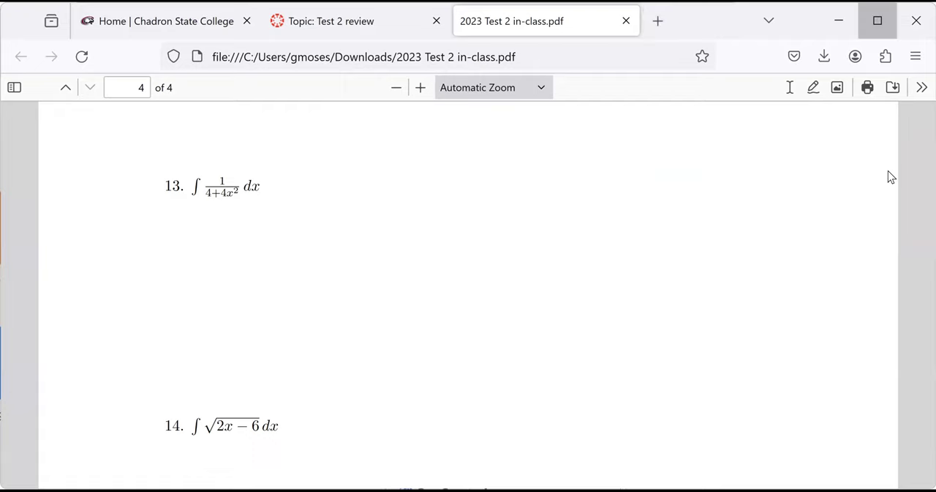
Step: Maximize the Firefox window while page 4 with problems 13 and 14 is shown
click(878, 20)
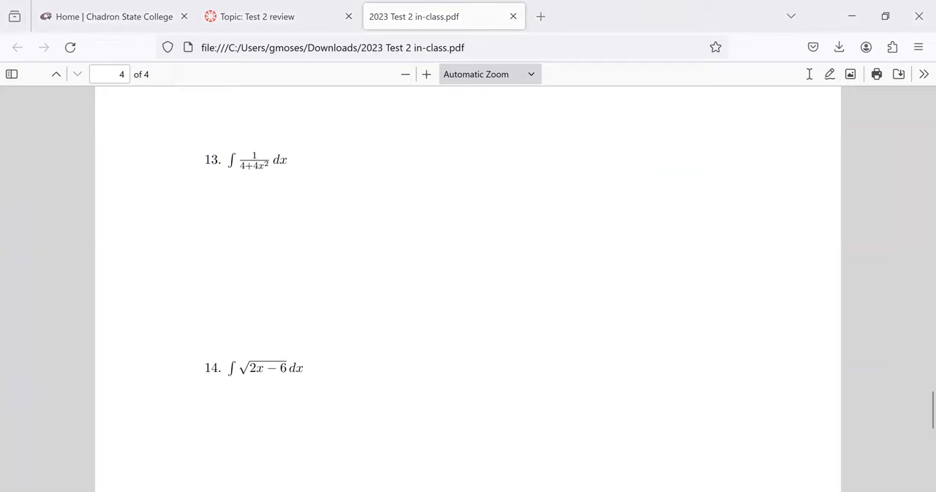
Step: Scroll down so problem 14, ∫ √(2x−6) dx, and problem 15 are on screen
scroll(down, 3)
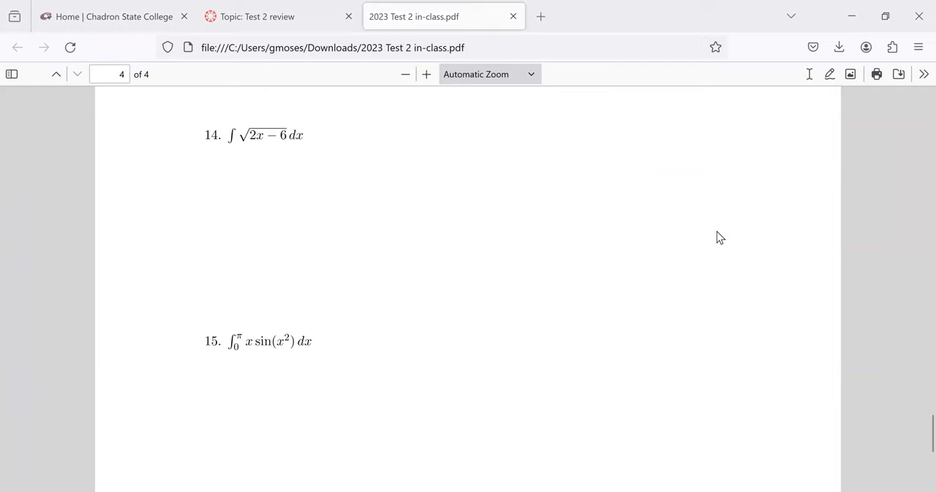
scroll(down, 3)
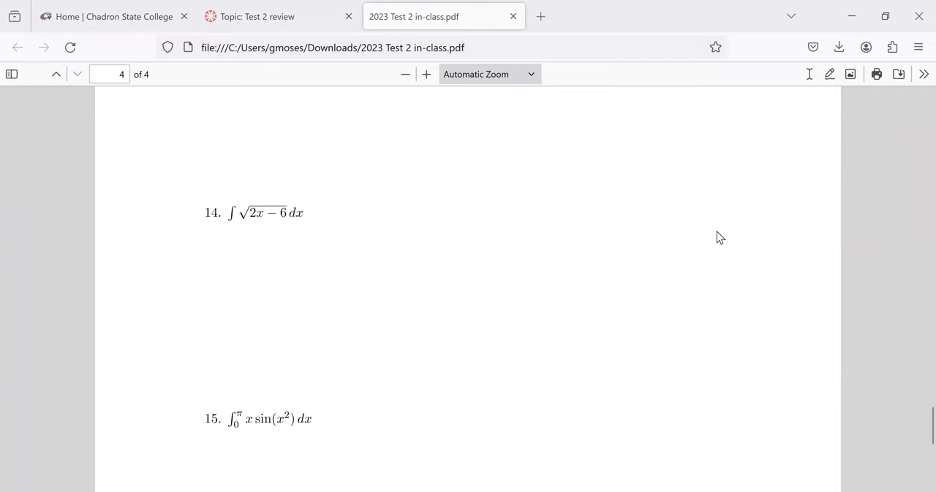
mouse_move(631, 156)
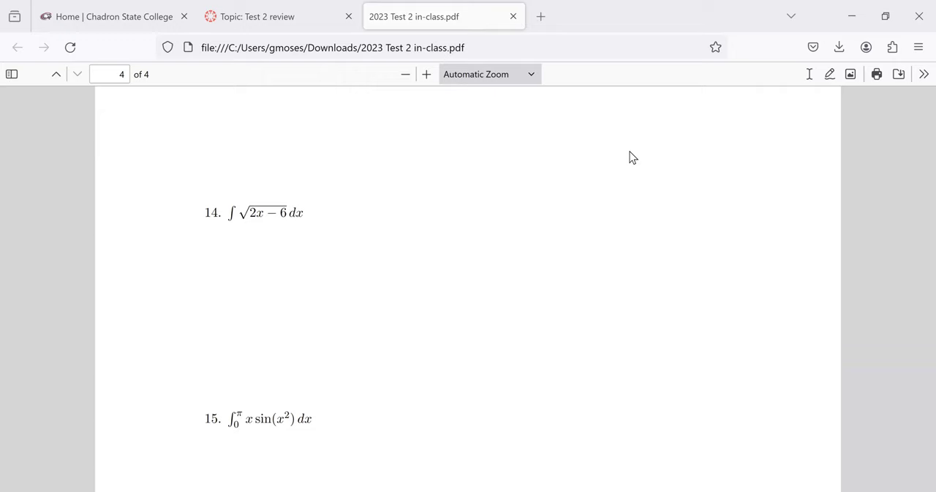
mouse_move(621, 379)
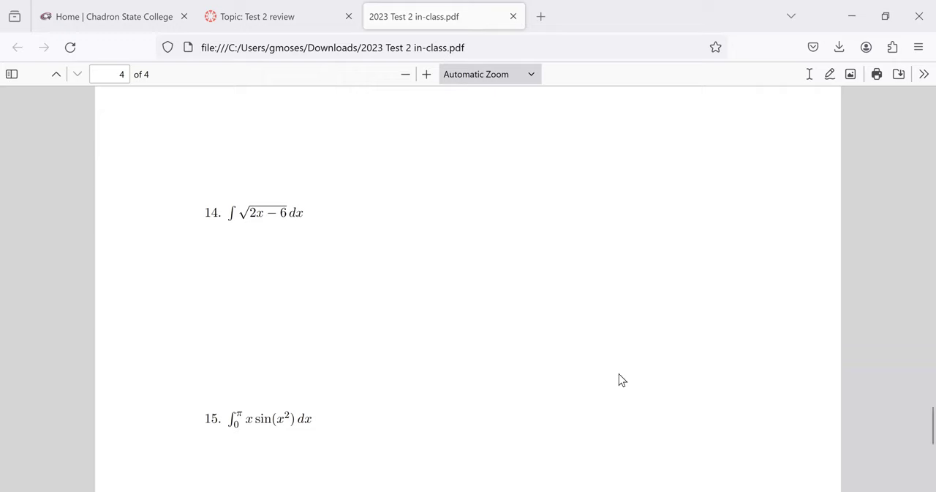
mouse_move(523, 302)
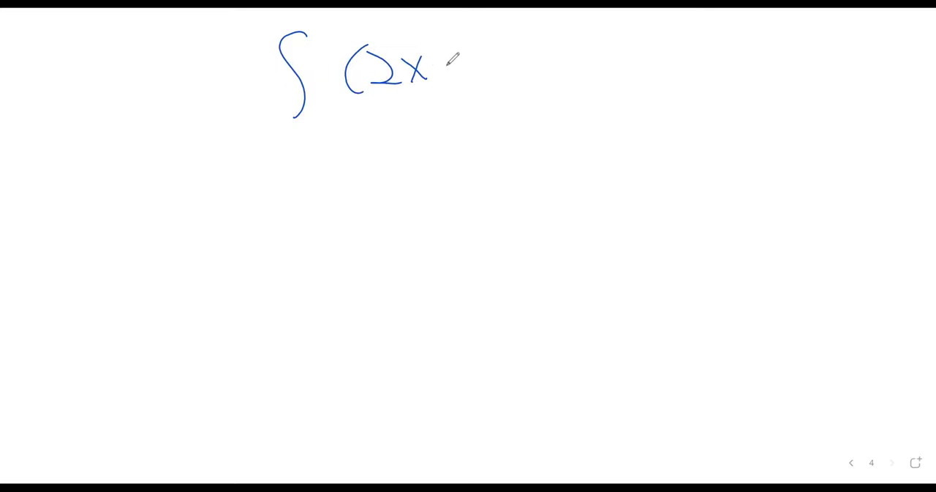
Step: Finish ∫(2x−6) with exponent 1/2 in blue, then write u = 2x − 6 in red below
drag(439, 66, 497, 66)
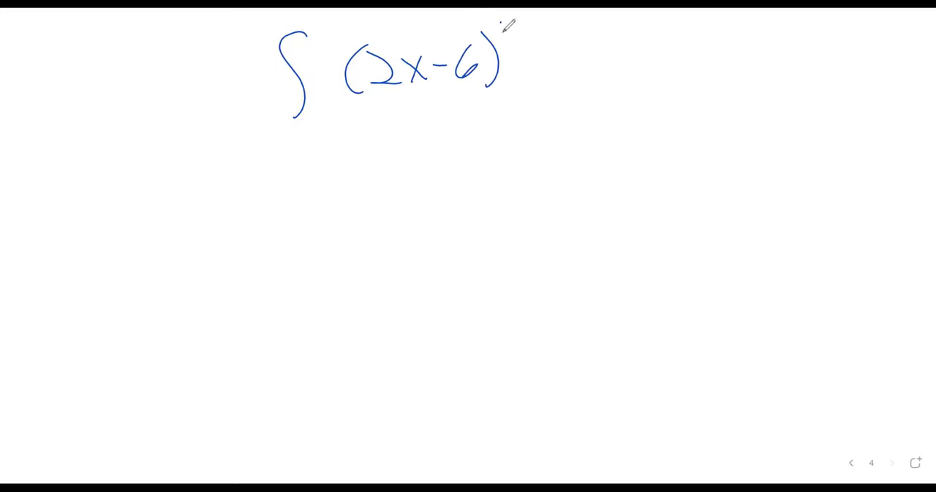
drag(501, 32, 538, 37)
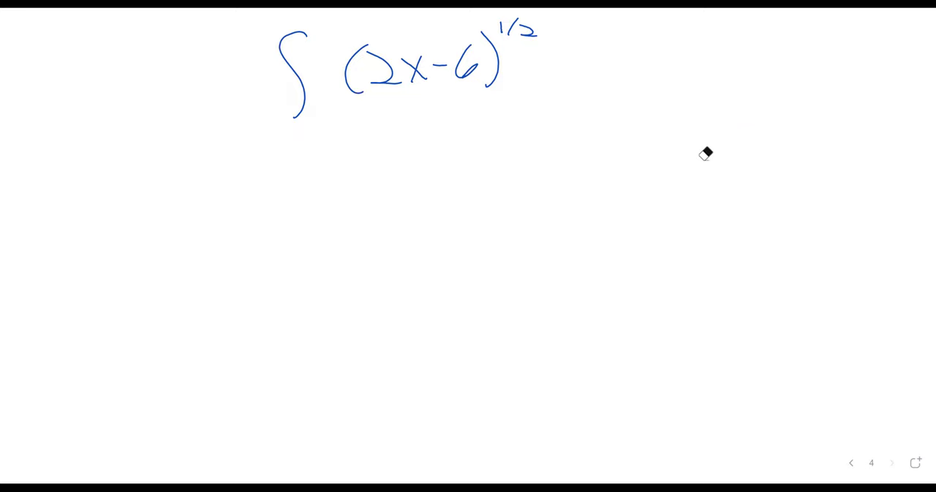
mouse_move(708, 152)
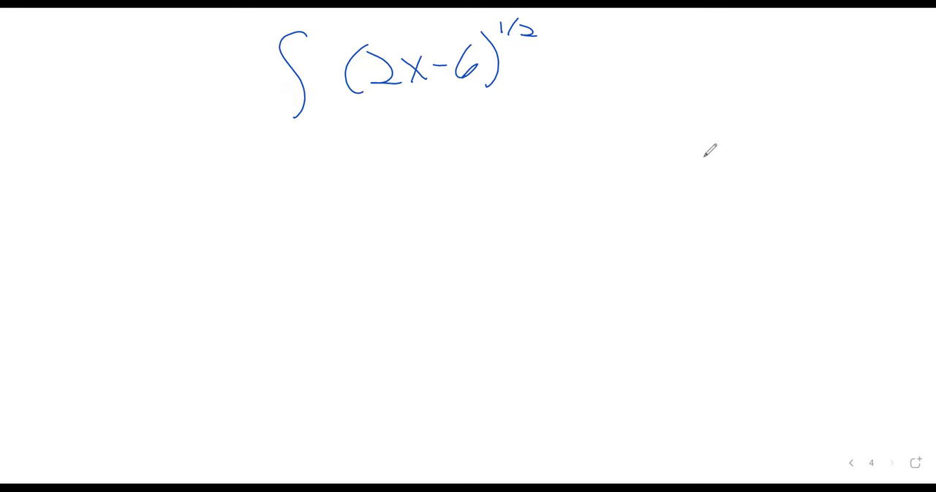
drag(381, 153, 527, 143)
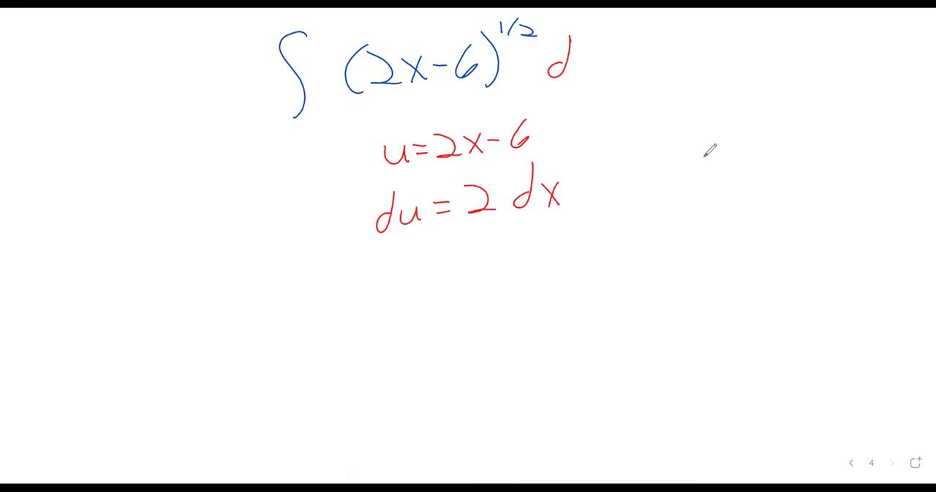
Step: Complete the dx and write the red ½·2 constant factor beside the integral sign
drag(578, 58, 600, 73)
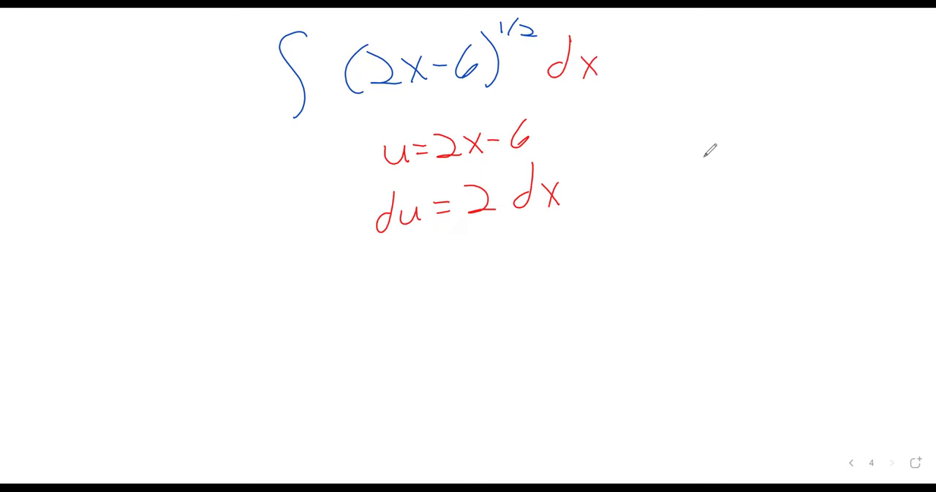
drag(322, 81, 344, 70)
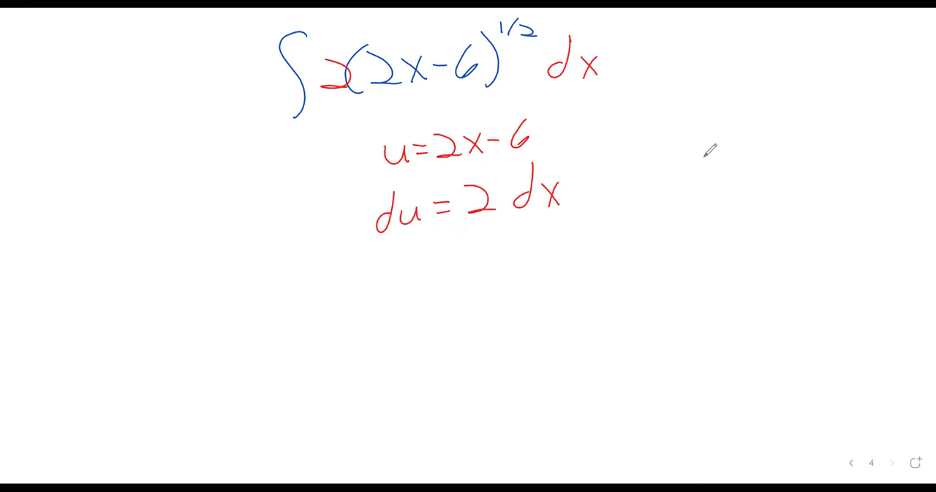
drag(300, 66, 307, 91)
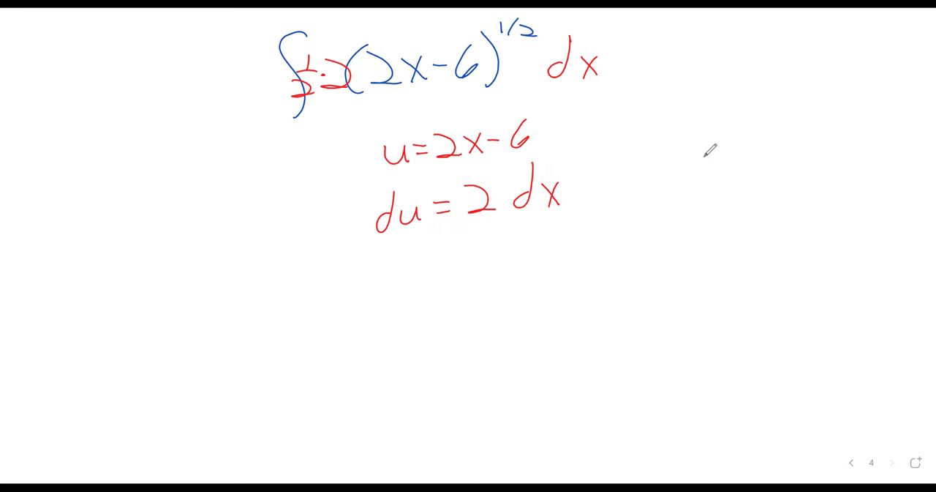
mouse_move(709, 151)
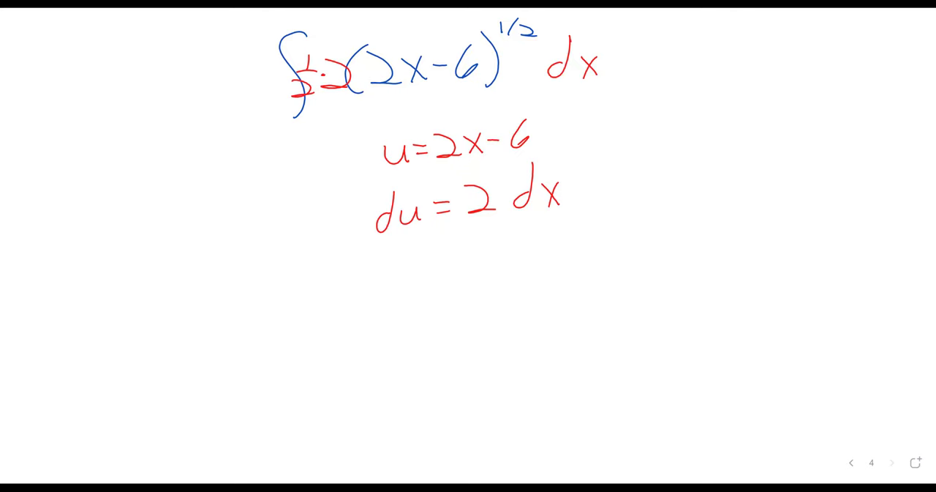
mouse_move(758, 257)
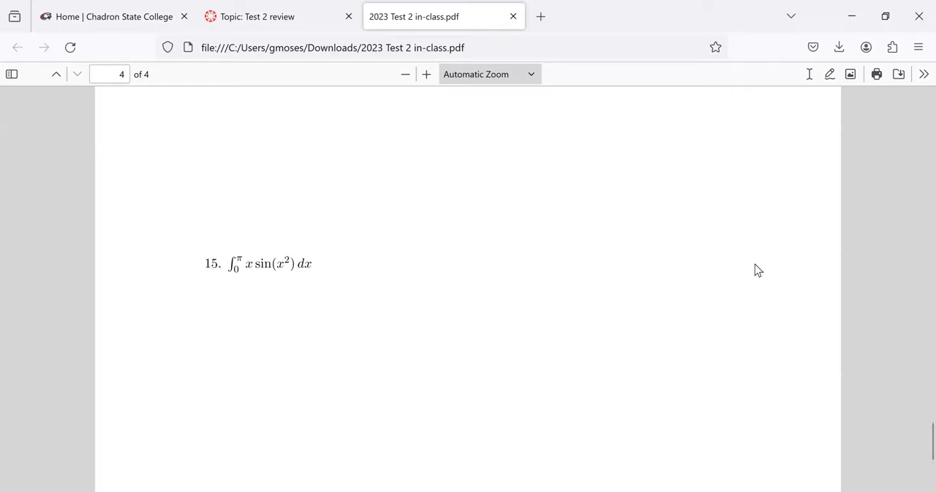
Step: Scroll to problem 15, ∫₀^π x sin(x²) dx, briefly selecting then clearing part of the integrand
scroll(up, 3)
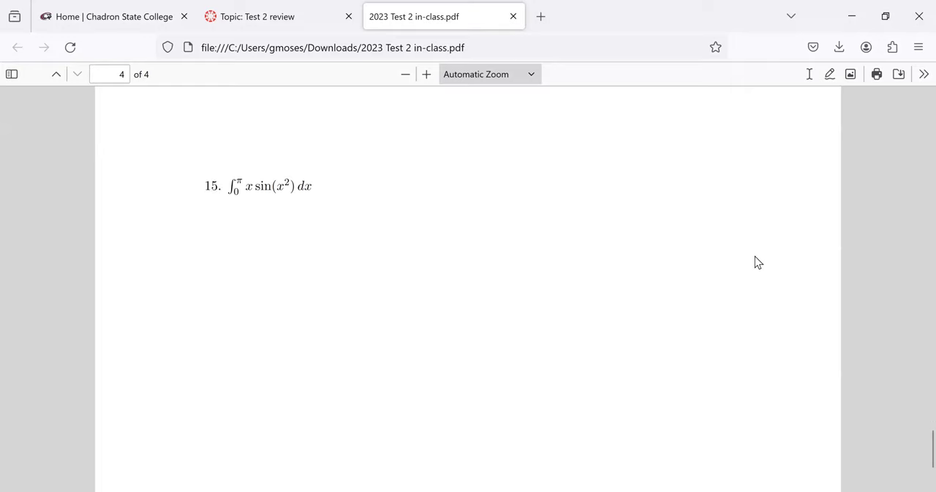
mouse_move(752, 234)
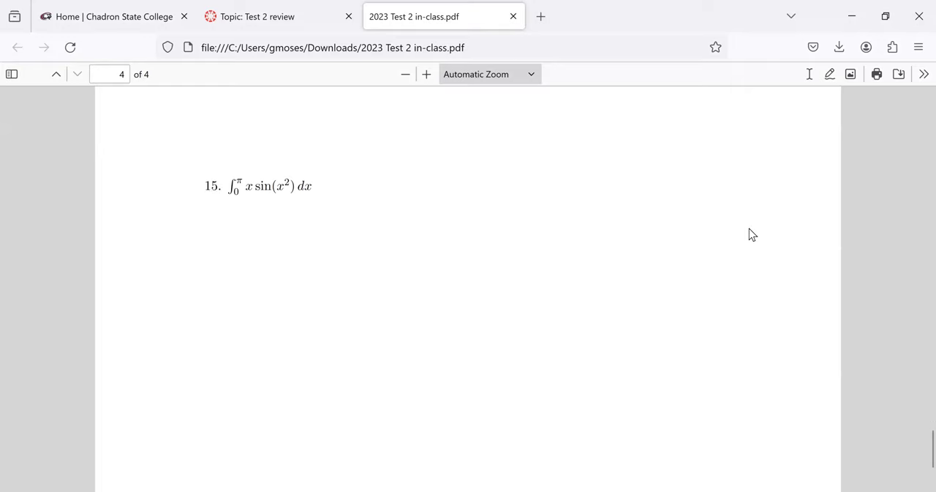
mouse_move(369, 181)
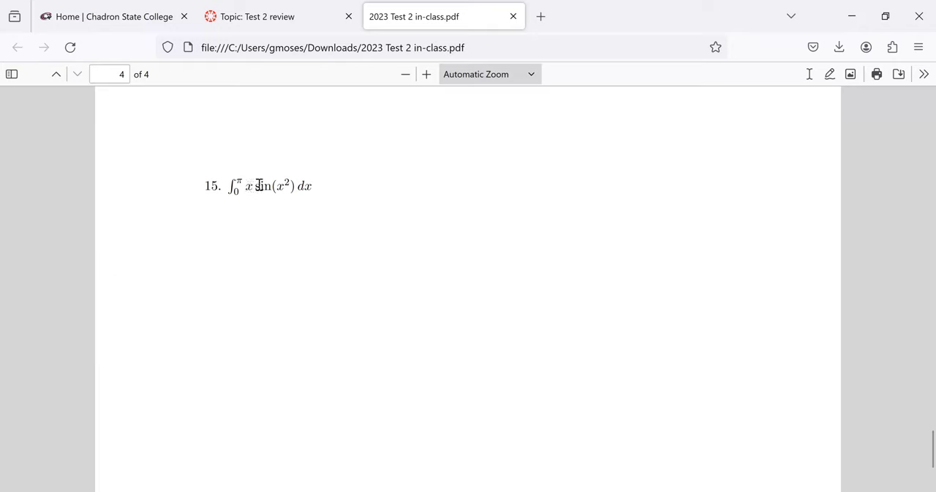
double_click(263, 184)
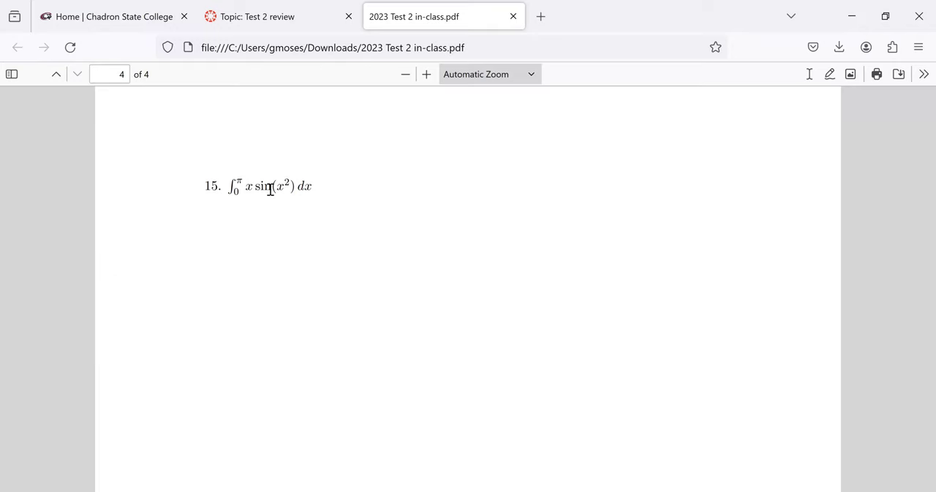
mouse_move(264, 209)
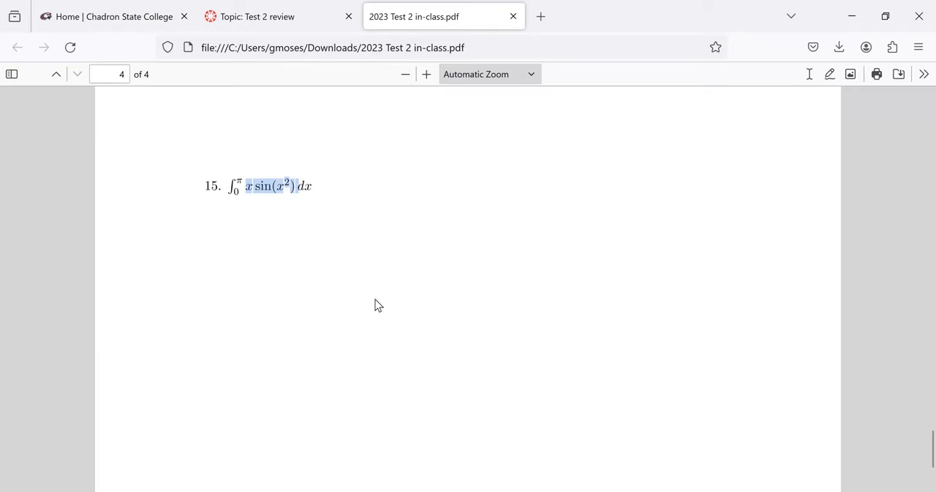
click(378, 304)
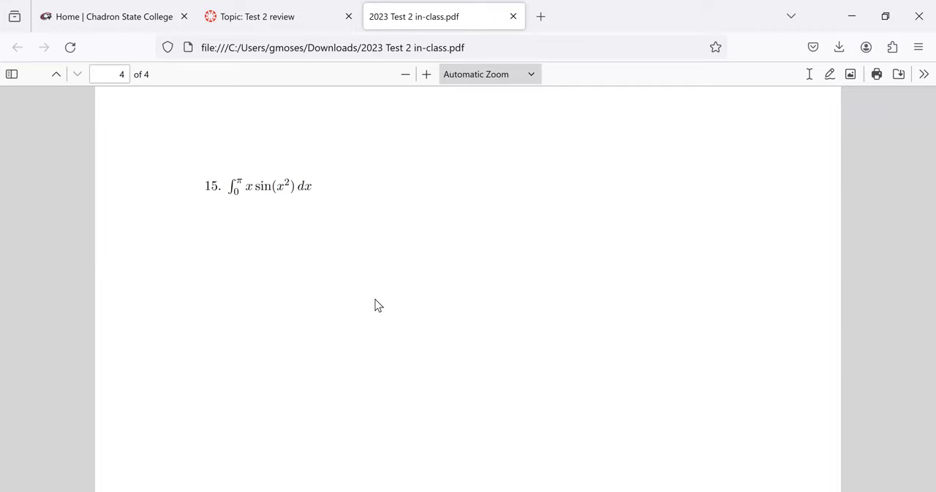
mouse_move(85, 90)
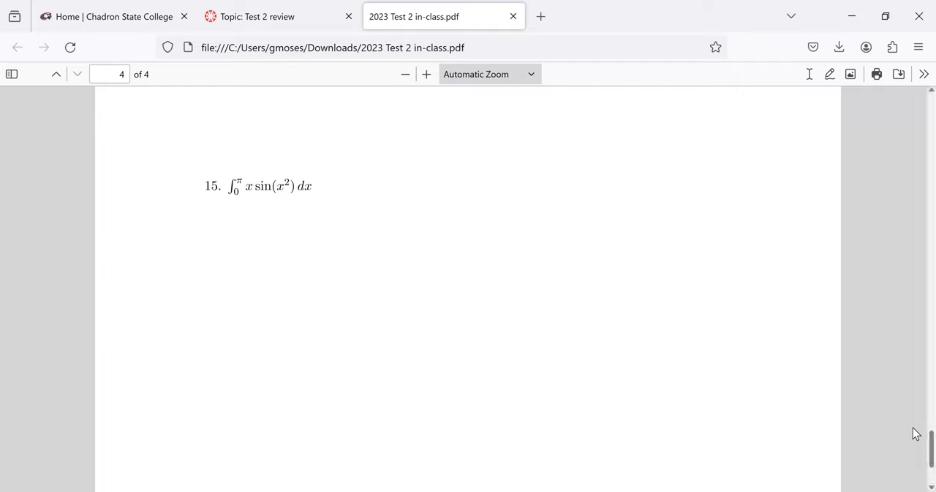
scroll(down, 3)
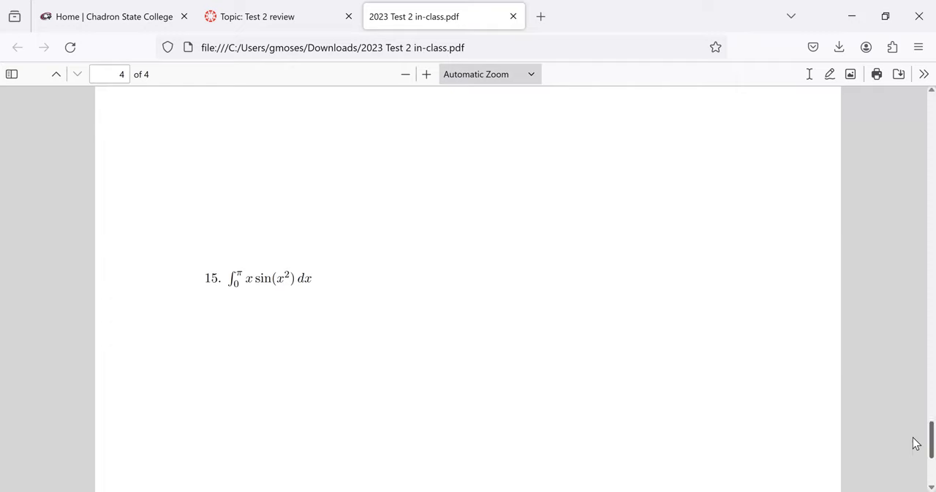
scroll(up, 3)
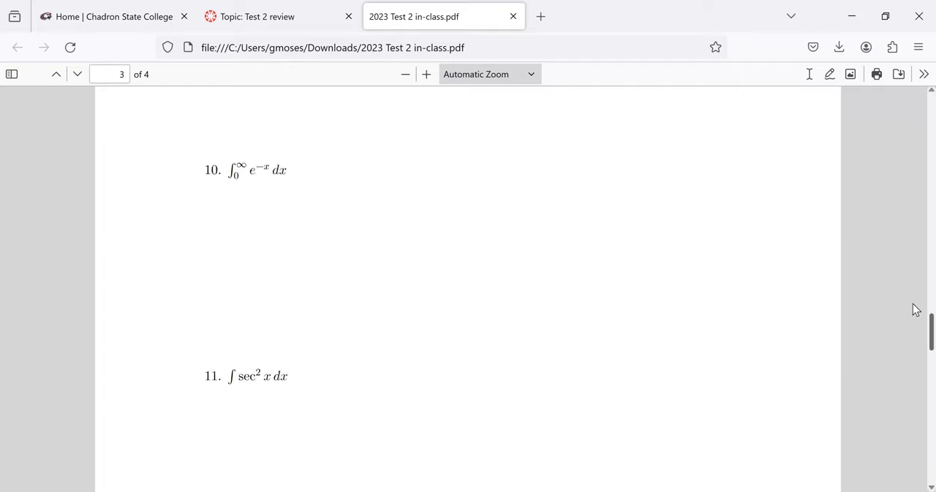
scroll(up, 3)
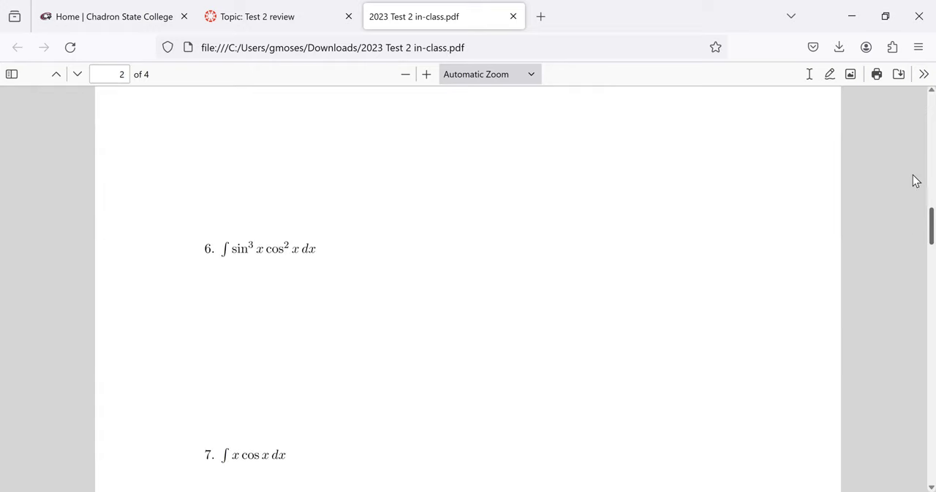
scroll(up, 3)
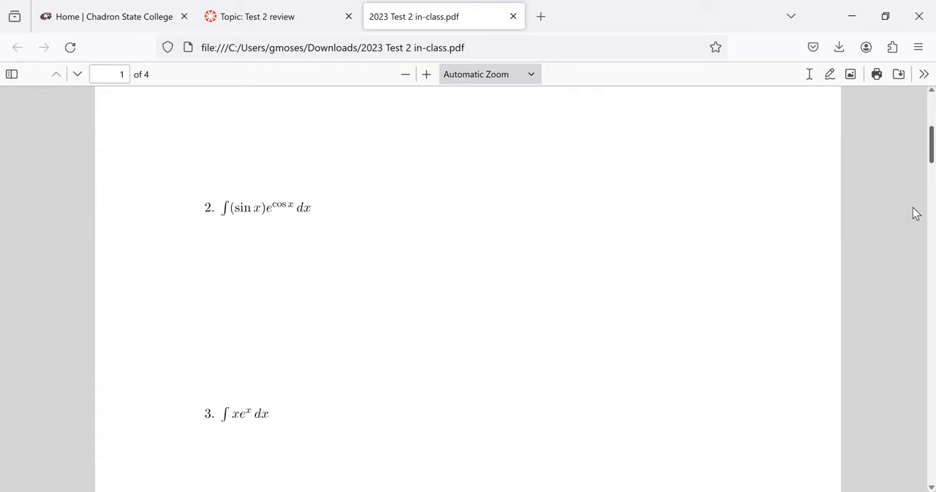
scroll(down, 3)
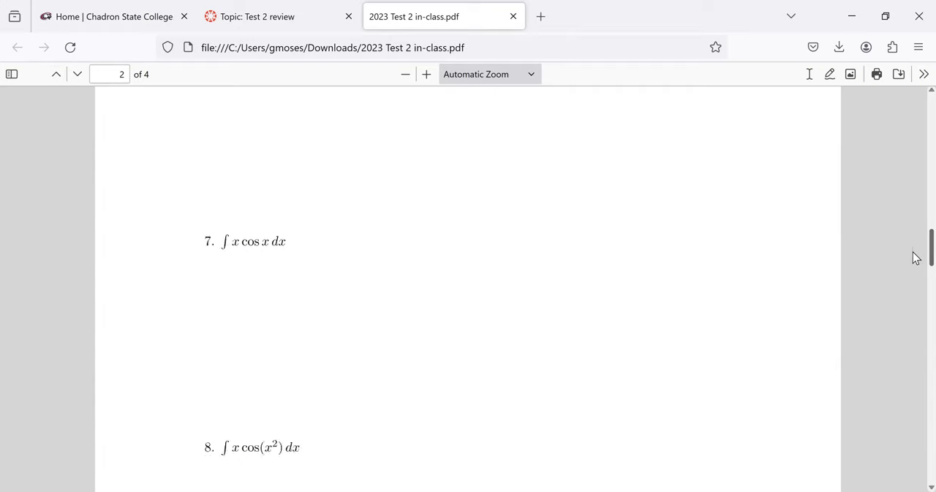
scroll(down, 3)
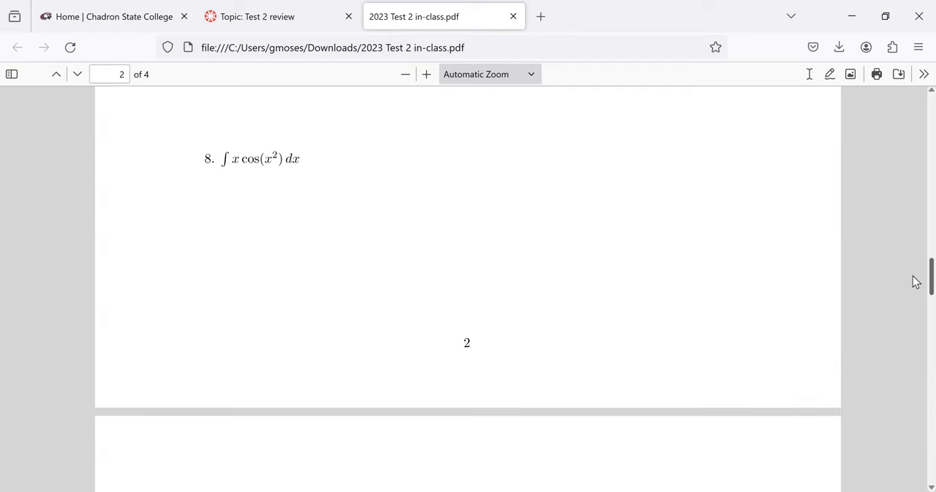
scroll(down, 3)
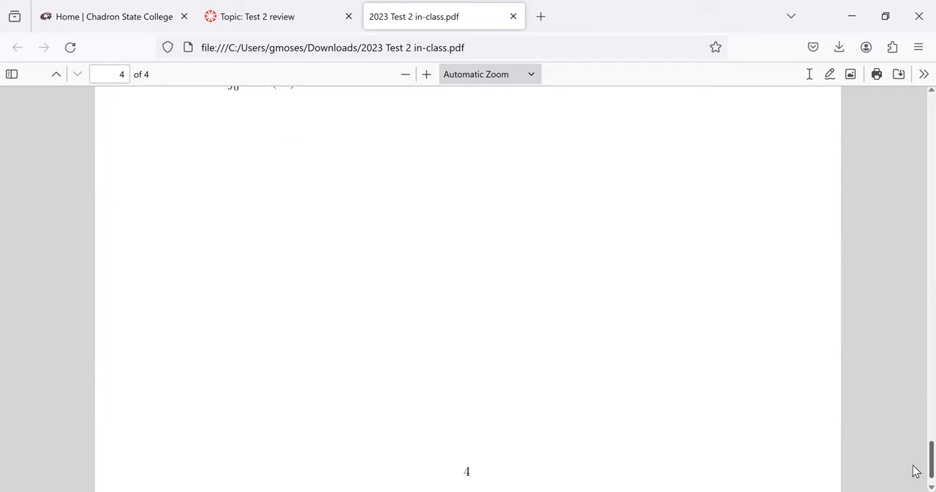
scroll(up, 3)
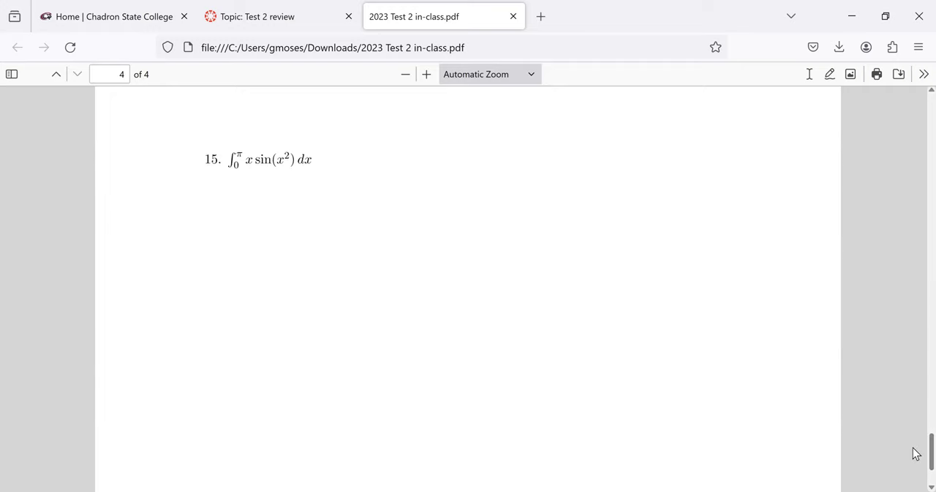
mouse_move(562, 259)
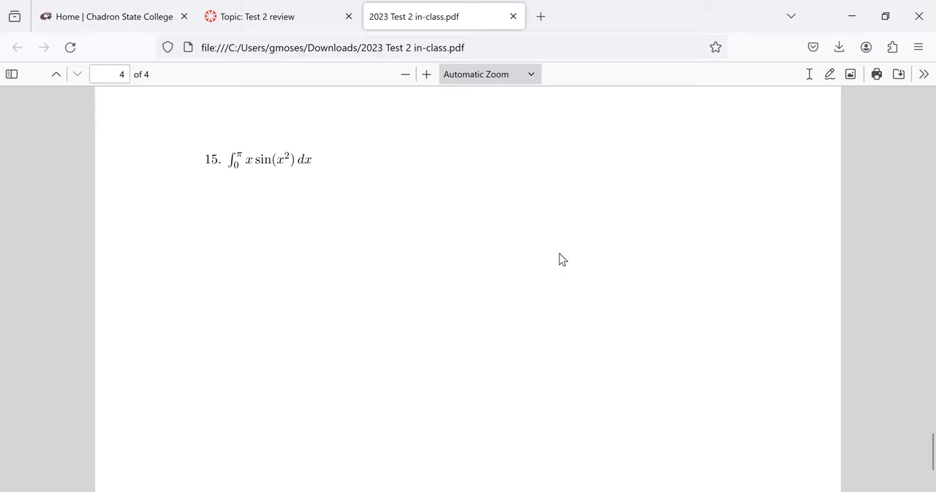
mouse_move(278, 161)
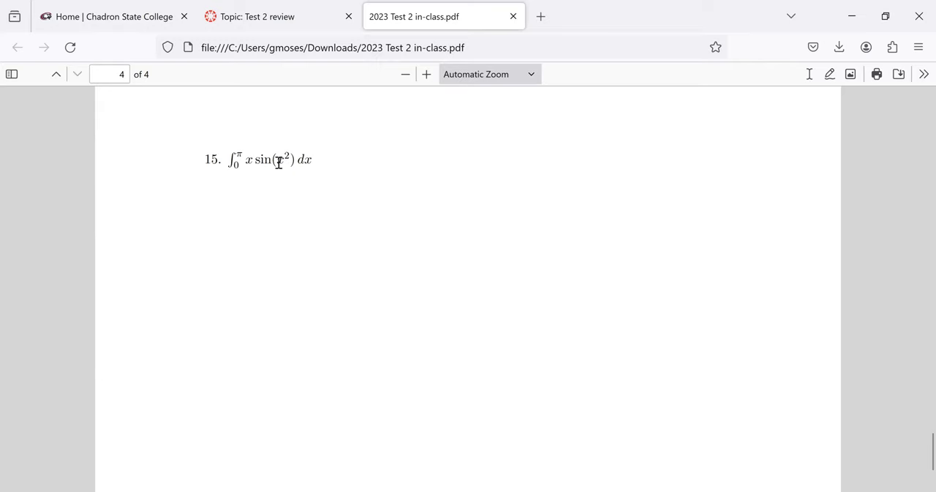
Step: Mark the leading x factor in problem 15's integrand x sin(x²)
double_click(280, 159)
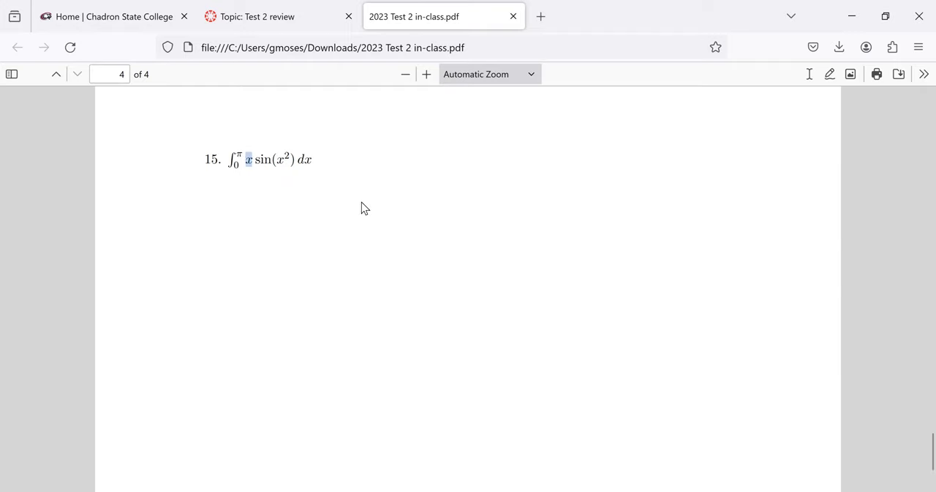
Step: Scroll up through page 3 and back down to problem 15 on page 4
scroll(up, 3)
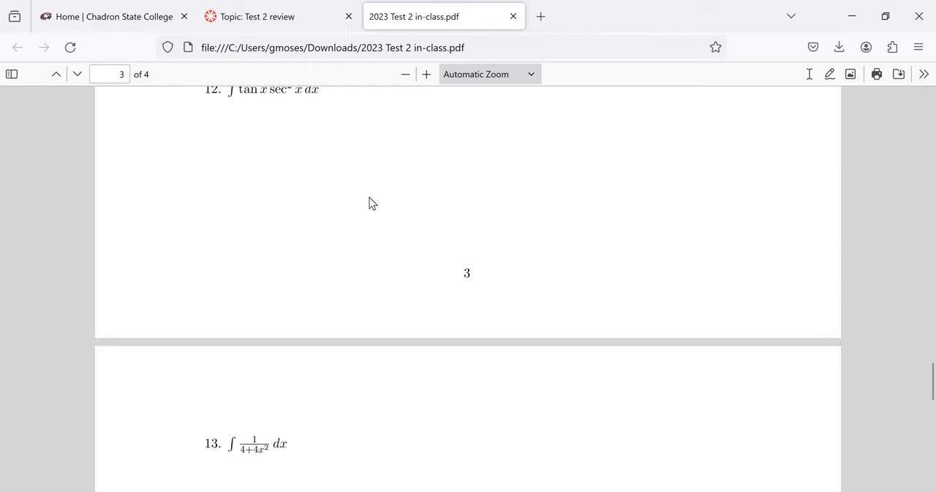
scroll(up, 3)
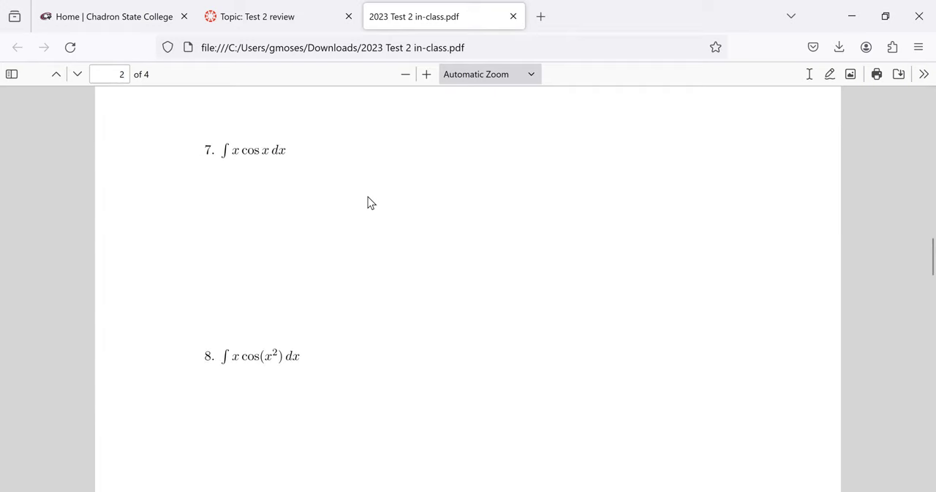
scroll(up, 3)
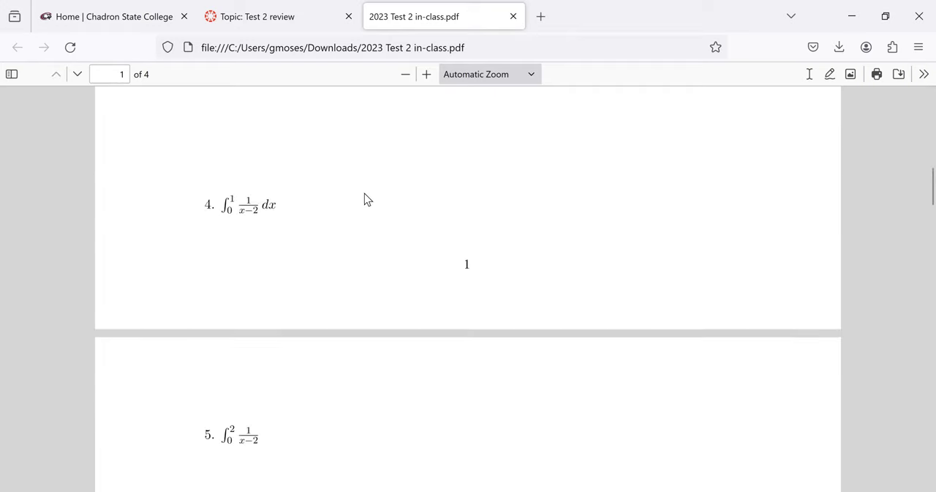
scroll(up, 3)
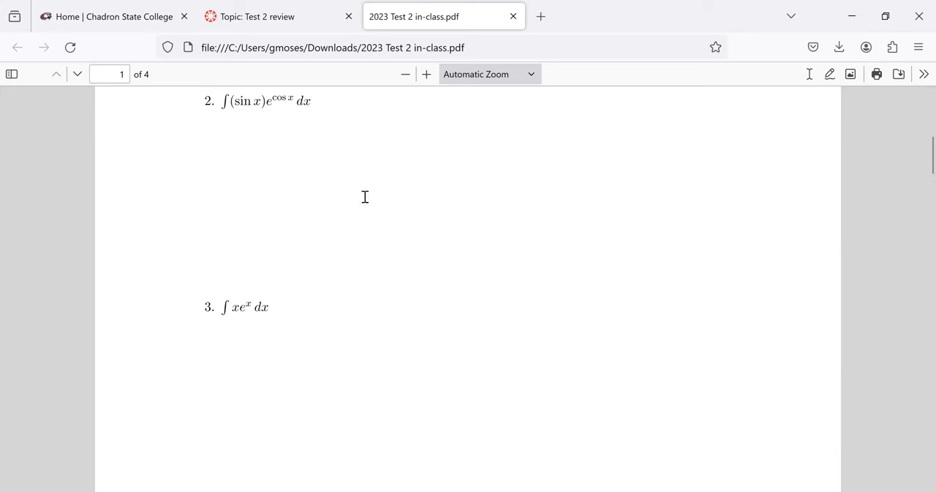
scroll(up, 3)
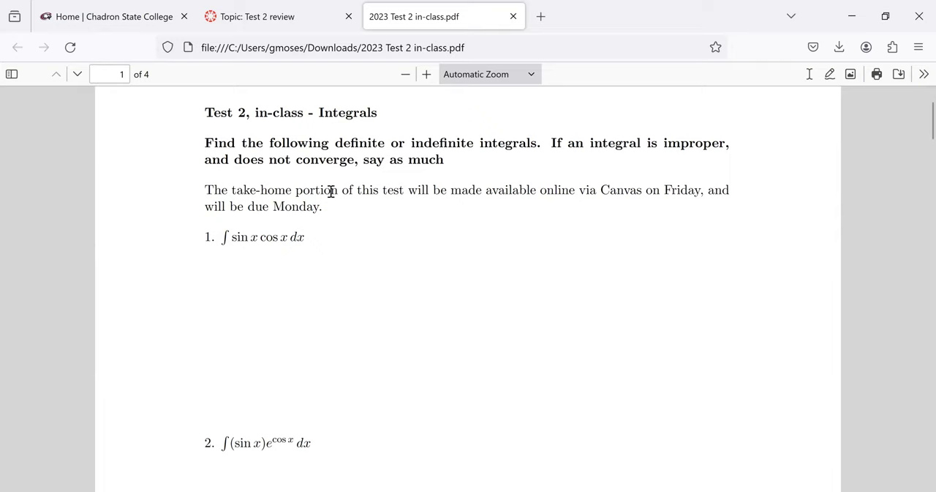
scroll(down, 3)
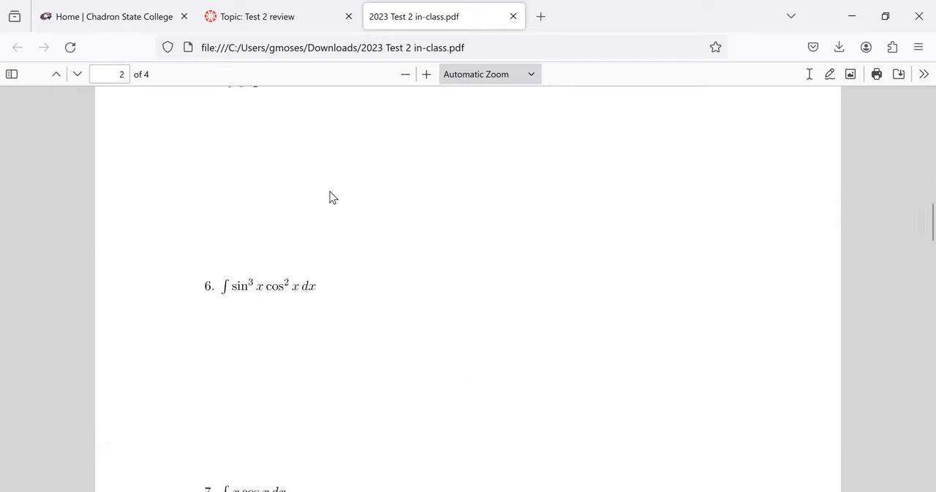
scroll(down, 3)
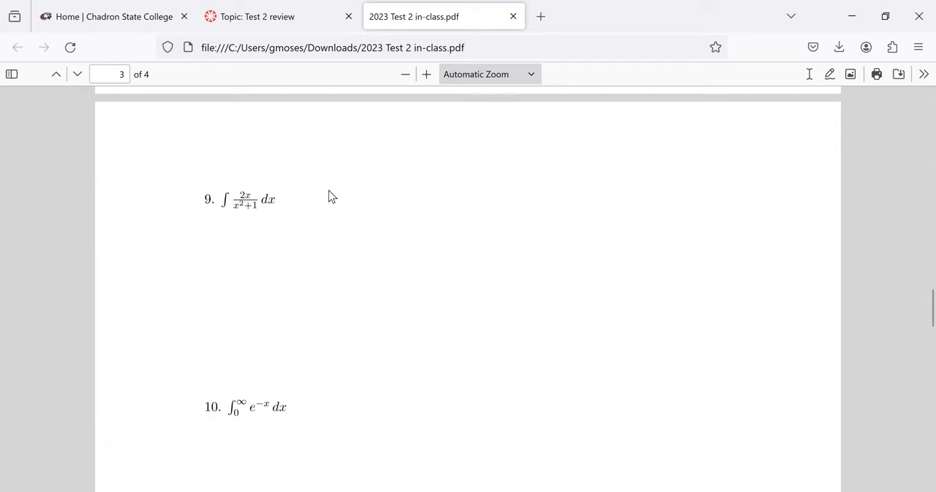
scroll(down, 3)
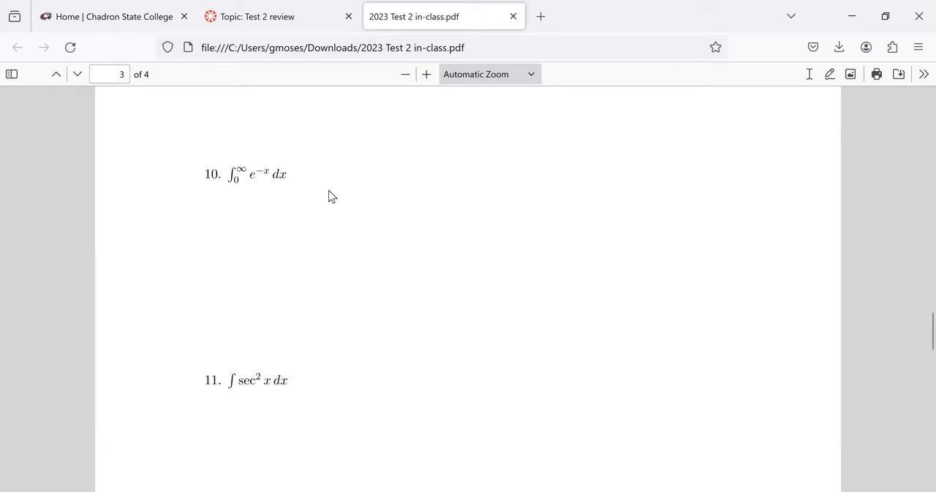
scroll(down, 3)
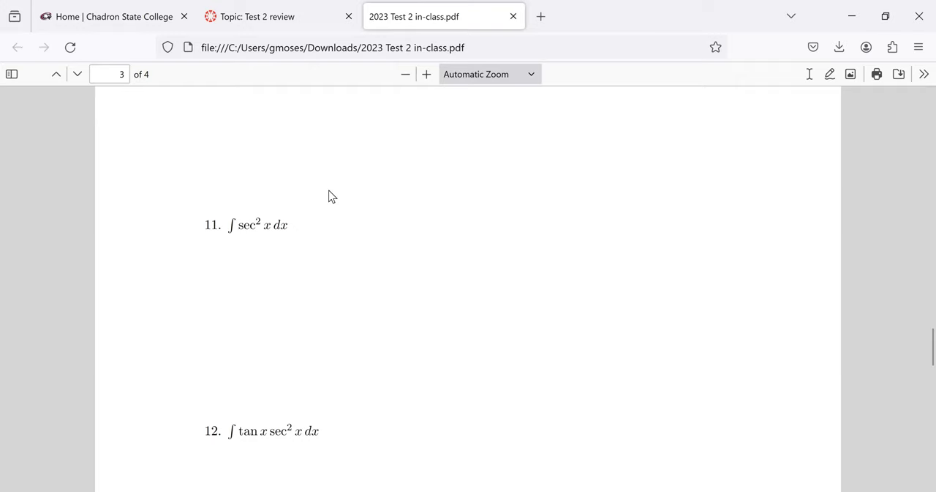
scroll(down, 3)
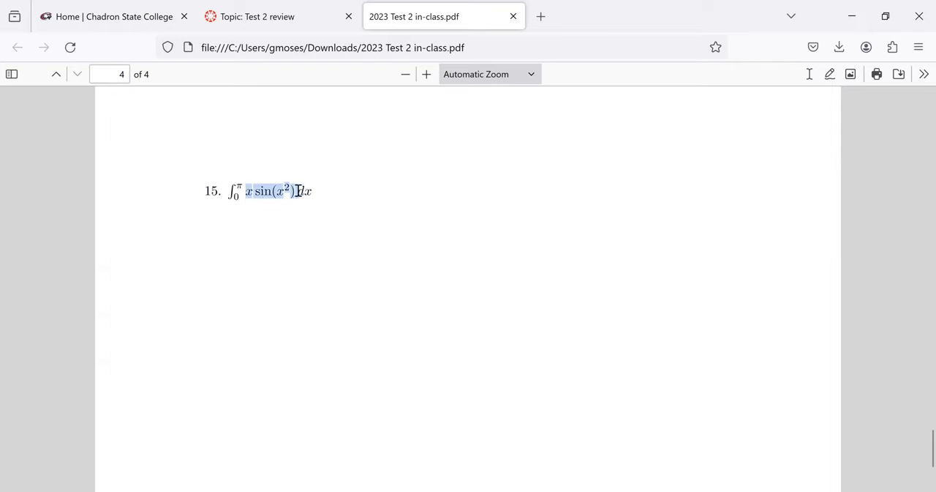
mouse_move(312, 176)
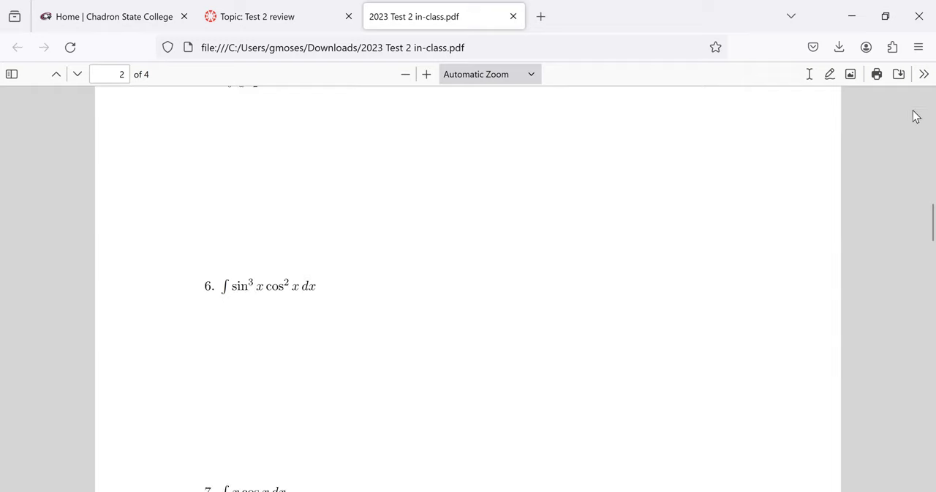
scroll(up, 3)
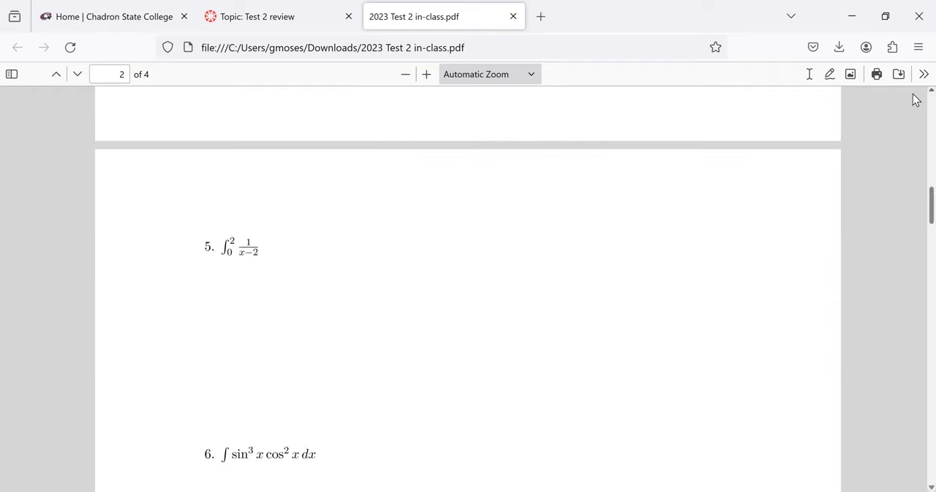
scroll(up, 3)
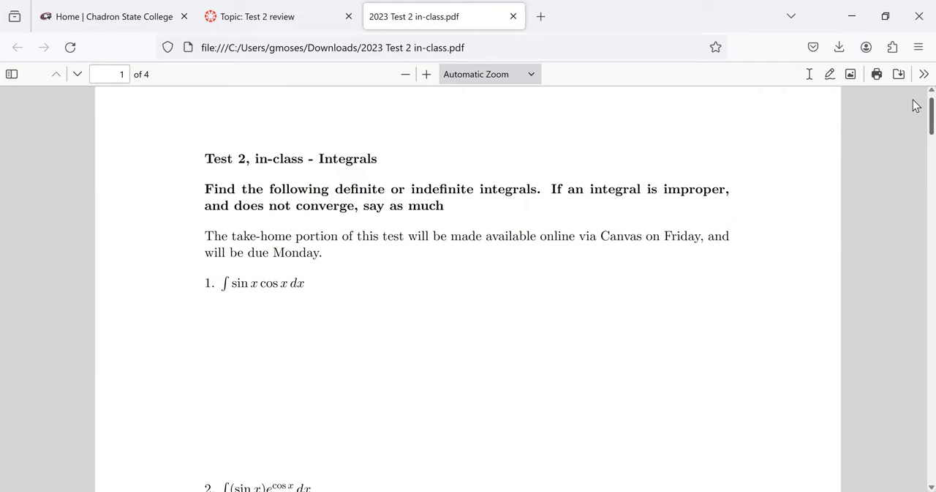
mouse_move(905, 192)
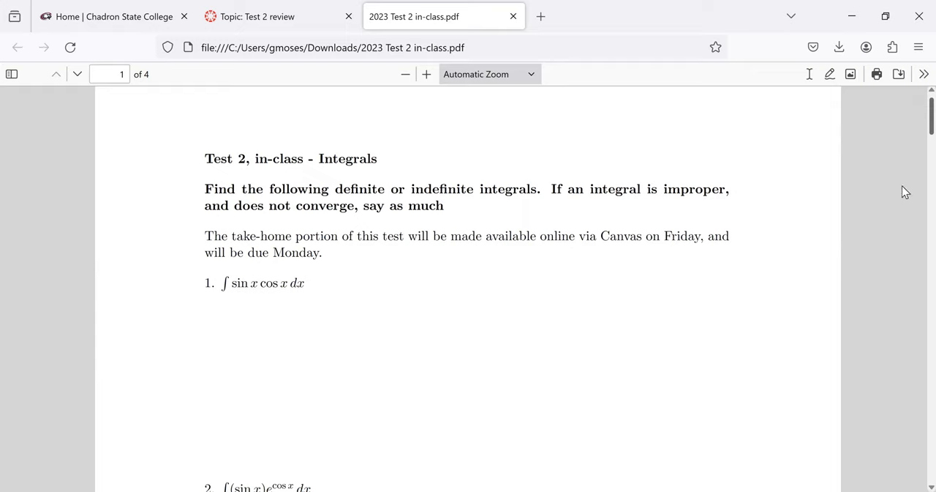
scroll(down, 3)
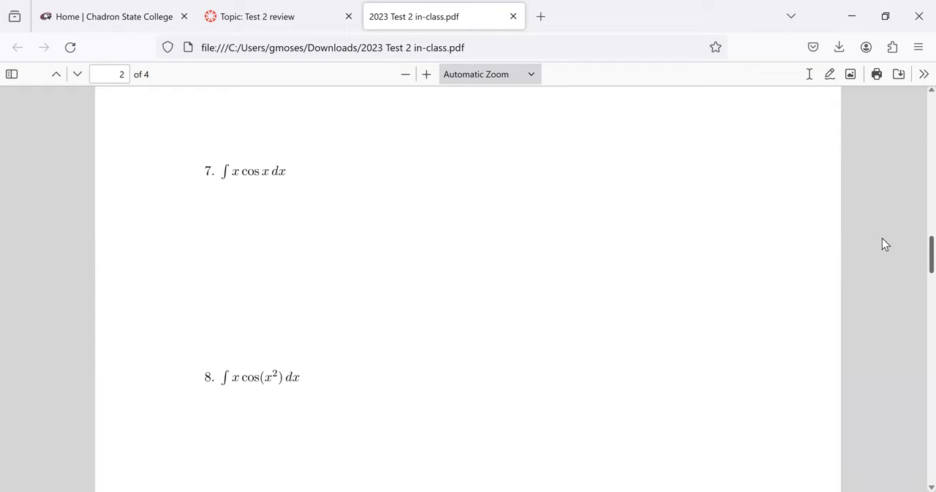
scroll(up, 3)
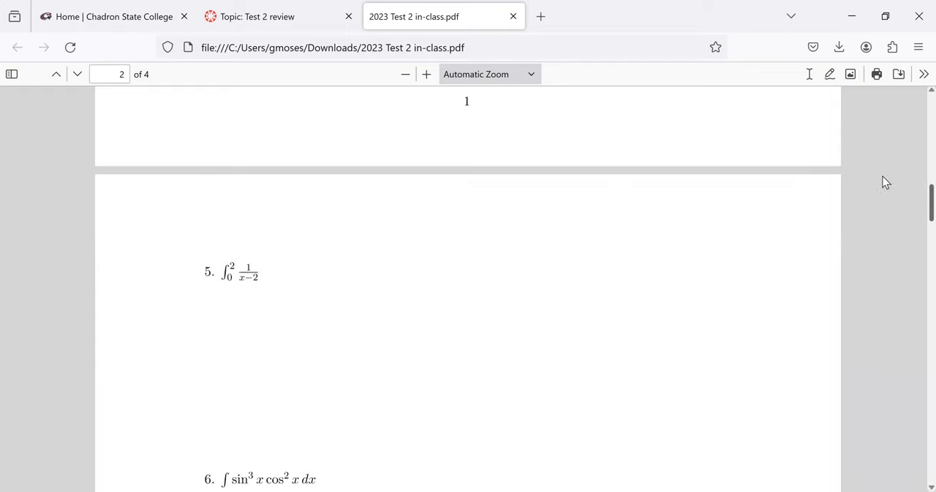
scroll(up, 3)
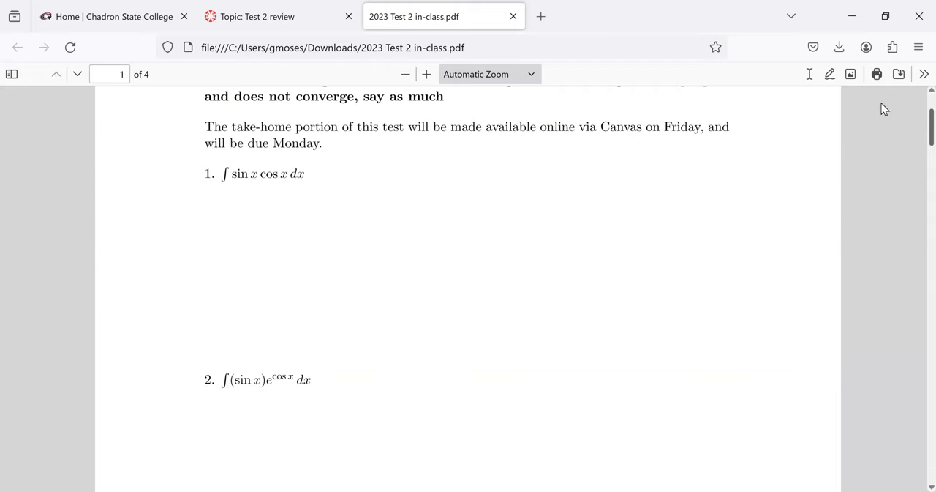
scroll(up, 3)
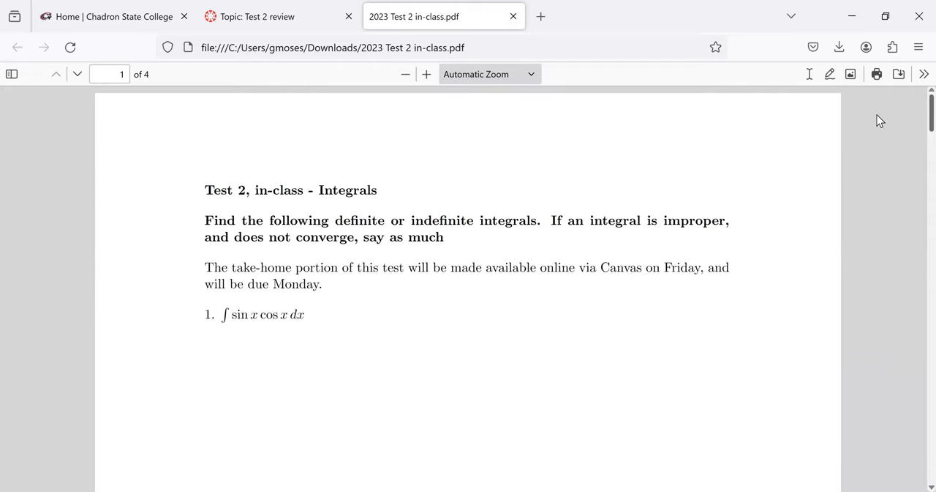
scroll(down, 3)
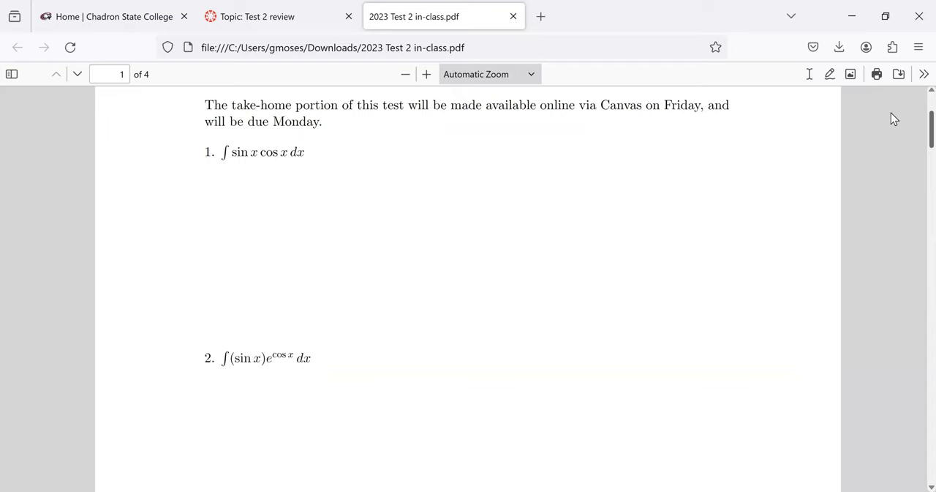
scroll(down, 3)
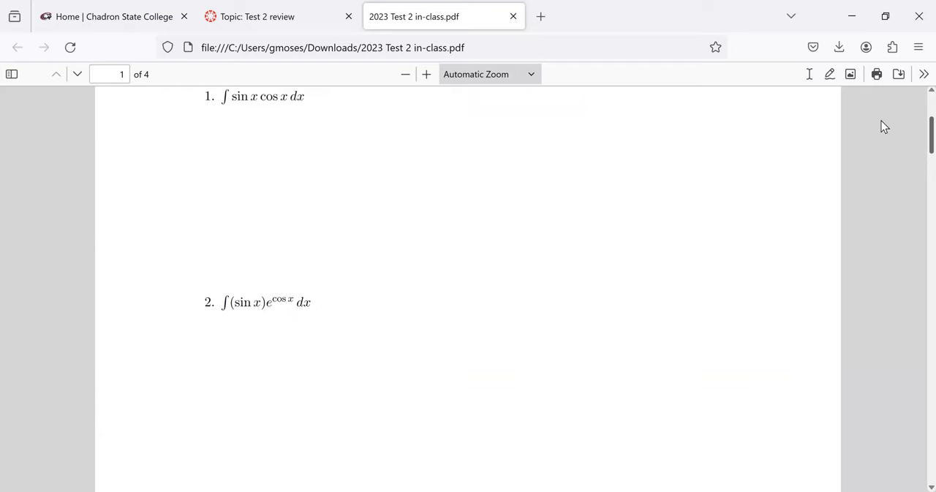
scroll(down, 3)
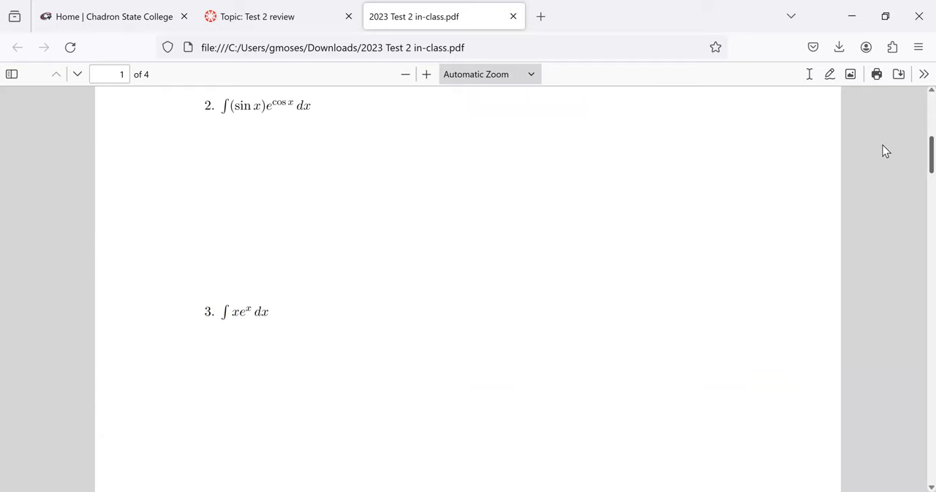
scroll(down, 3)
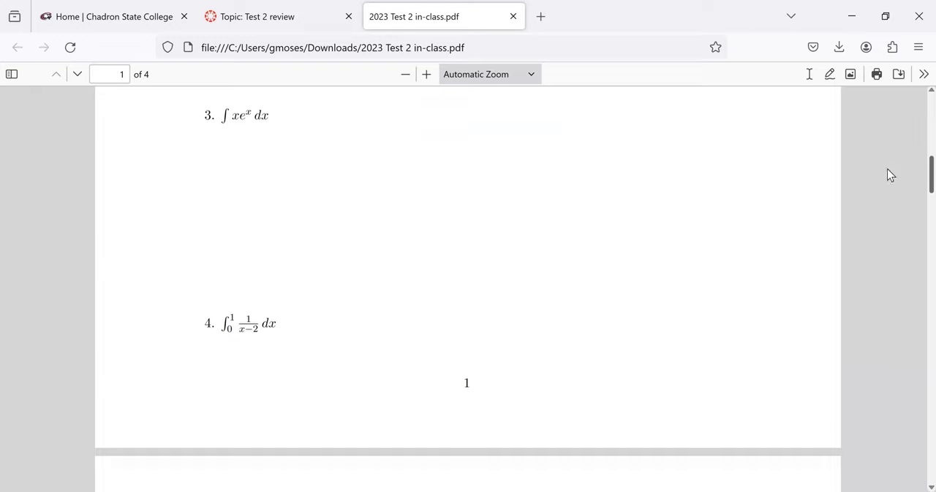
scroll(down, 3)
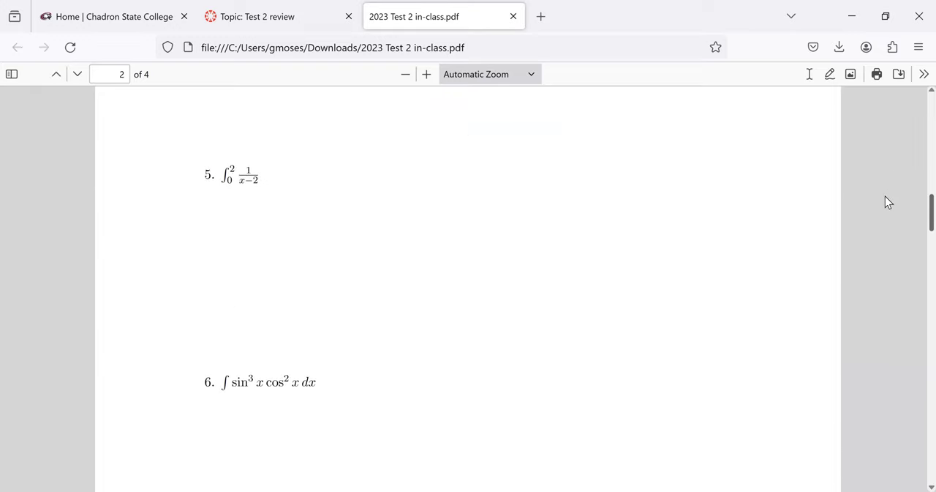
scroll(up, 3)
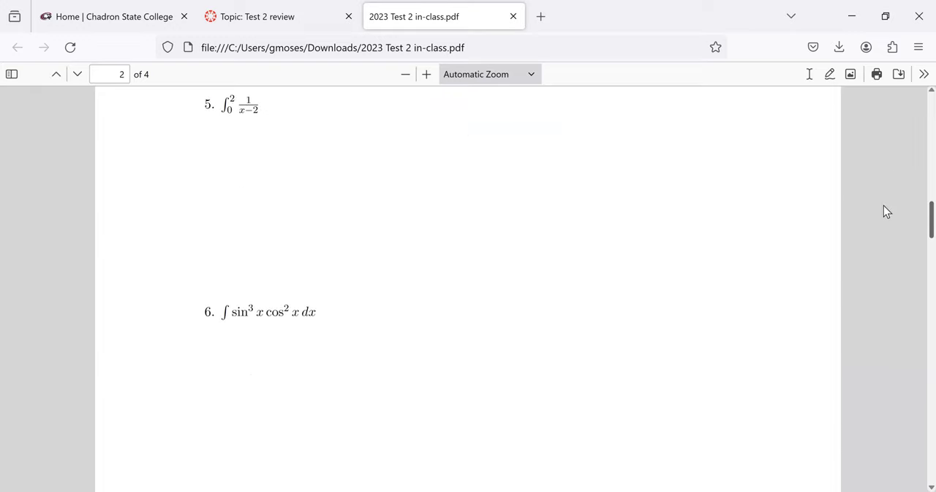
scroll(down, 3)
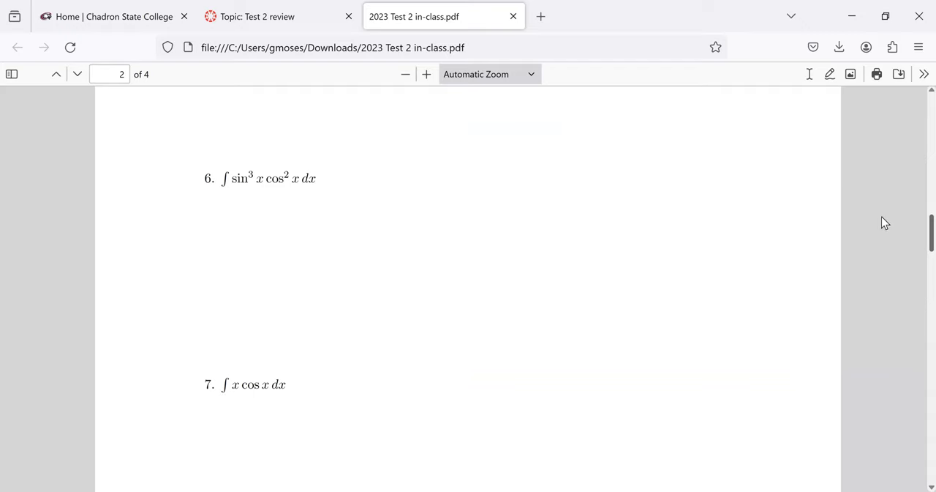
mouse_move(574, 328)
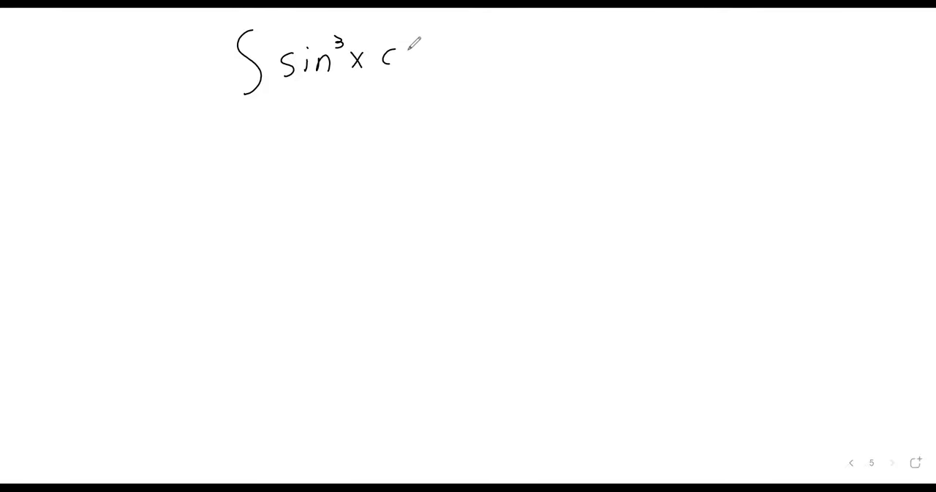
Step: Handwrite the cos²x dx ending of ∫ sin³x cos²x dx at the top of the board
drag(398, 55, 460, 56)
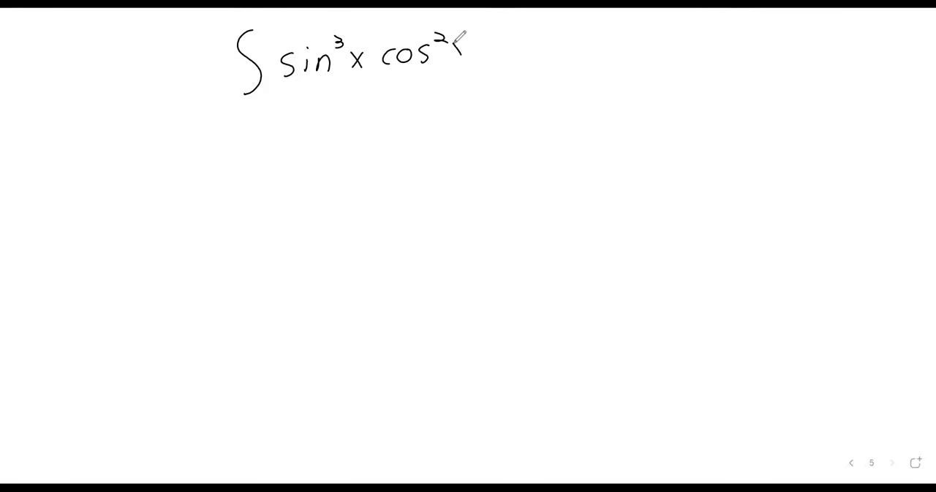
drag(453, 56, 512, 55)
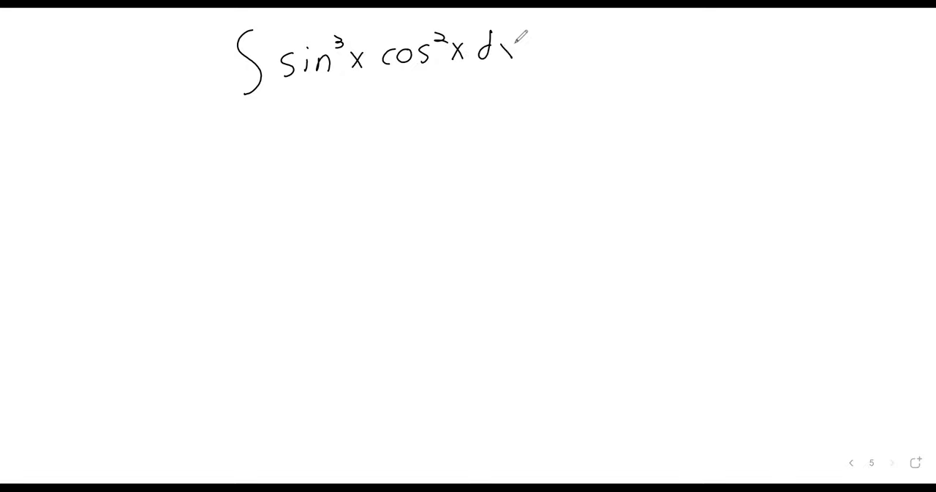
drag(505, 55, 512, 47)
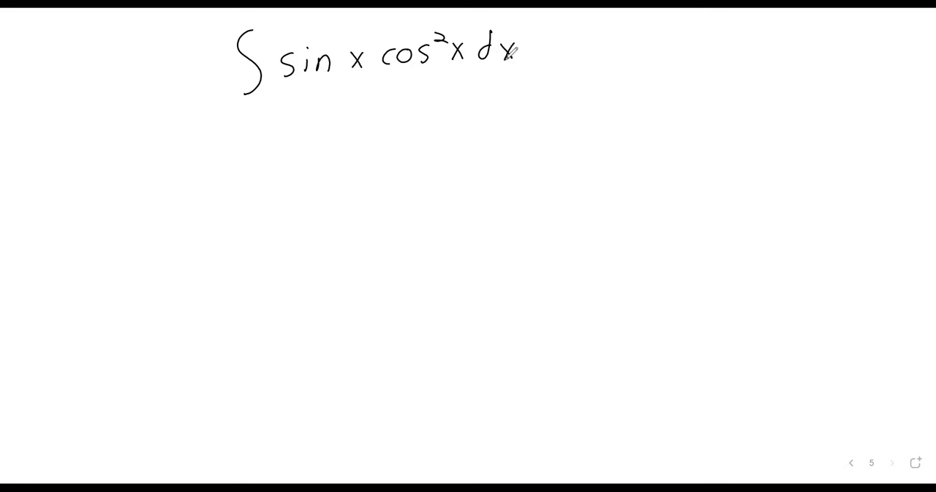
Step: Write the trial substitution u = cos x and du = −sin x dx below the integral
drag(377, 110, 396, 135)
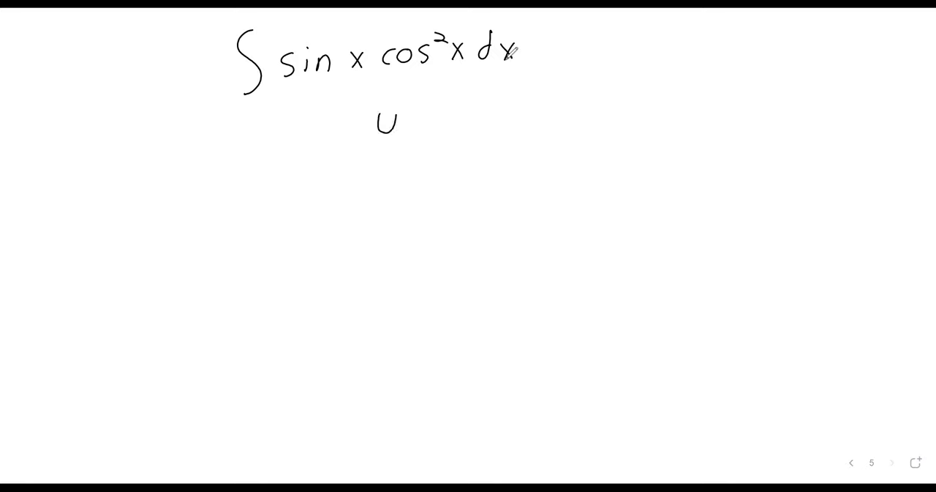
drag(410, 120, 446, 110)
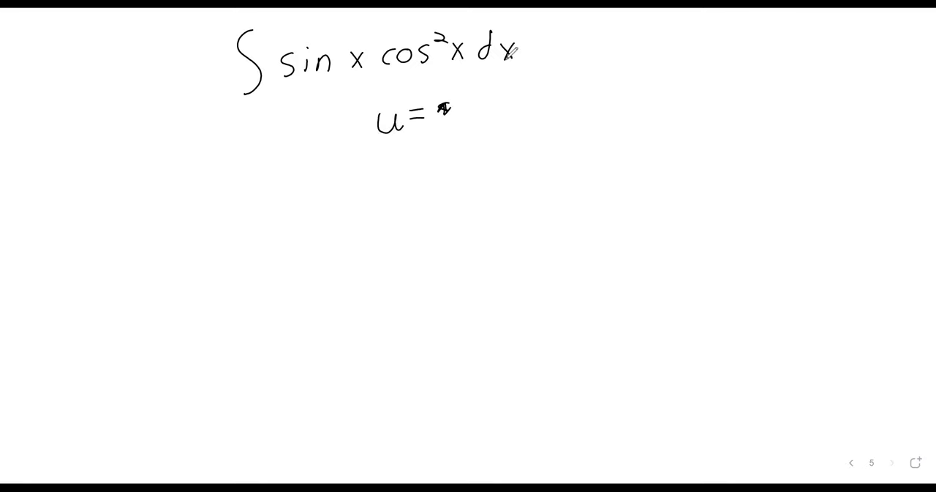
drag(468, 102, 526, 110)
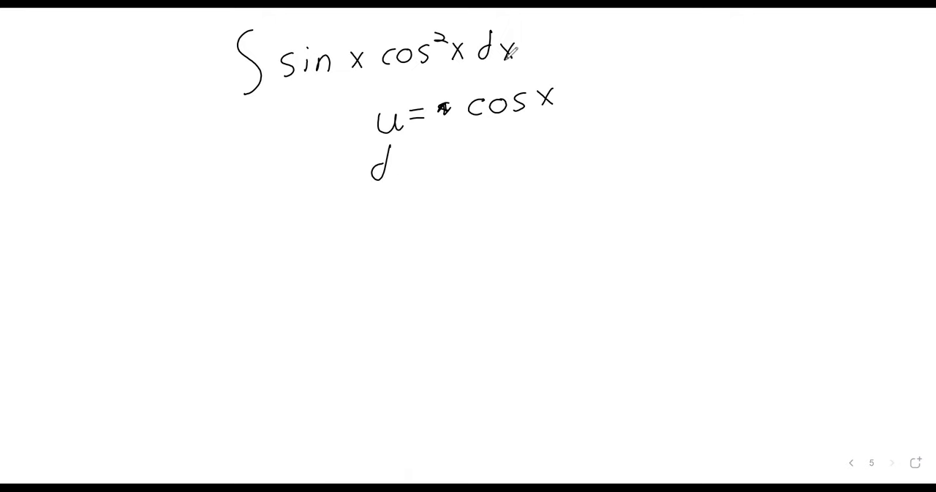
text(du=-s)
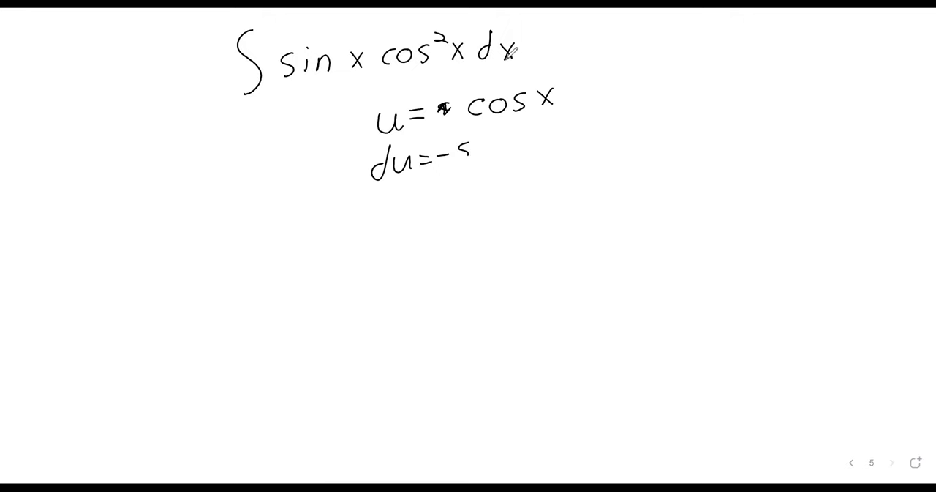
drag(457, 151, 574, 146)
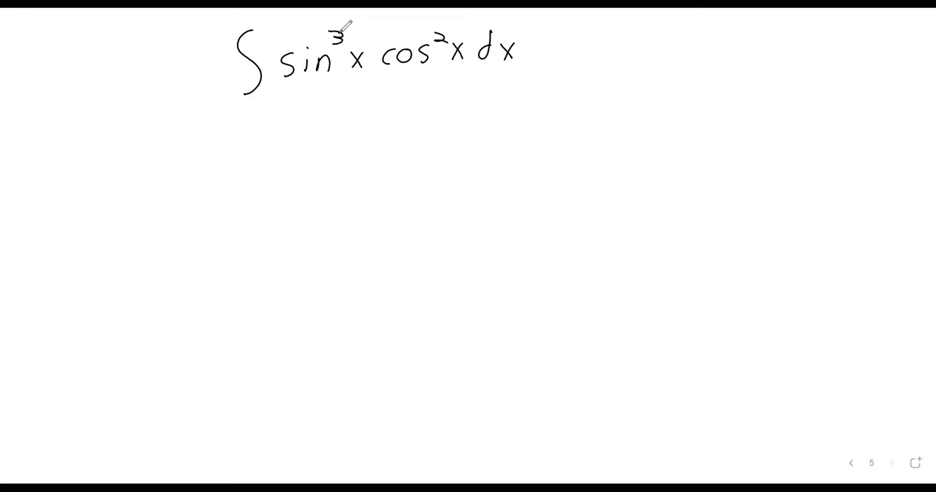
Step: Handwrite the step 1 label 'Pull one of odd trig functions out' under the integral
drag(237, 129, 322, 135)
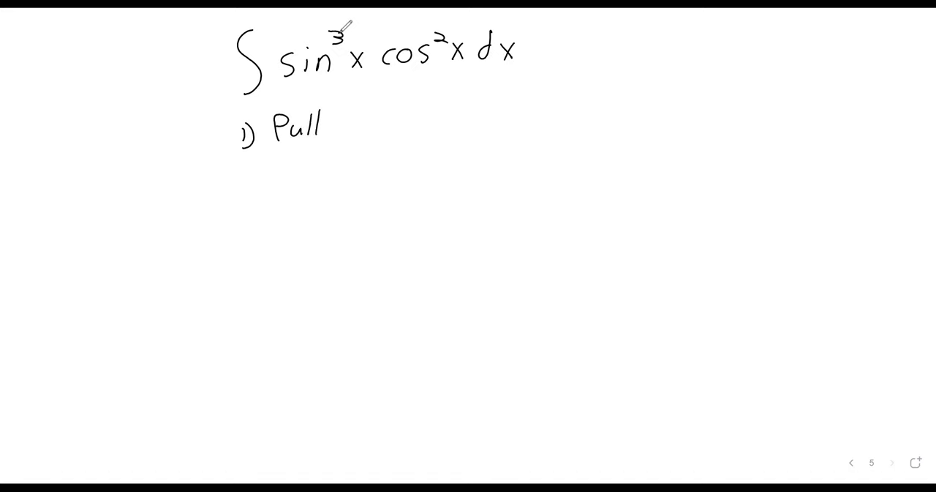
drag(351, 120, 395, 117)
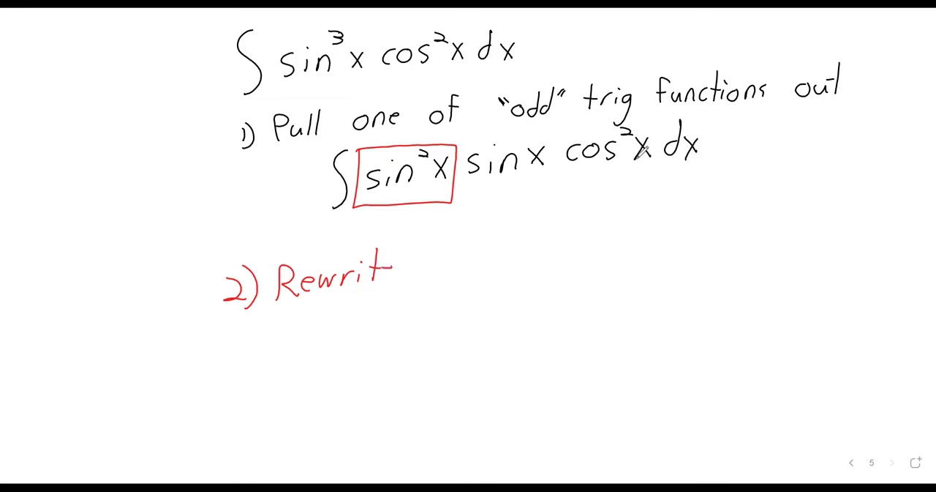
Step: Finish the red step 2 note ending 'now even P…' and move to a fresh blank page
text(e)
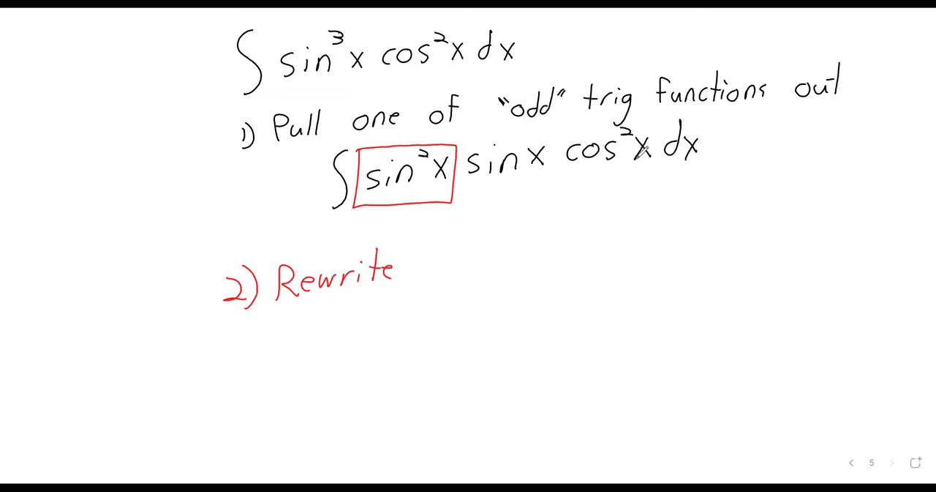
text(now even P)
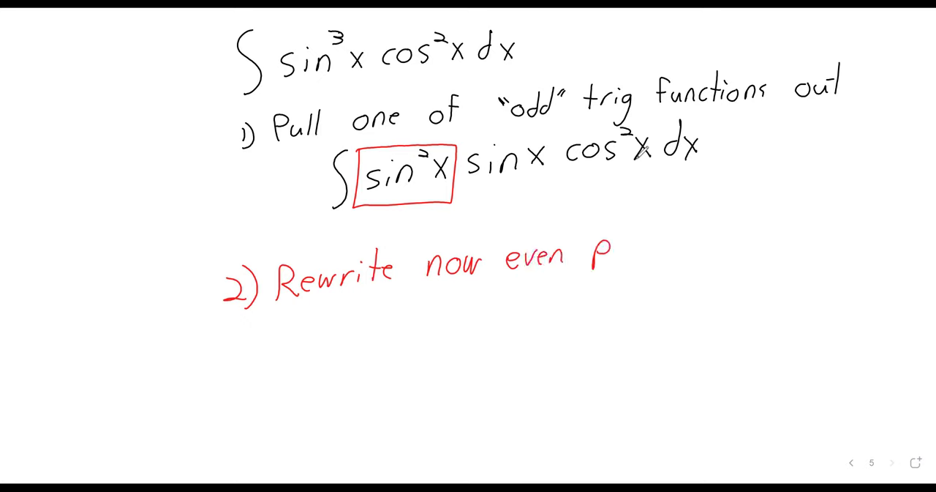
click(891, 462)
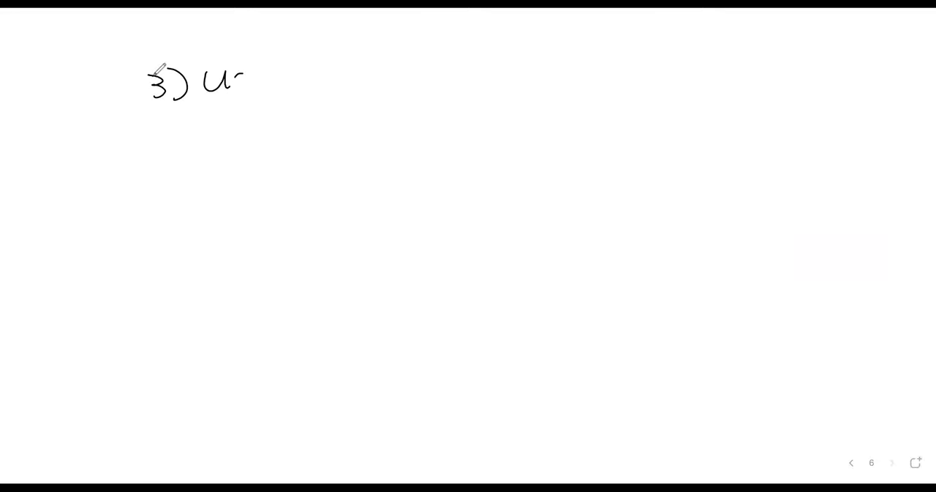
Step: Handwrite step 3, 'use Pythagorean identity to…', across the top of the page
drag(234, 85, 256, 102)
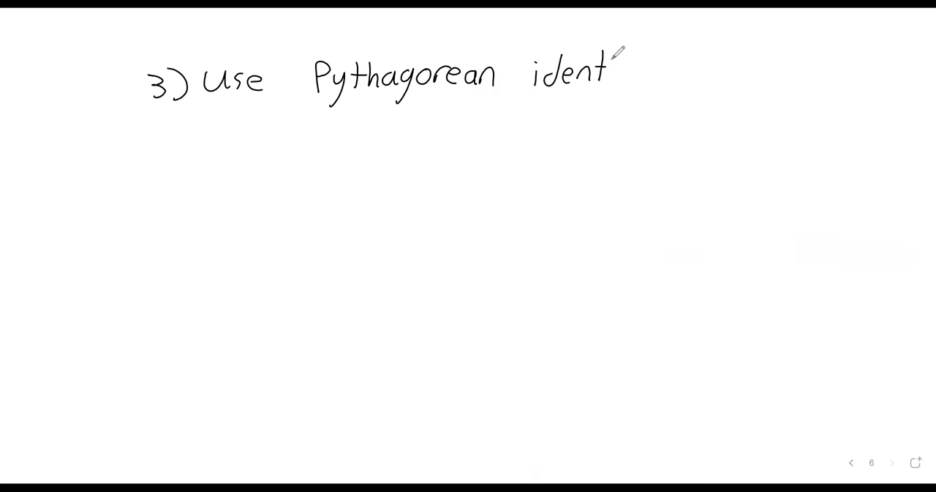
drag(607, 71, 643, 95)
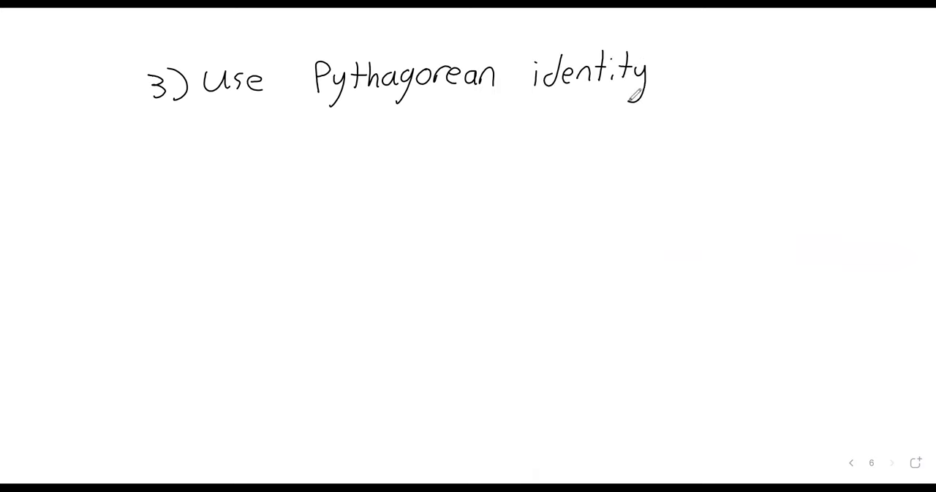
drag(673, 71, 705, 73)
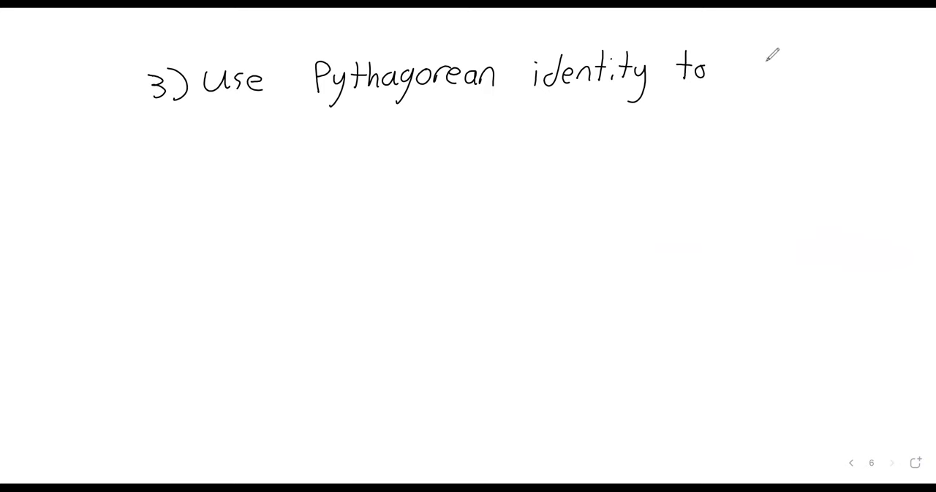
drag(746, 70, 787, 70)
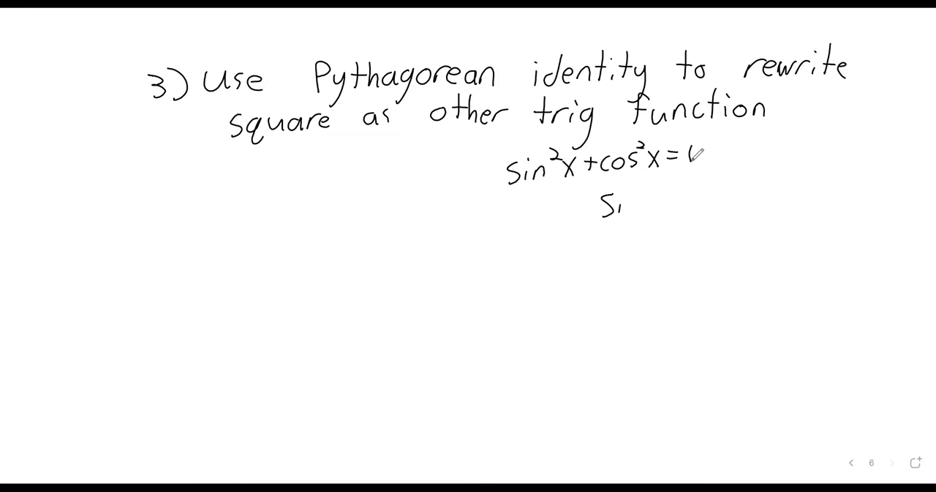
Step: Write sin²x + cos²x = 1 and its rearrangement sin²x = 1 − cos²x below
text(n² = 1-cos²x)
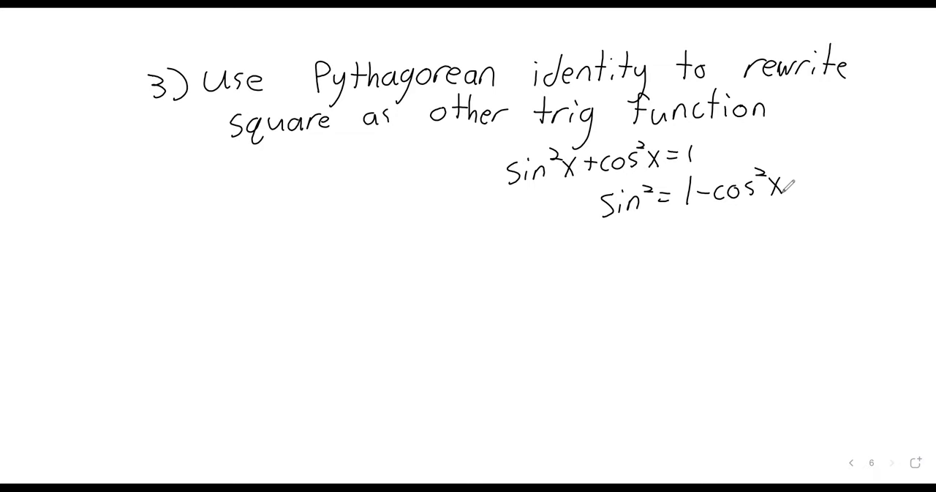
drag(292, 275, 281, 337)
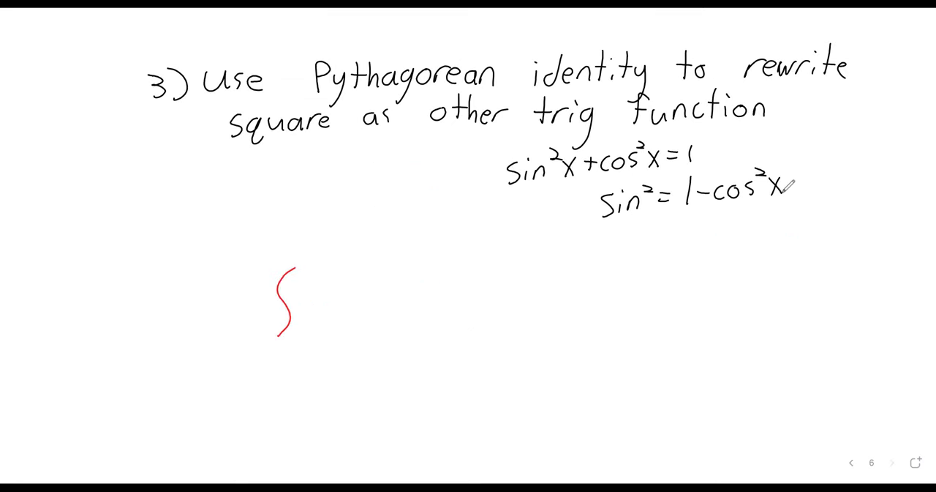
Step: Write the red rewritten integral ∫(1 − cos²x) sin x cos²x, then move to a new page
drag(315, 286, 373, 307)
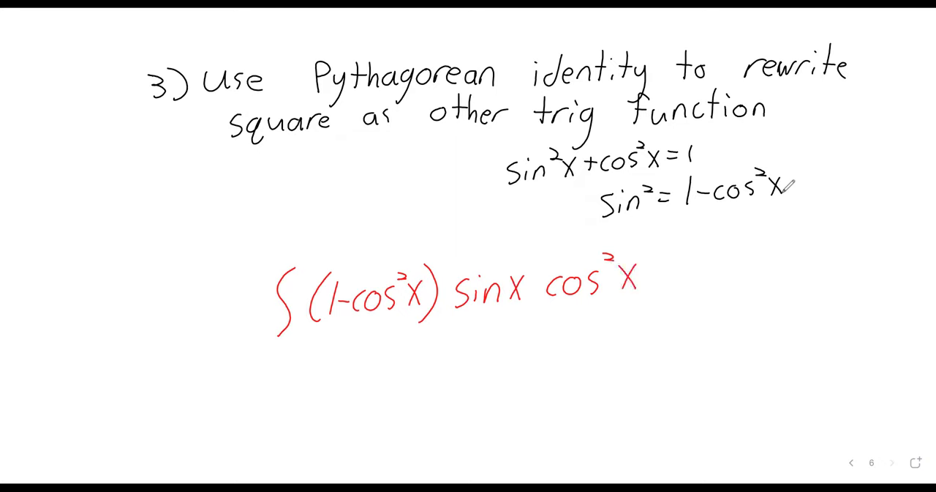
click(891, 463)
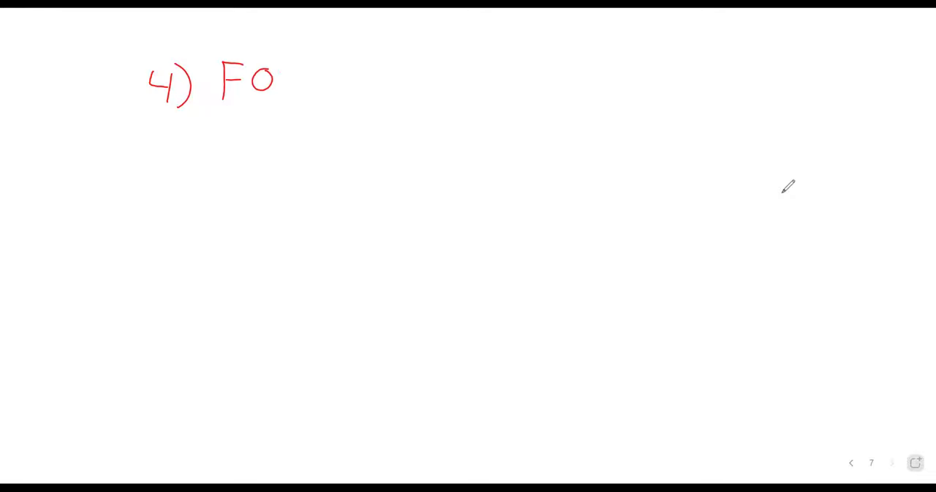
Step: Handwrite red step 4: 'FOIL/multiply out if necessary'
drag(281, 81, 334, 95)
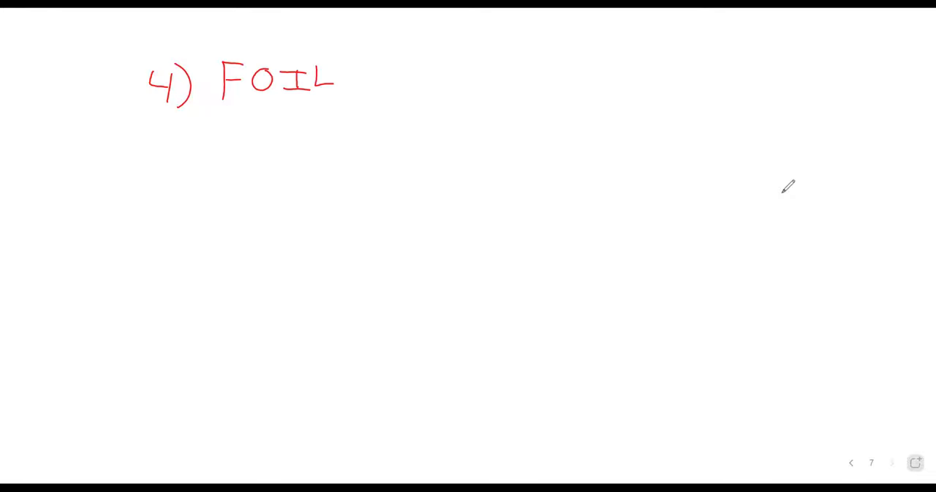
drag(362, 61, 344, 95)
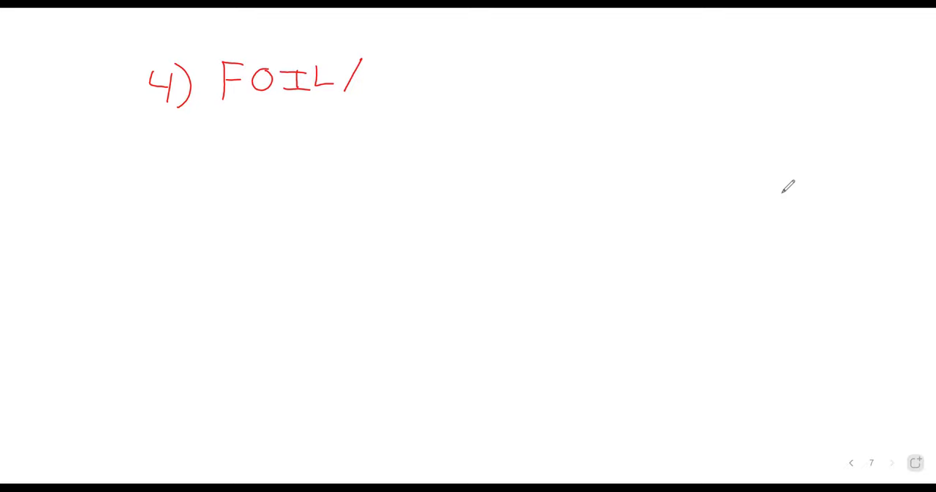
drag(366, 80, 421, 80)
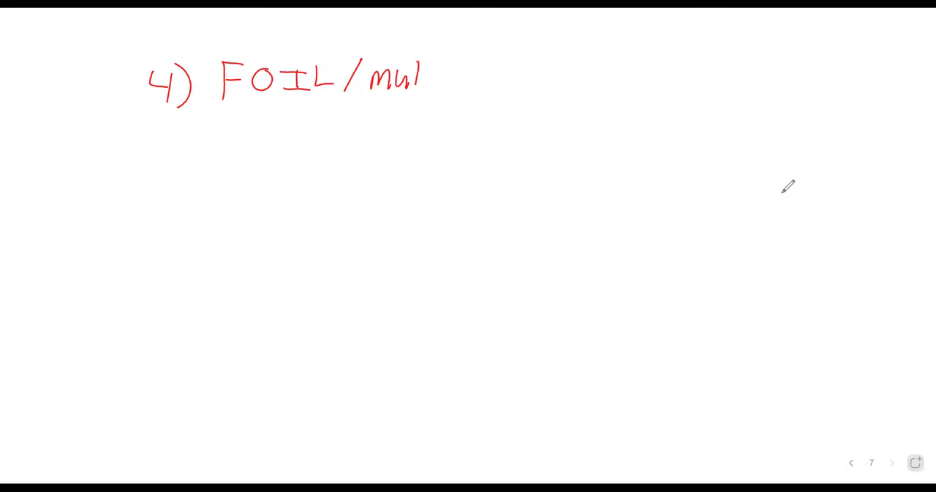
drag(421, 76, 465, 76)
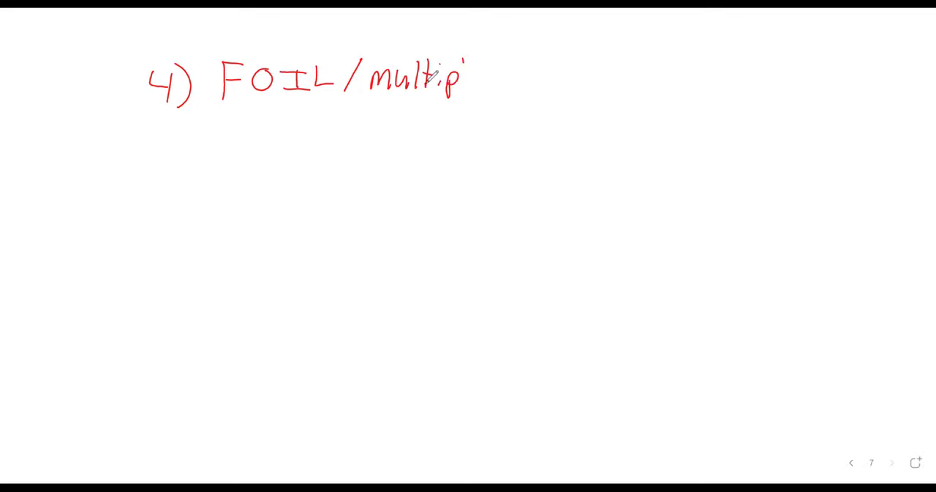
drag(456, 88, 480, 117)
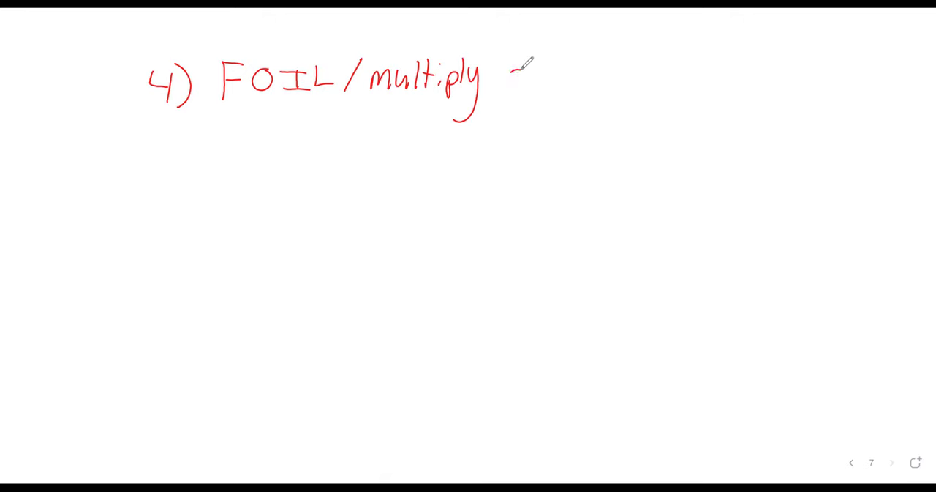
drag(509, 74, 603, 80)
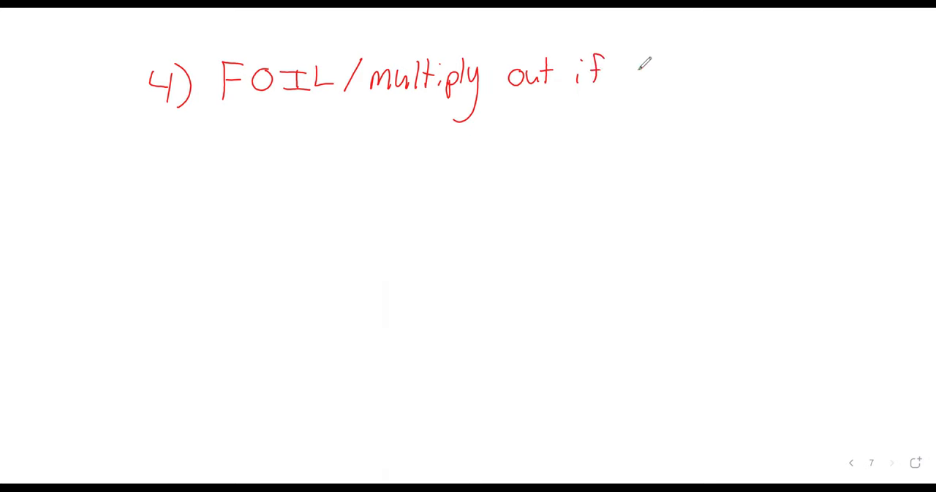
drag(637, 73, 699, 73)
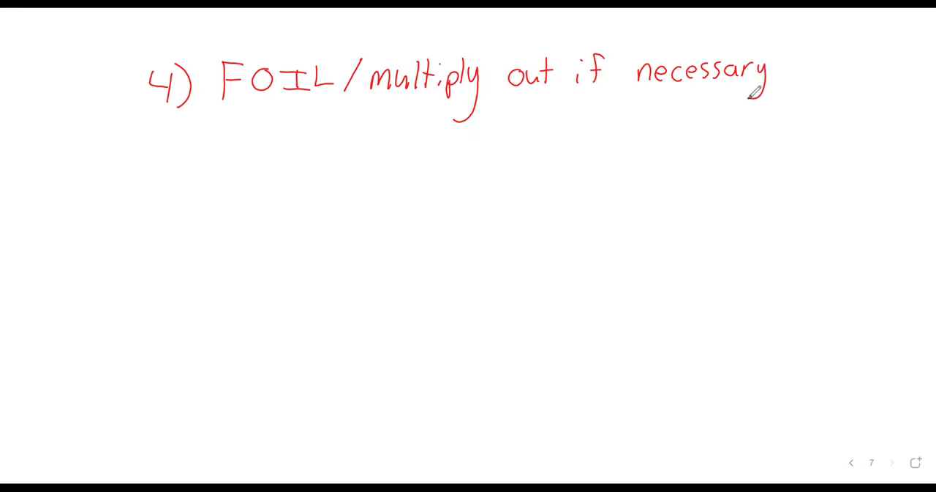
Step: Glance back at the step 3 page, return, and begin an example 'e.g. (' under step 4
click(851, 462)
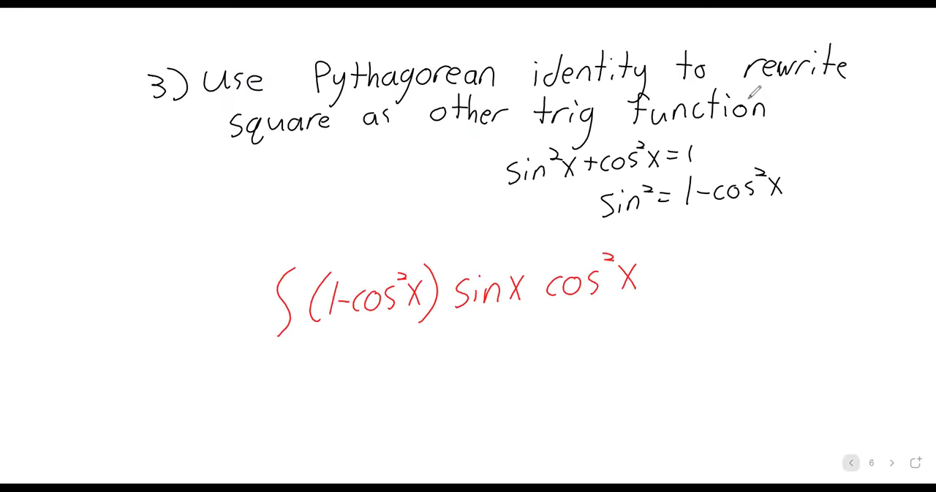
click(891, 462)
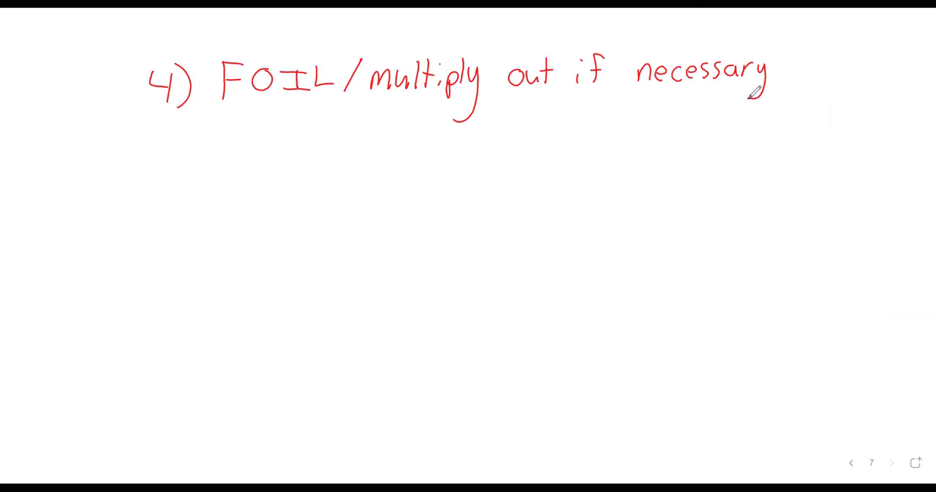
drag(421, 154, 451, 156)
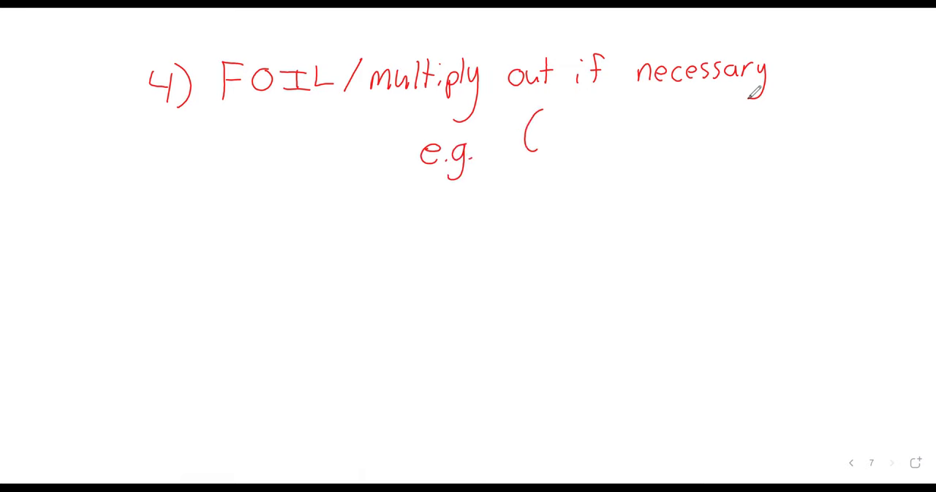
Step: Page back to the step 3 page showing ∫(1−cos²x) sin x cos²x
click(851, 462)
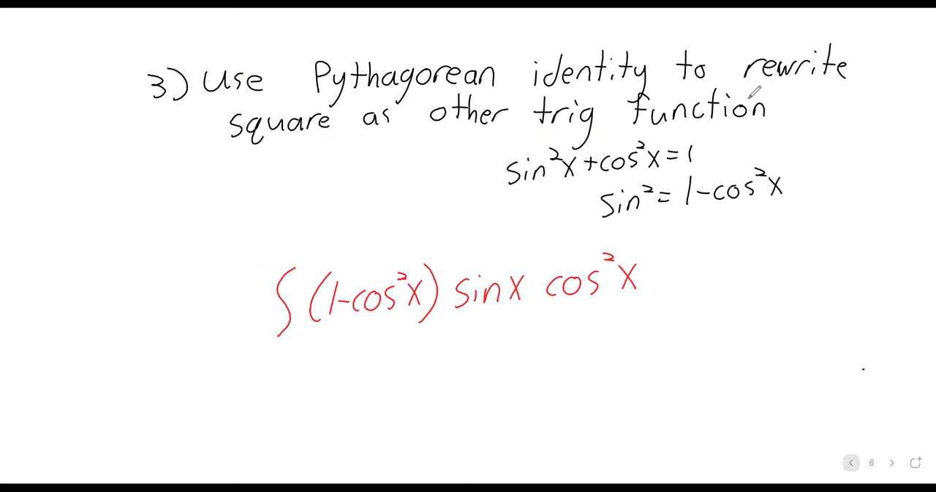
Step: Move to a fresh page for step 5, recheck the step 3 integral, and return to step 5
click(892, 463)
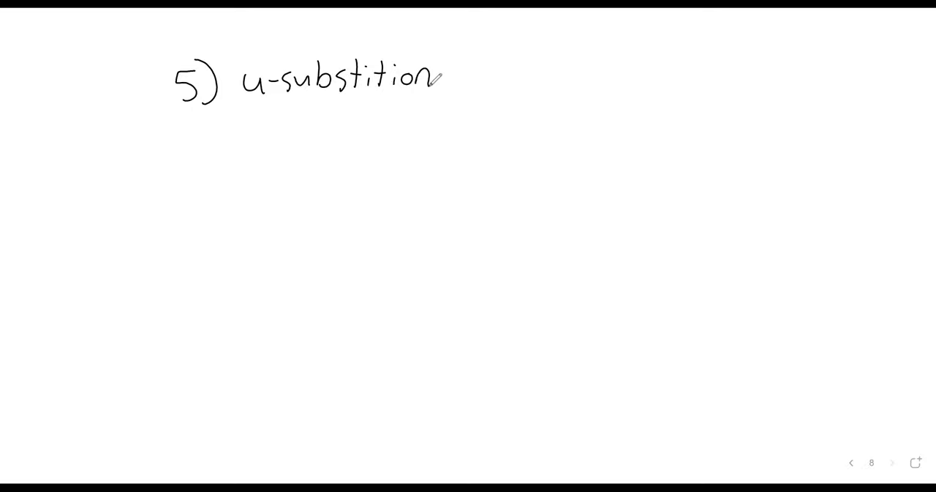
click(851, 463)
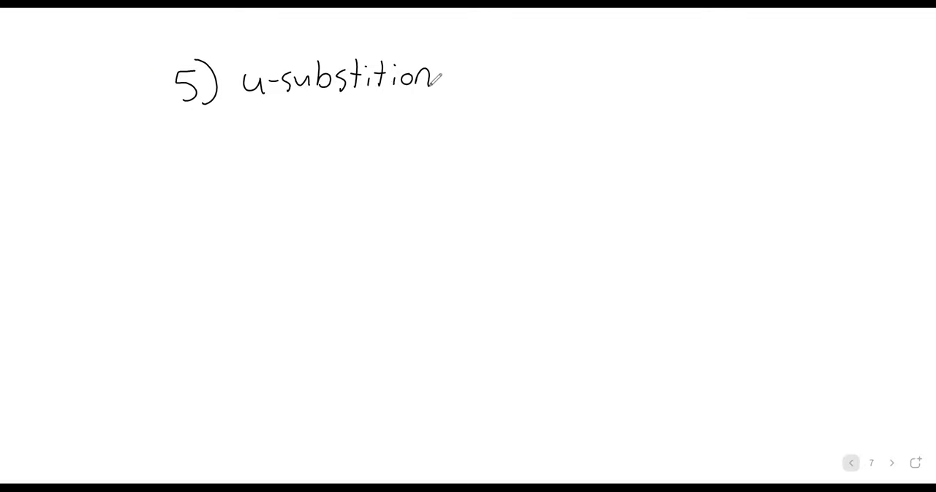
click(851, 463)
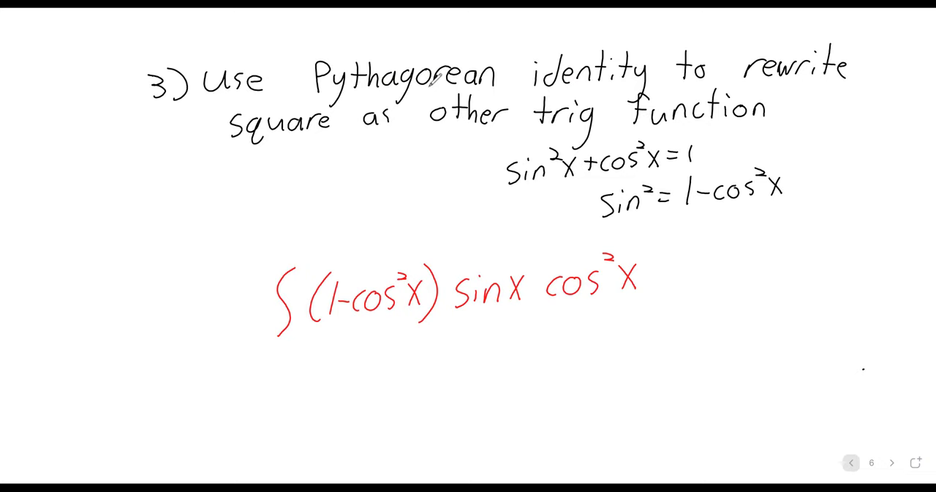
click(891, 462)
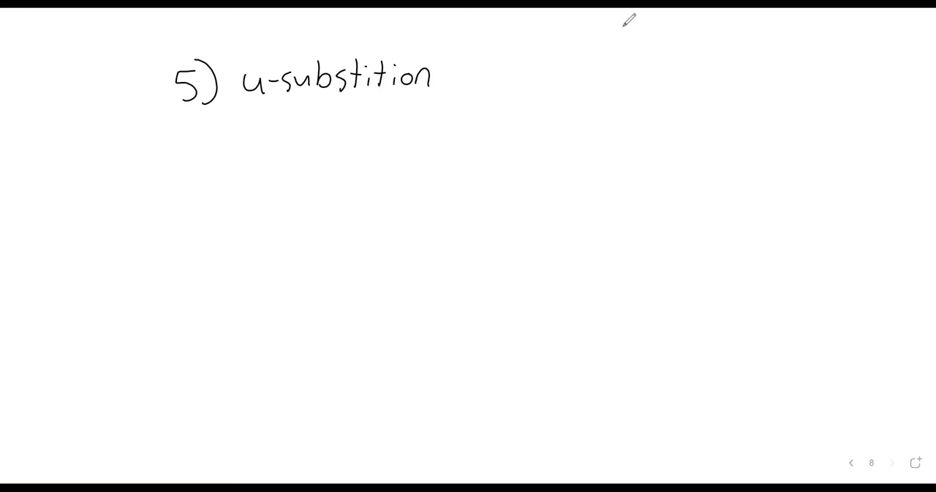
Step: Handwrite the start of ∫(1−cos²x)sin x cos²x dx to the right of the step 5 heading
drag(614, 30, 662, 55)
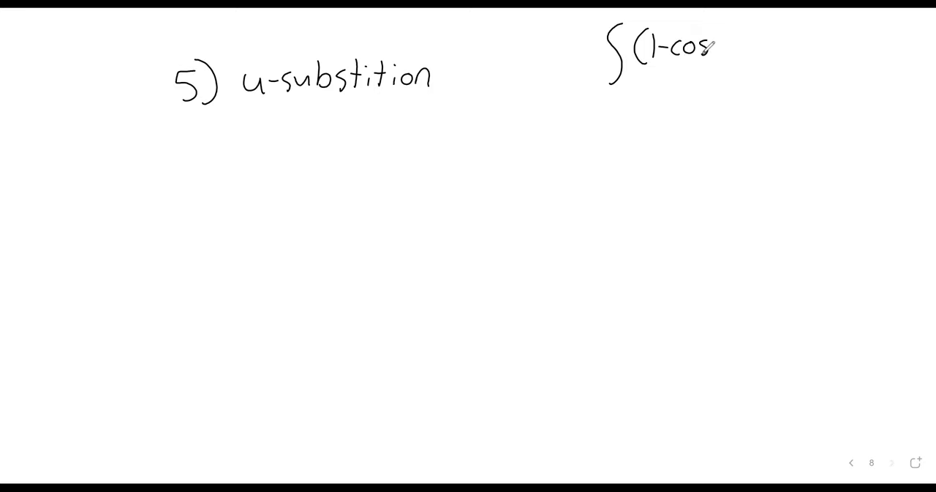
drag(714, 46, 749, 51)
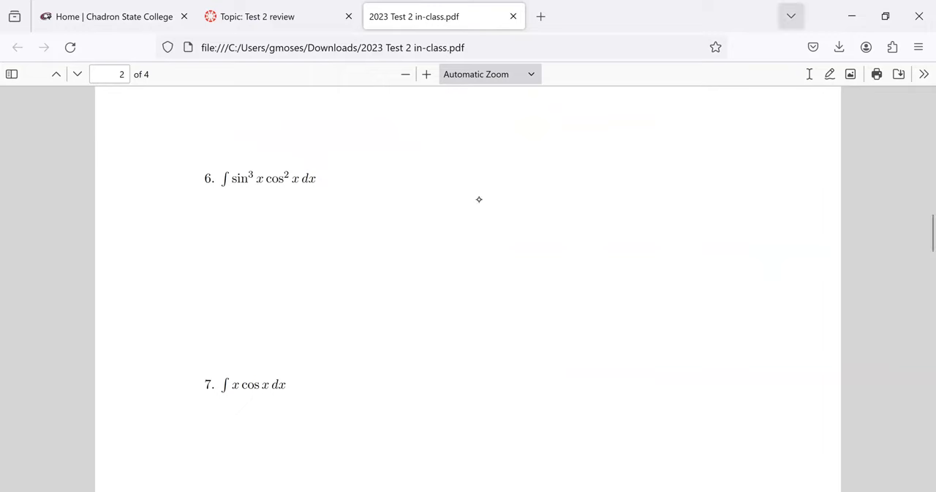
Step: Scroll down through page 3 of the Test 2 PDF, glancing back up at earlier problems
scroll(down, 3)
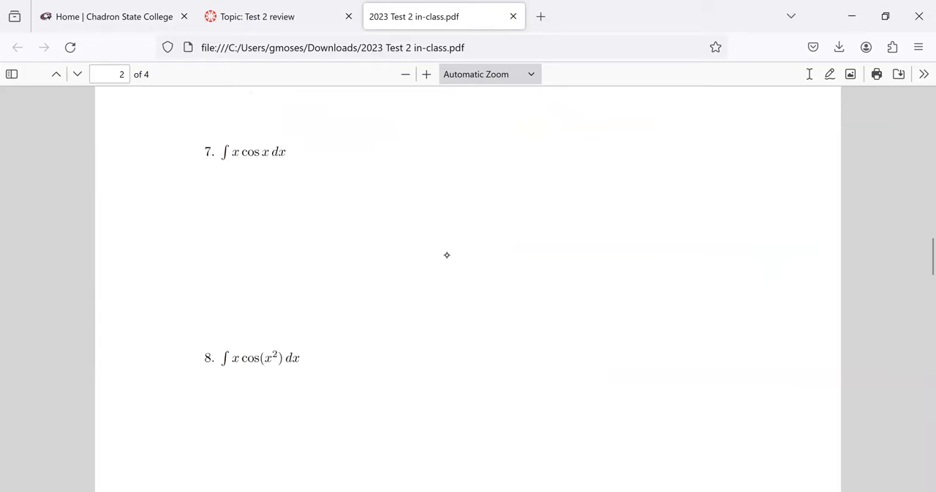
scroll(down, 3)
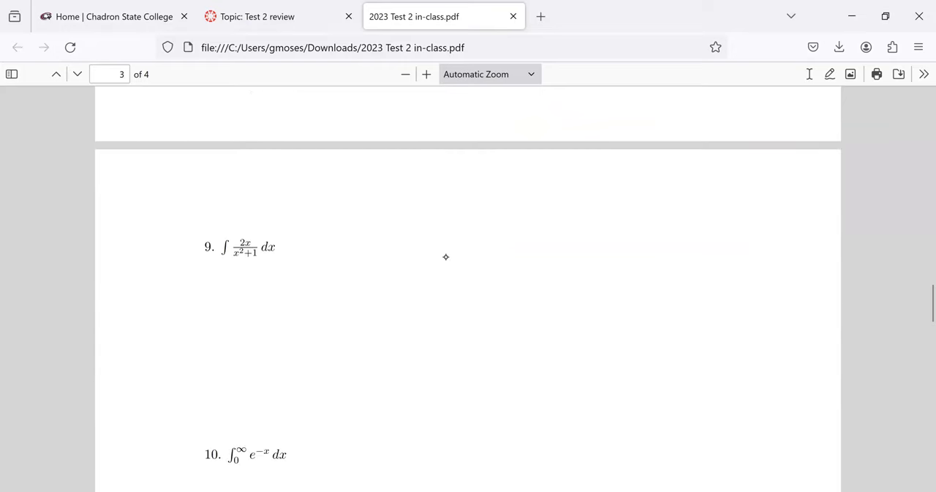
scroll(up, 3)
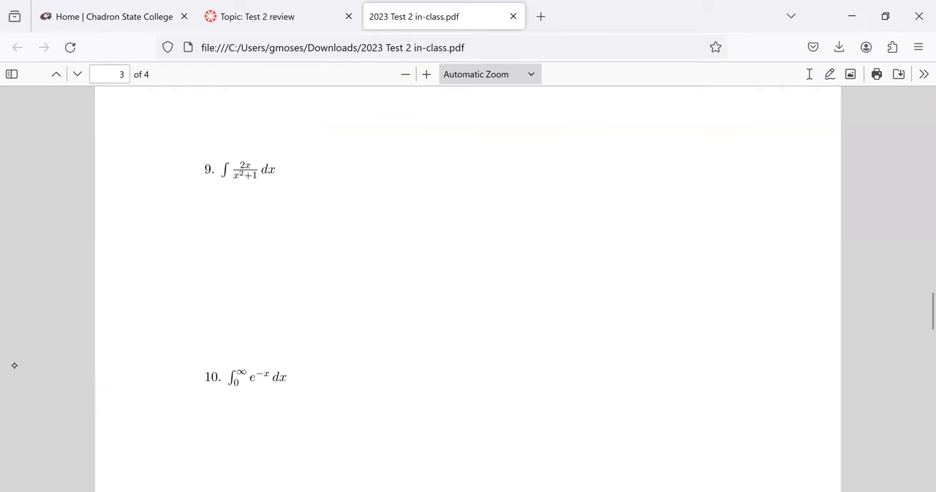
mouse_move(12, 343)
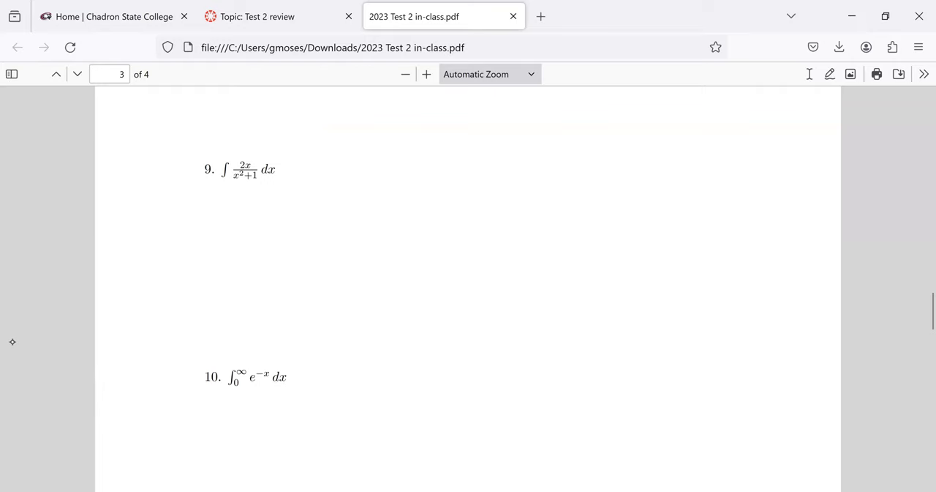
scroll(down, 3)
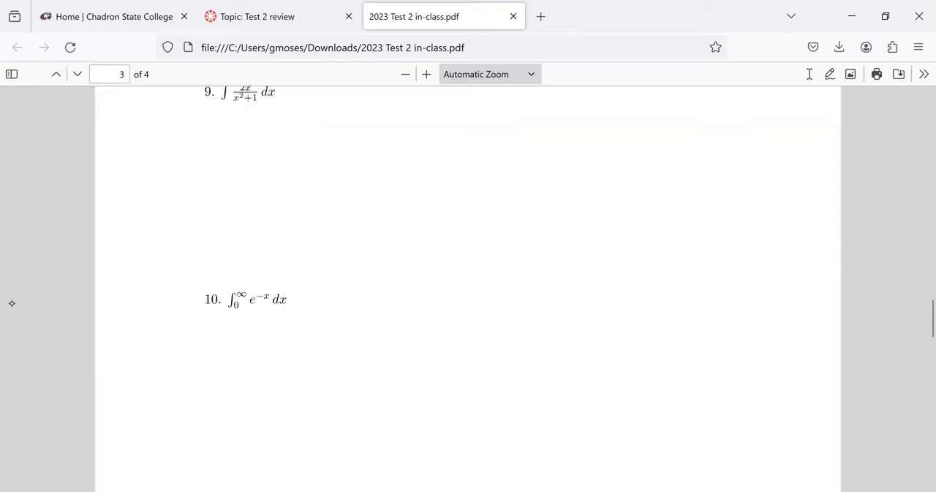
scroll(down, 3)
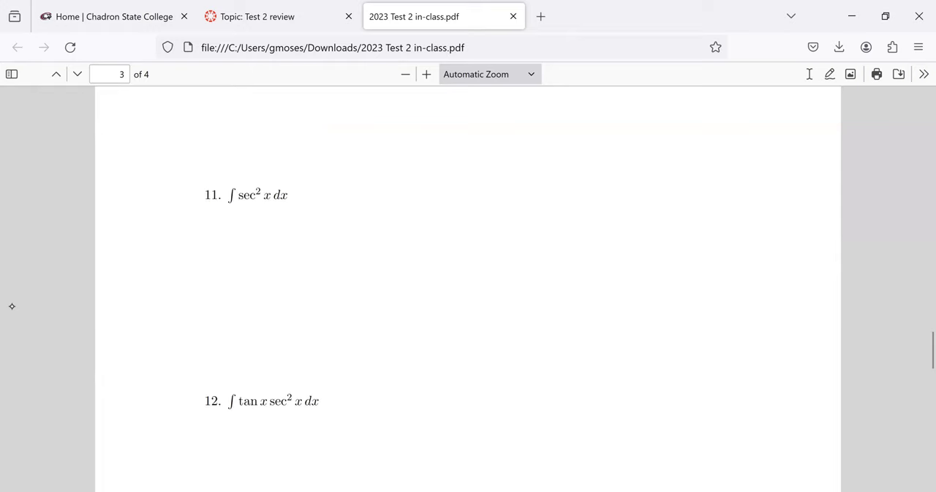
scroll(up, 3)
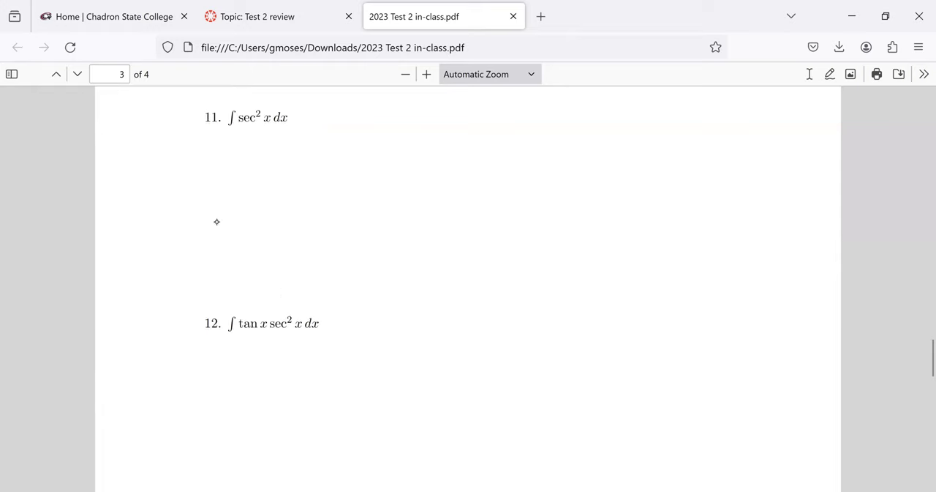
mouse_move(275, 231)
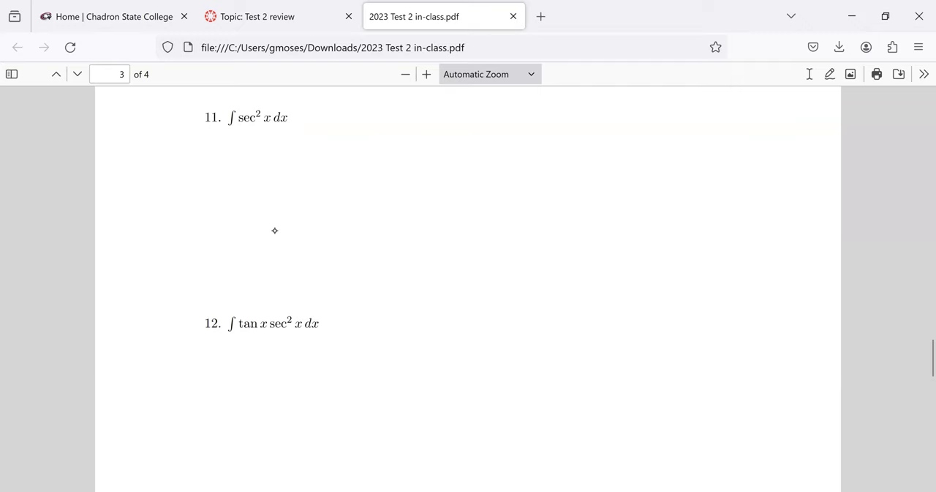
mouse_move(465, 210)
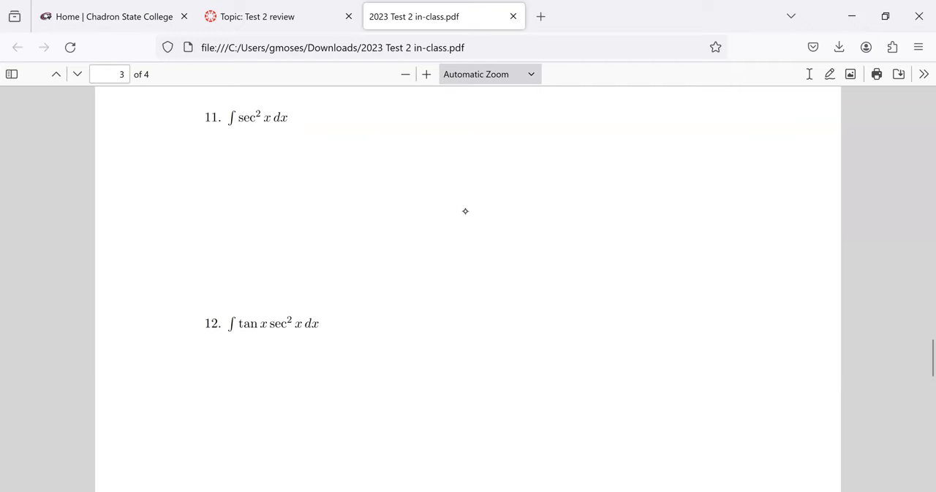
Step: Continue to page 4 so problems 13, ∫ 1/(4+4x²) dx, and 14 are in view
scroll(down, 3)
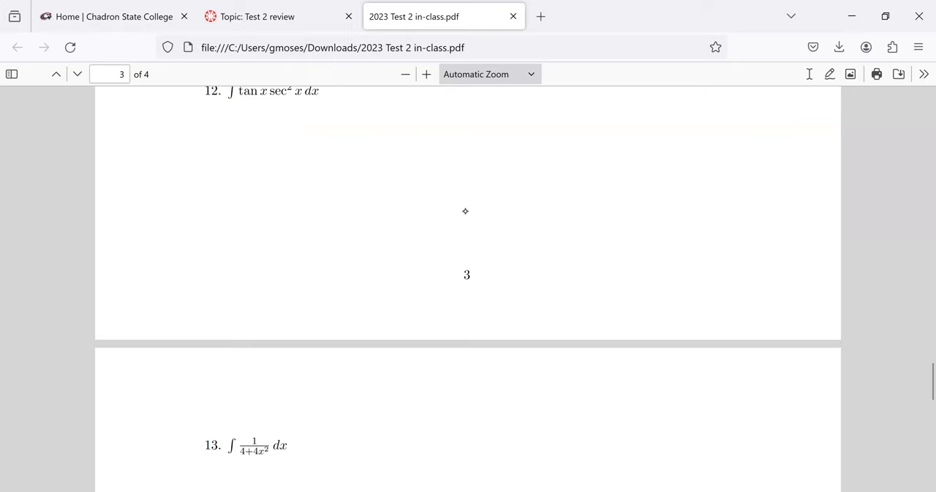
scroll(down, 3)
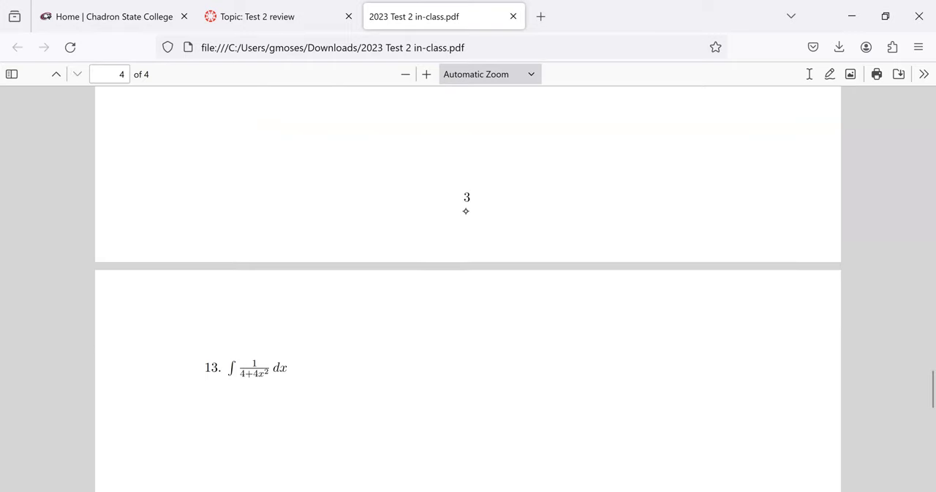
scroll(down, 3)
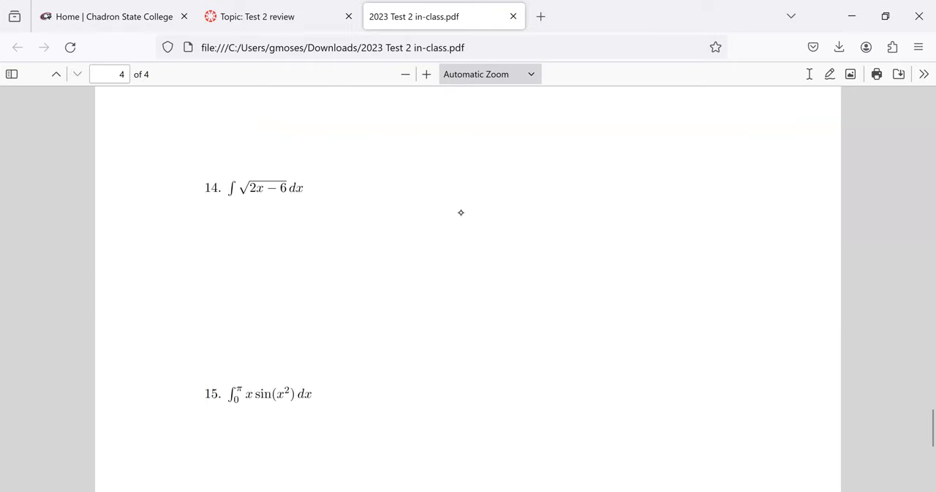
scroll(down, 3)
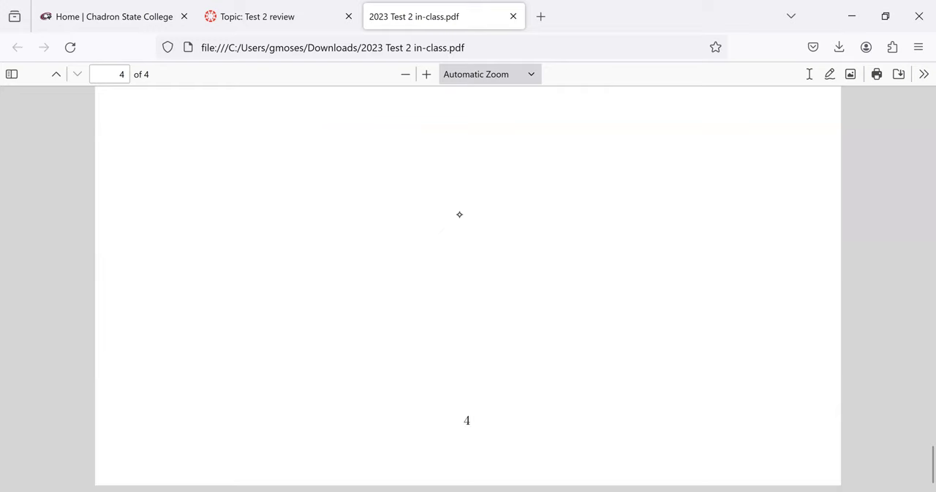
scroll(up, 3)
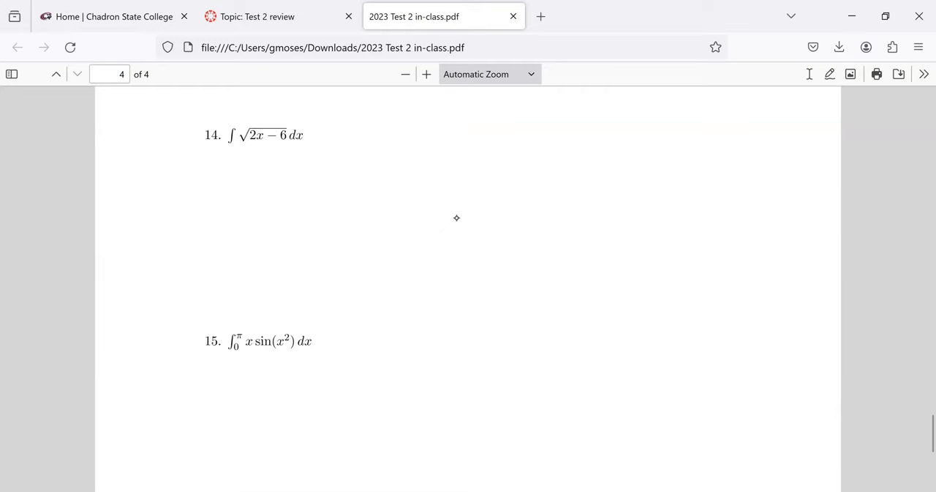
scroll(up, 3)
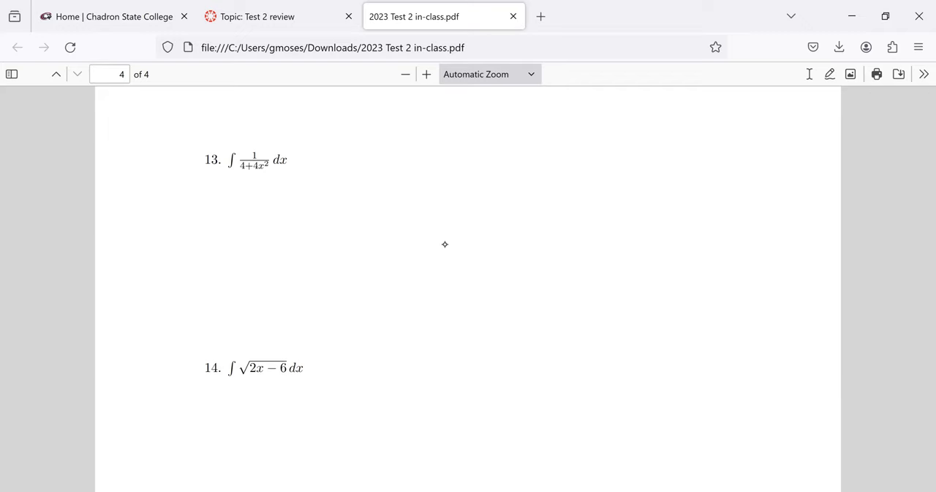
Step: Scroll back up to page 1 showing the Test 2 instructions and problem 1, ∫ sin x cos x dx
scroll(up, 3)
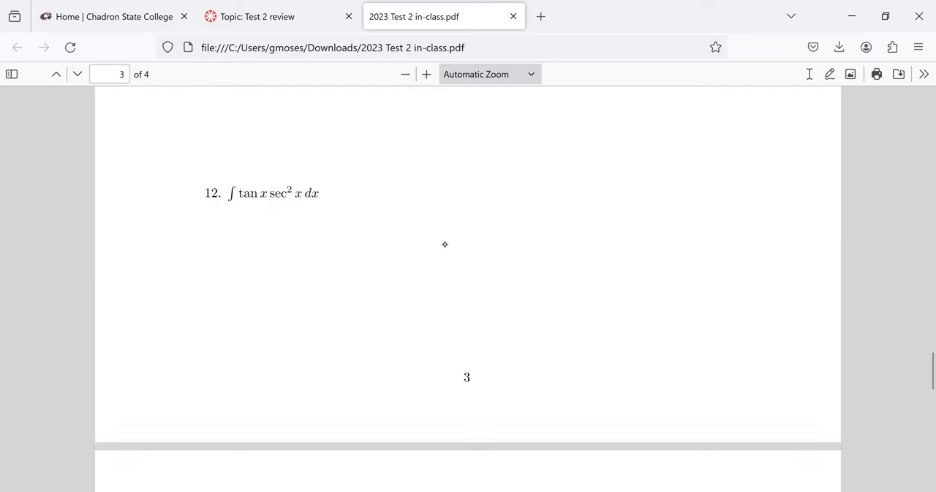
scroll(up, 3)
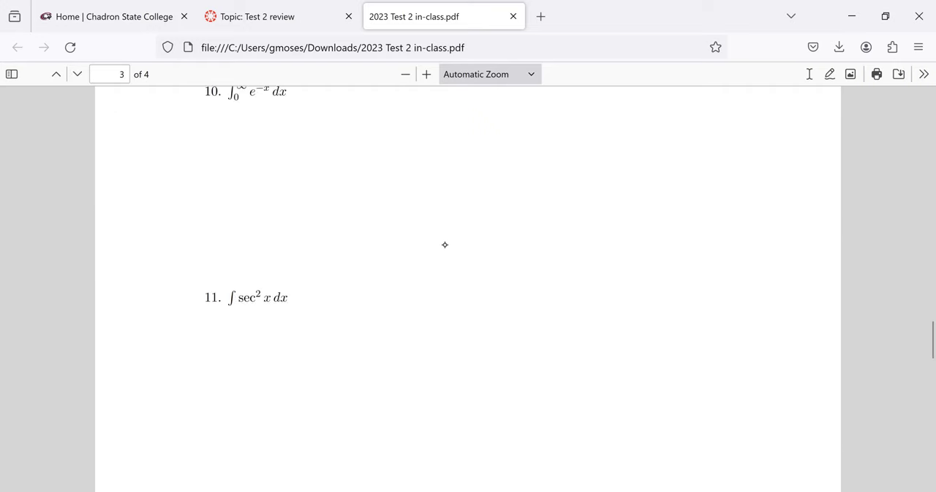
scroll(up, 3)
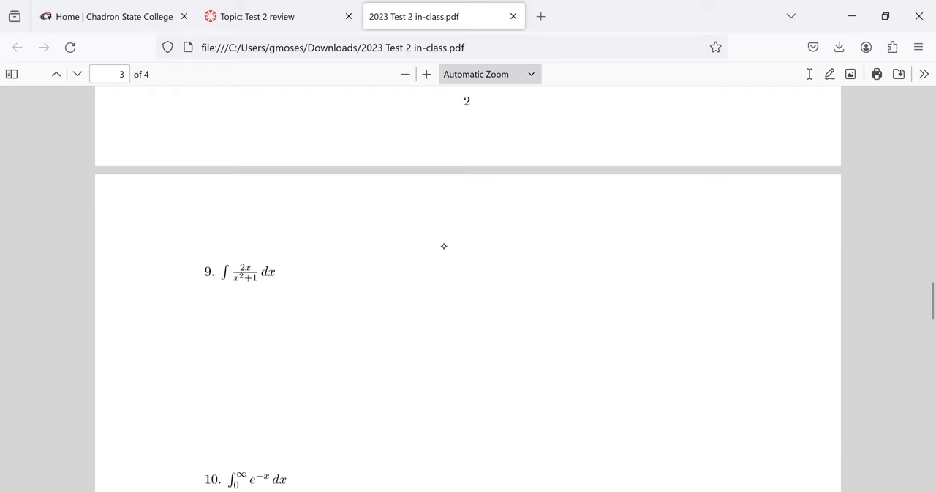
scroll(up, 3)
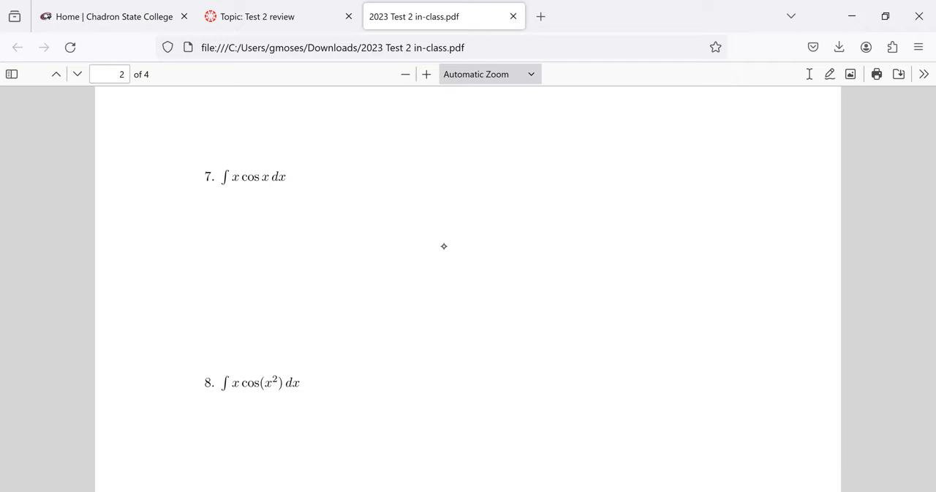
scroll(up, 3)
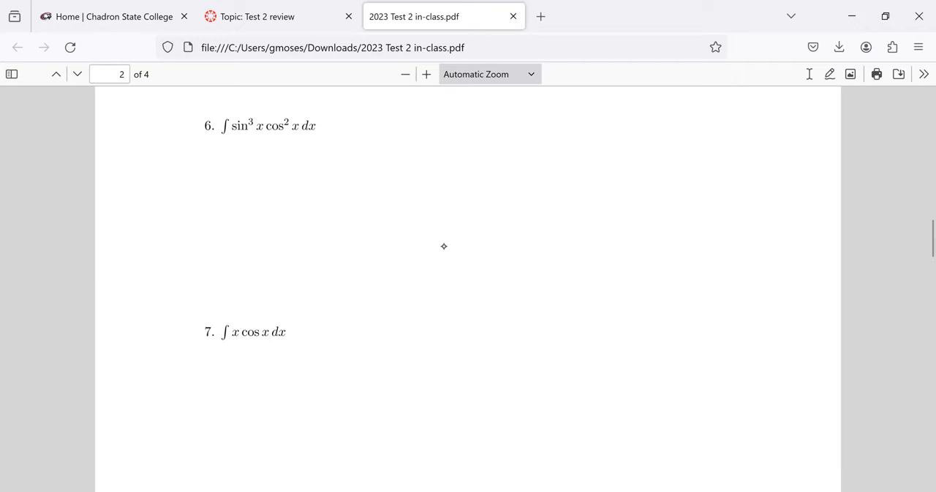
scroll(up, 3)
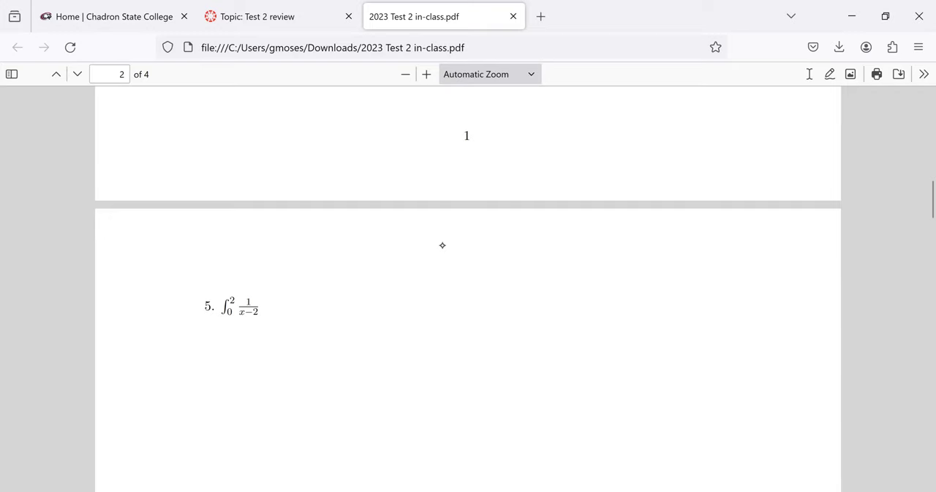
scroll(up, 3)
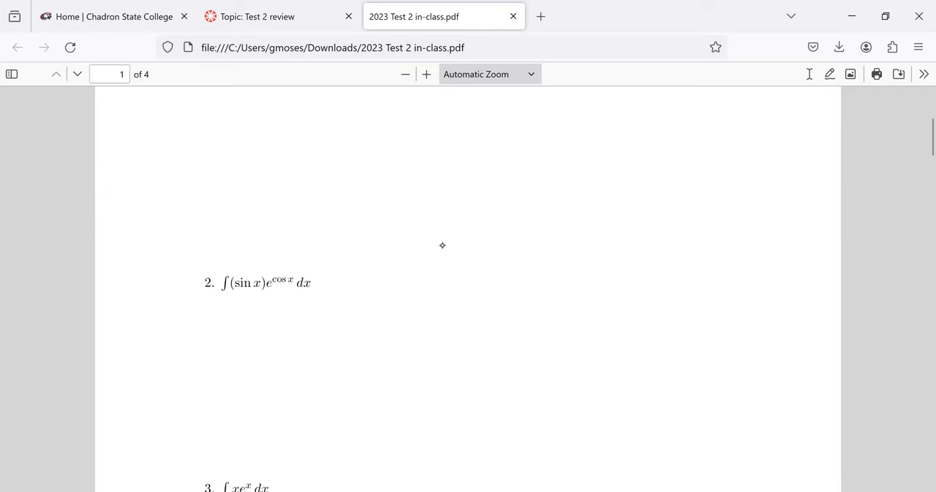
scroll(up, 3)
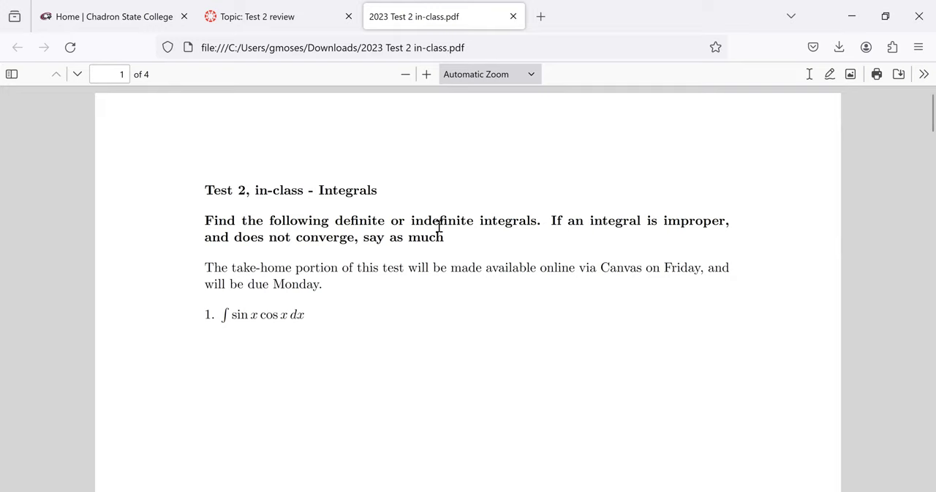
mouse_move(793, 79)
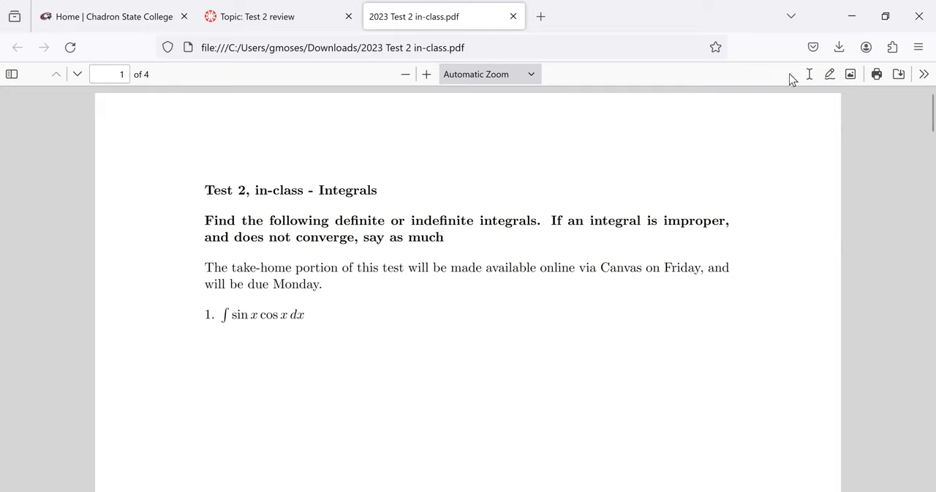